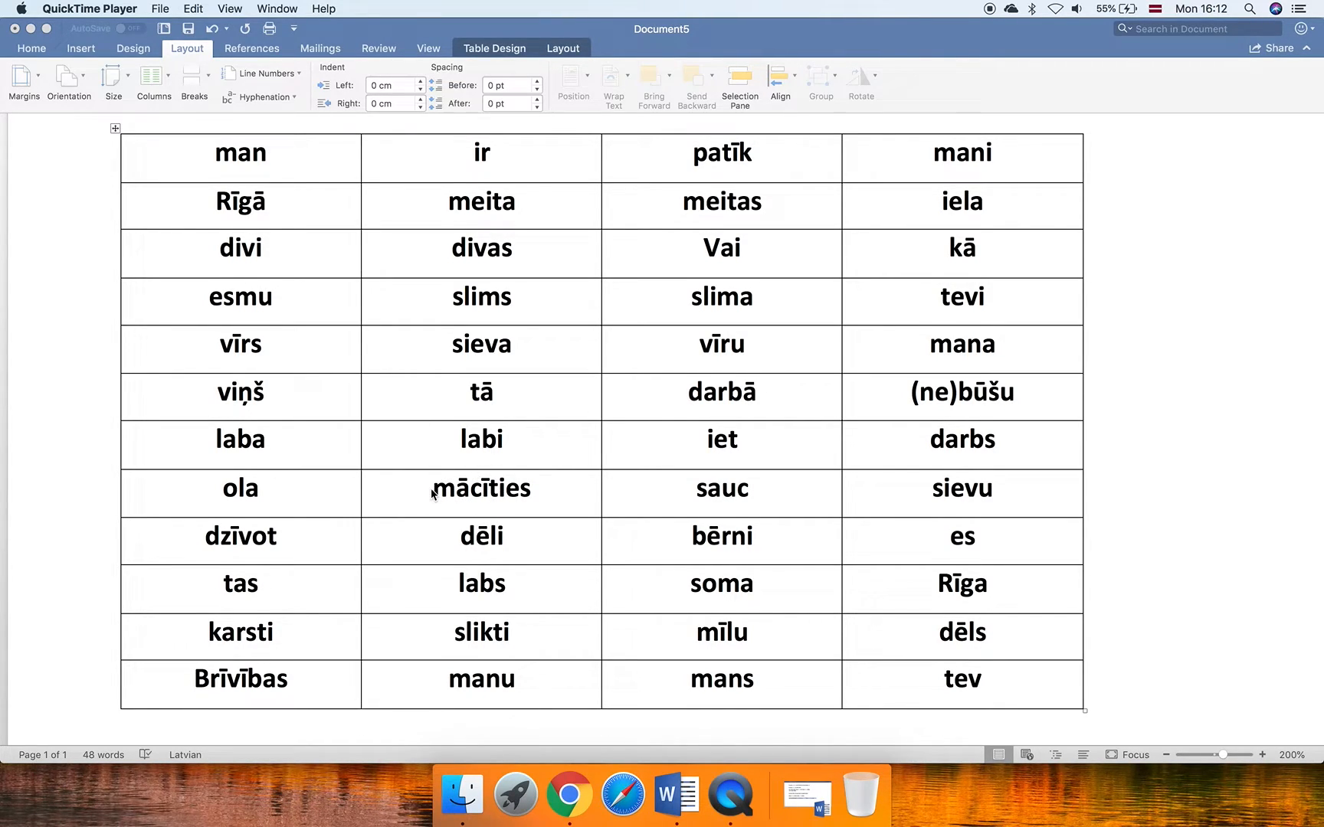
click(553, 487)
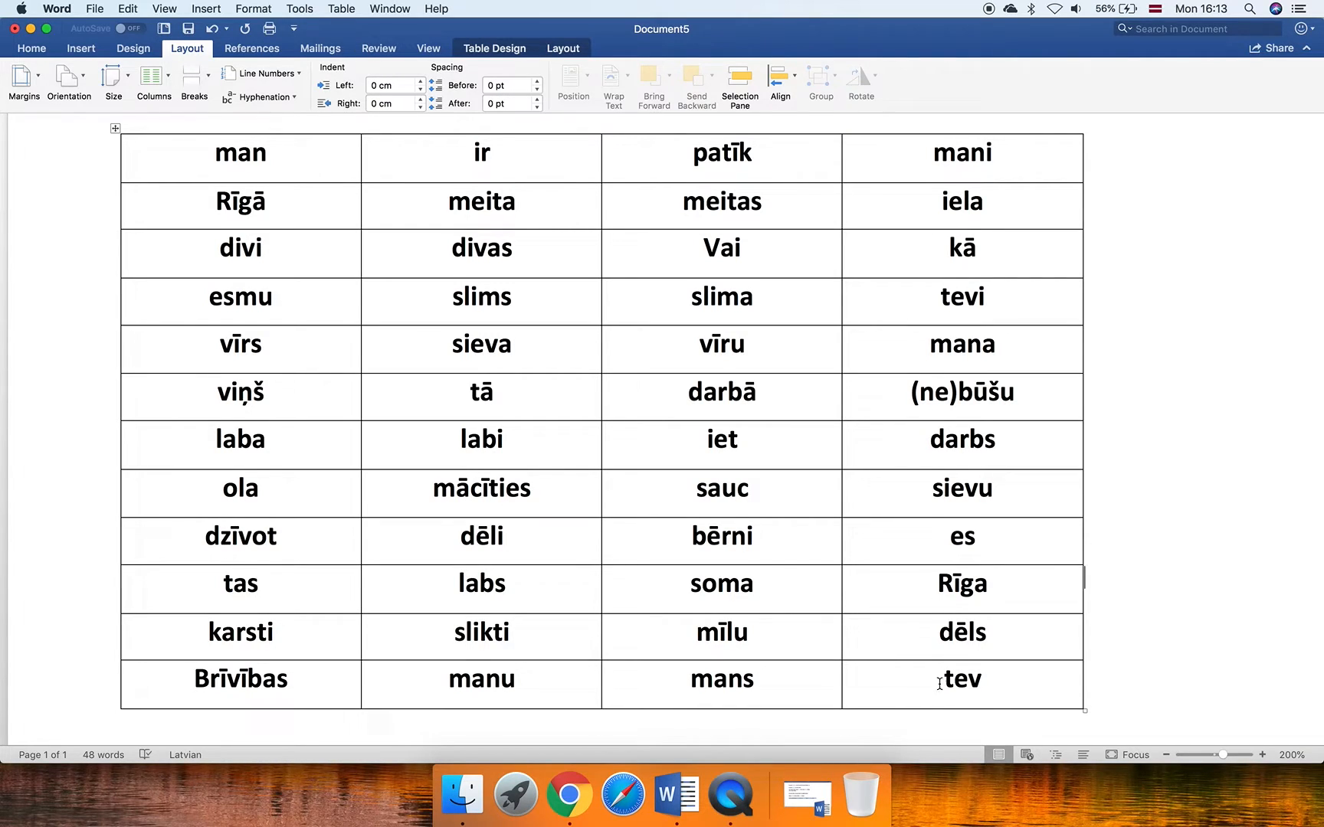
double_click(960, 678)
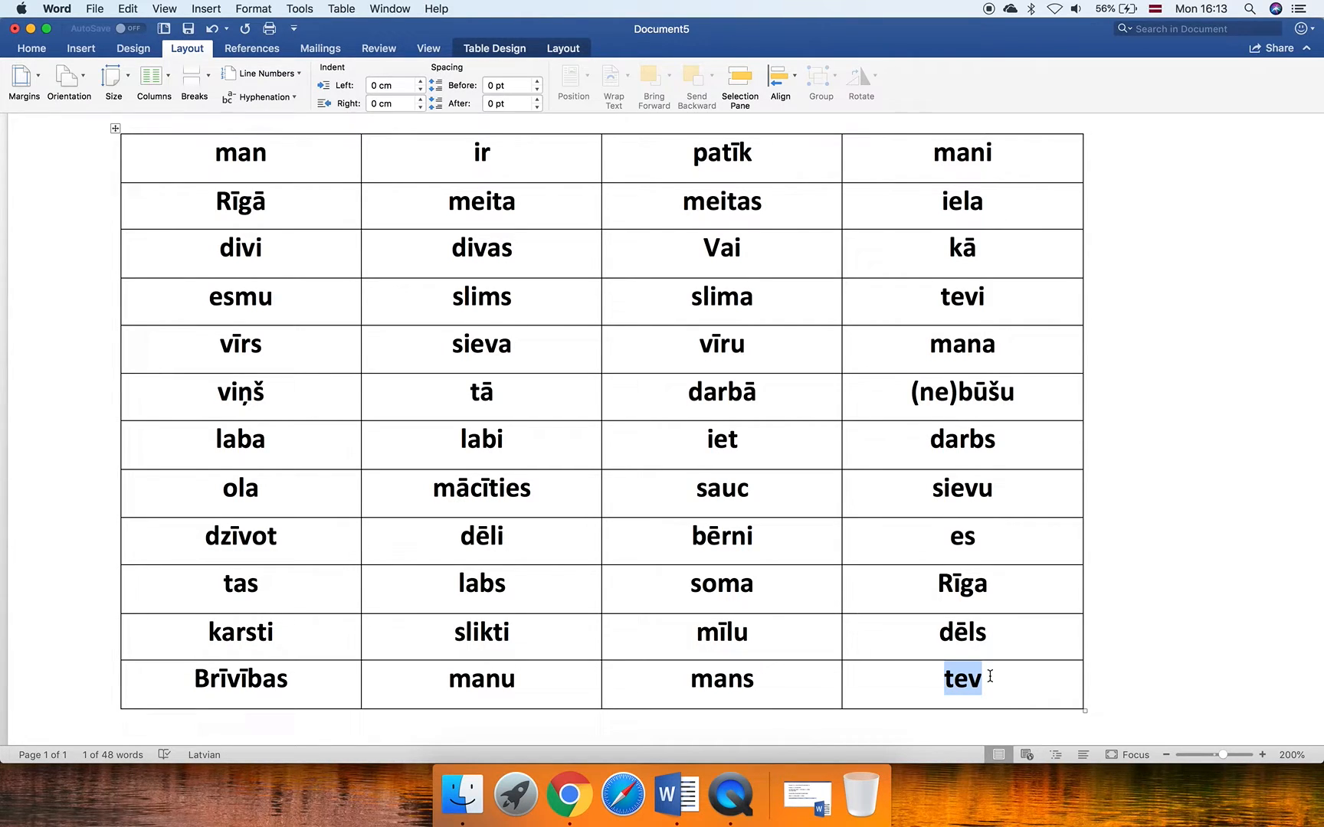
mouse_move(683, 177)
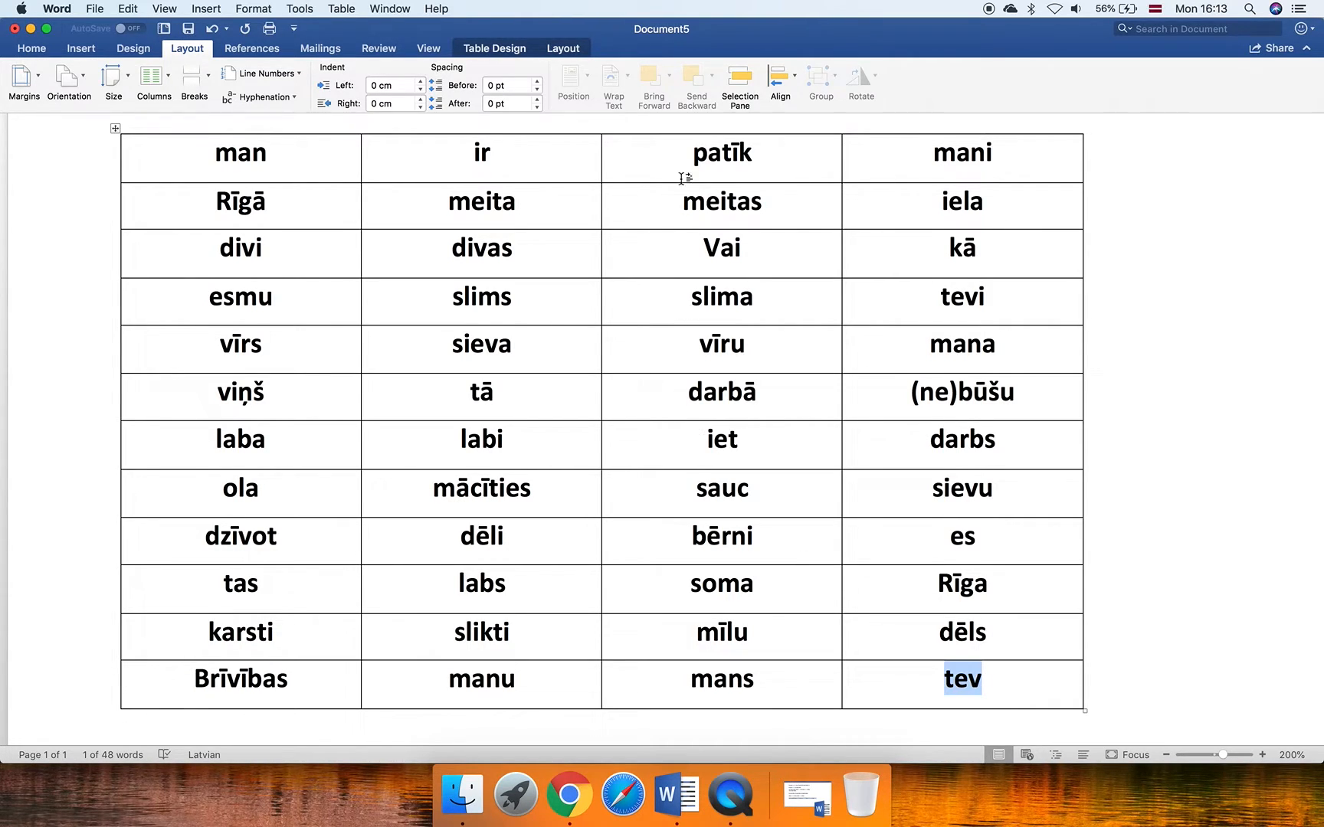
double_click(722, 154)
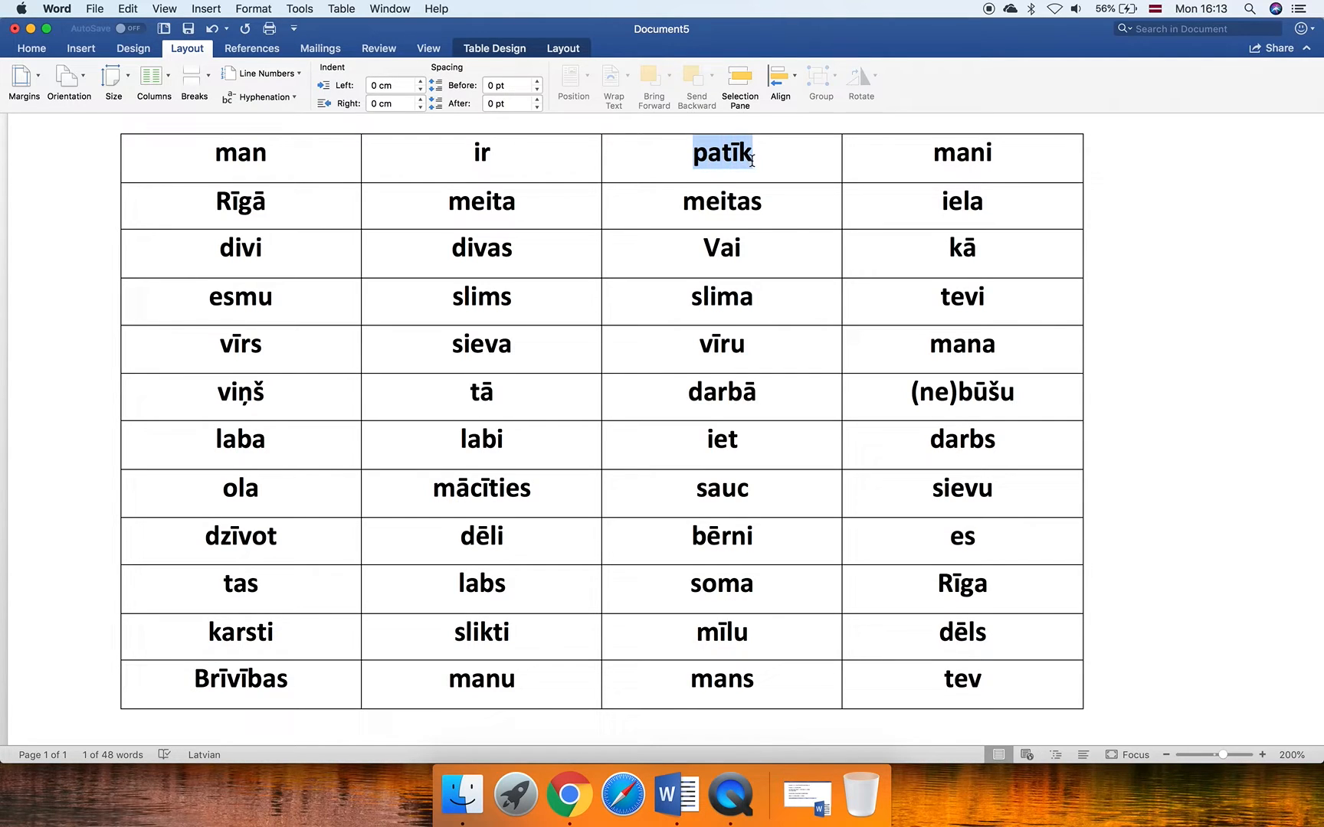
click(481, 487)
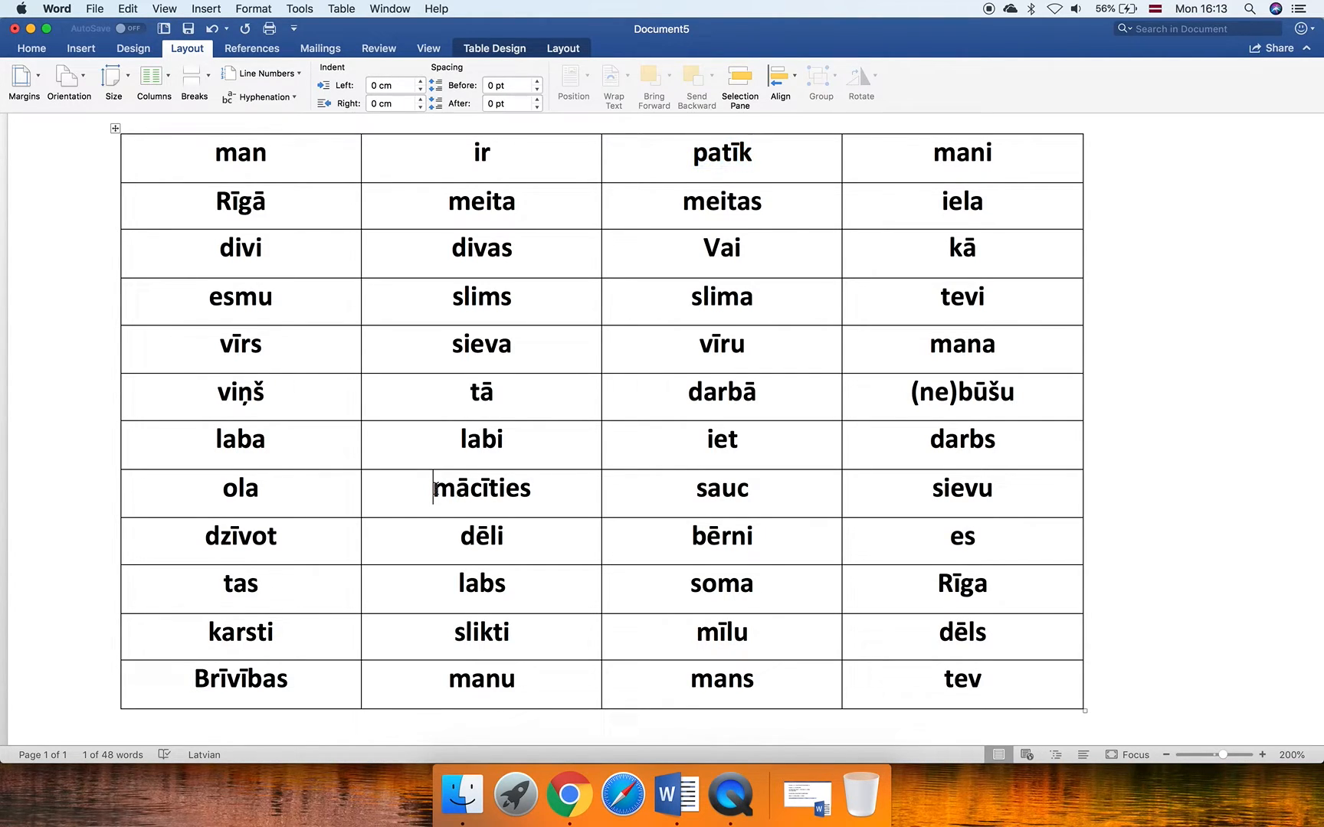
double_click(481, 487)
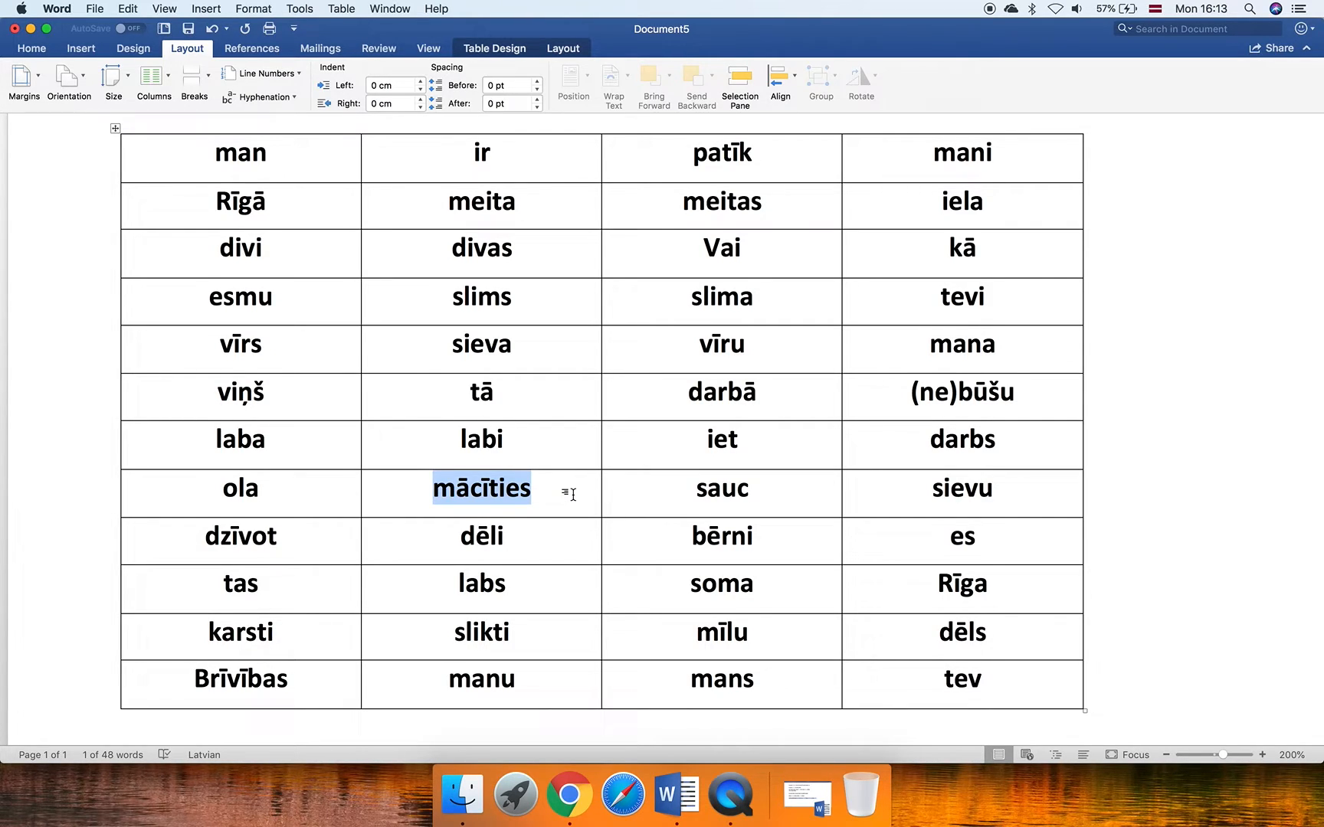
mouse_move(584, 481)
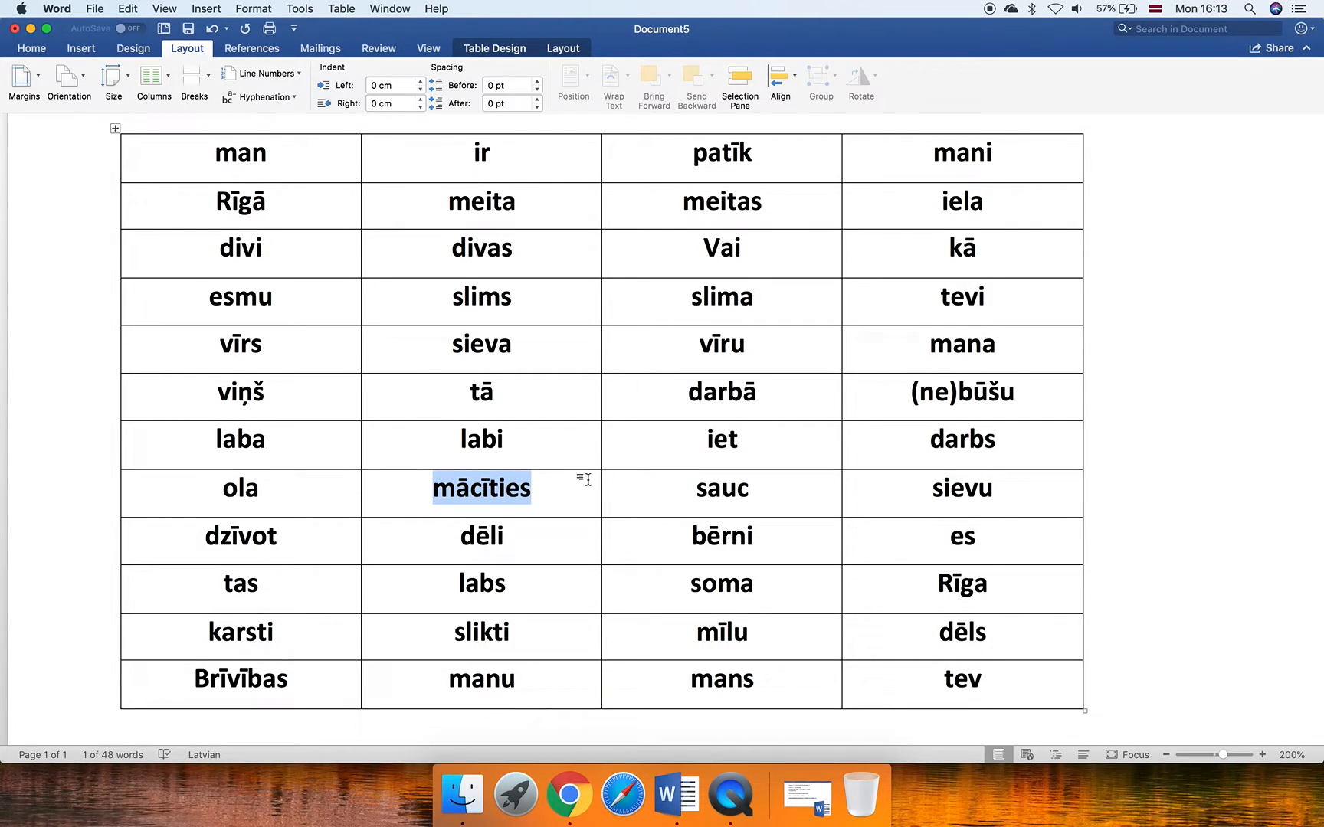
double_click(720, 246)
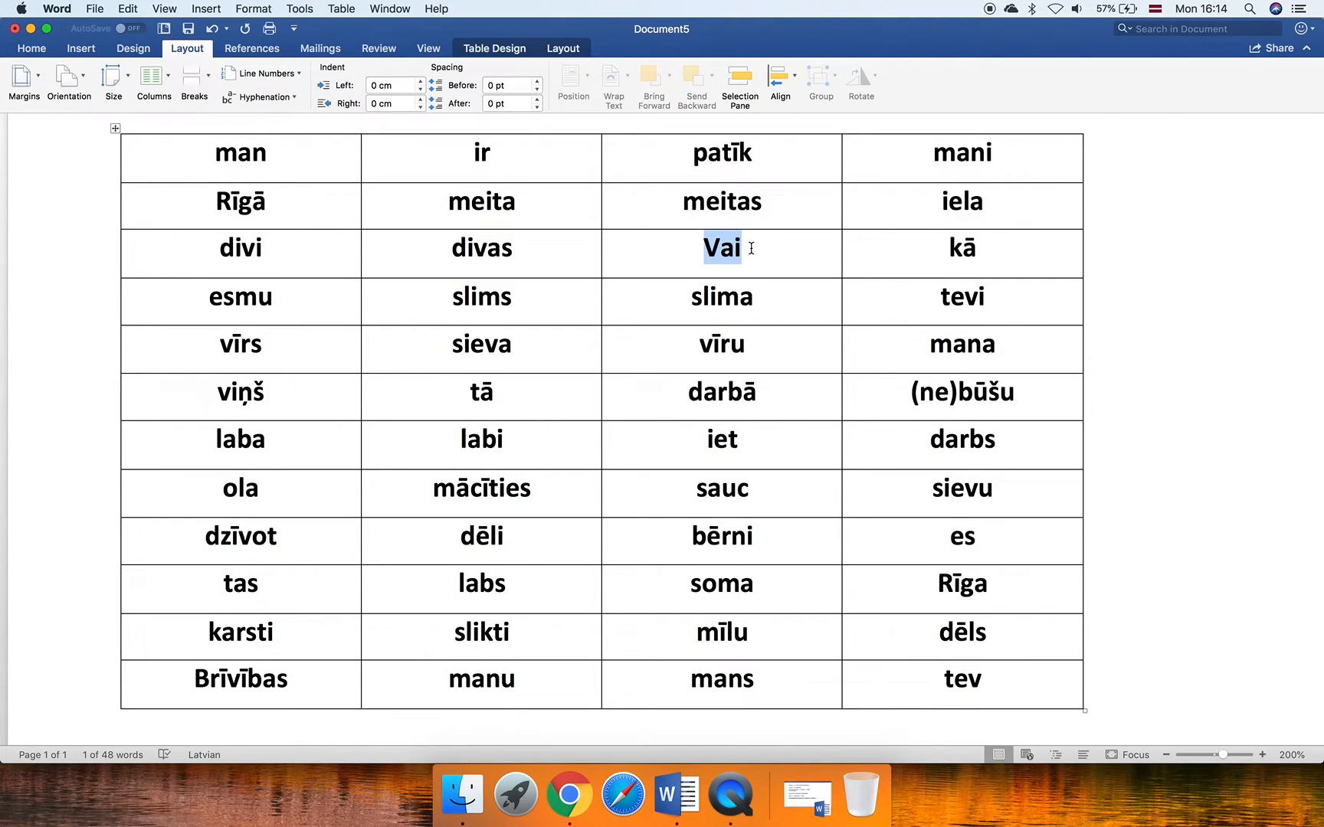
mouse_move(890, 478)
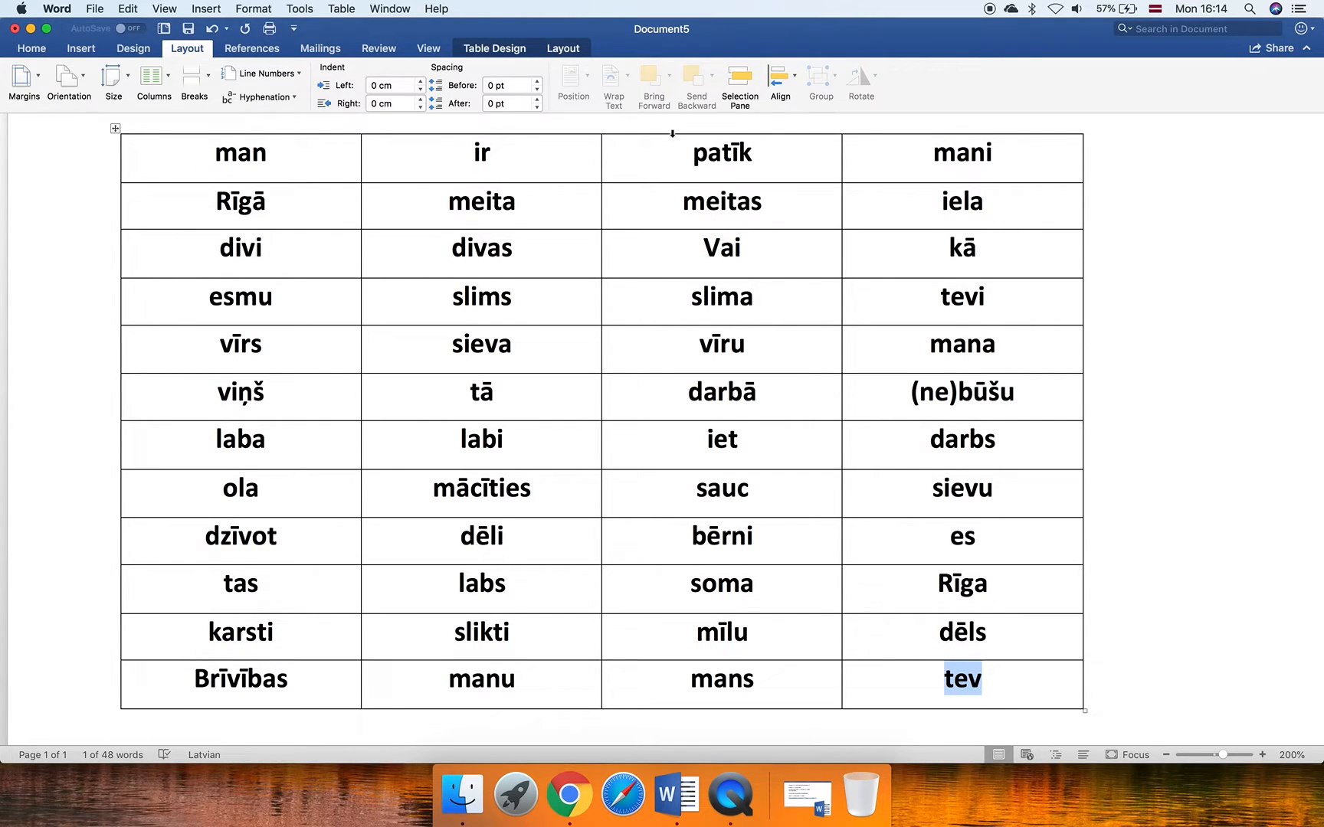
double_click(722, 153)
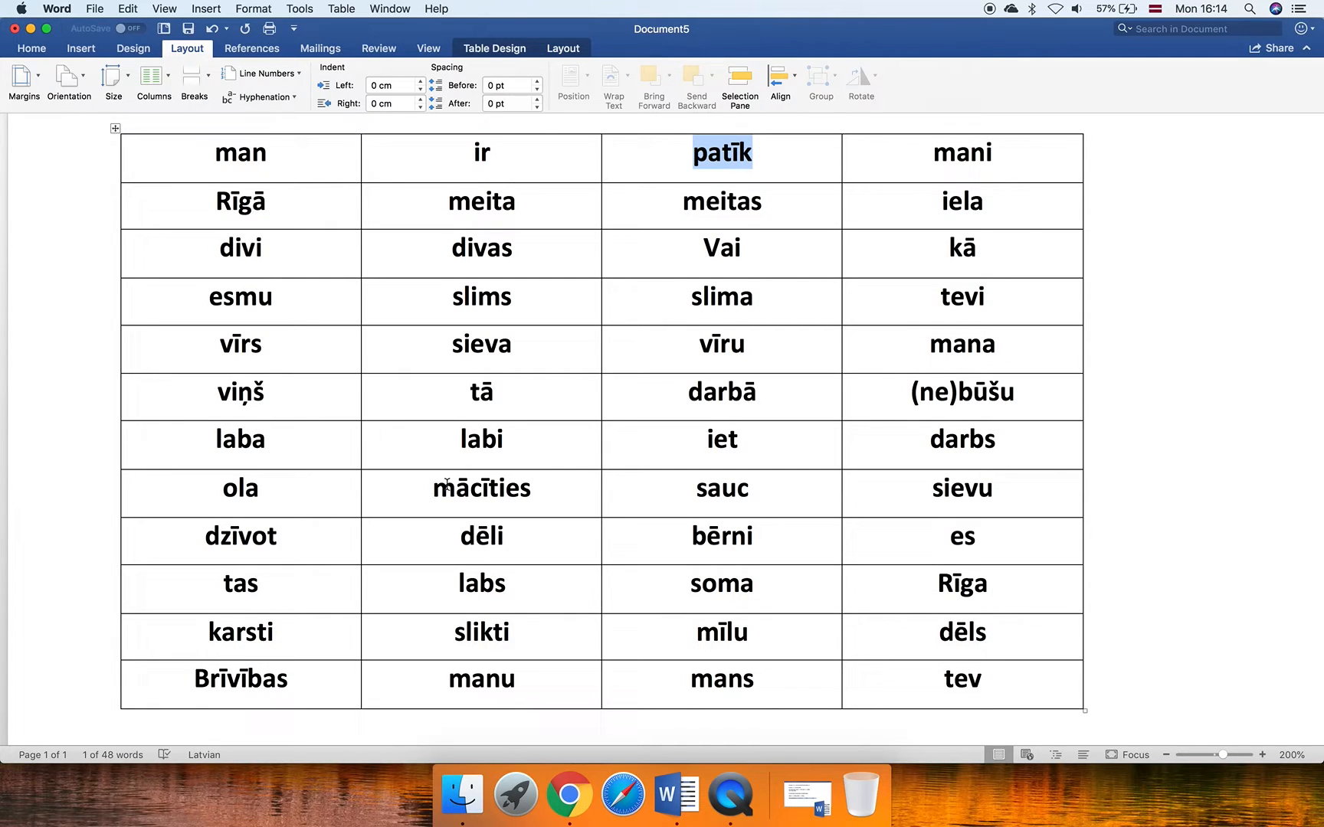
double_click(481, 487)
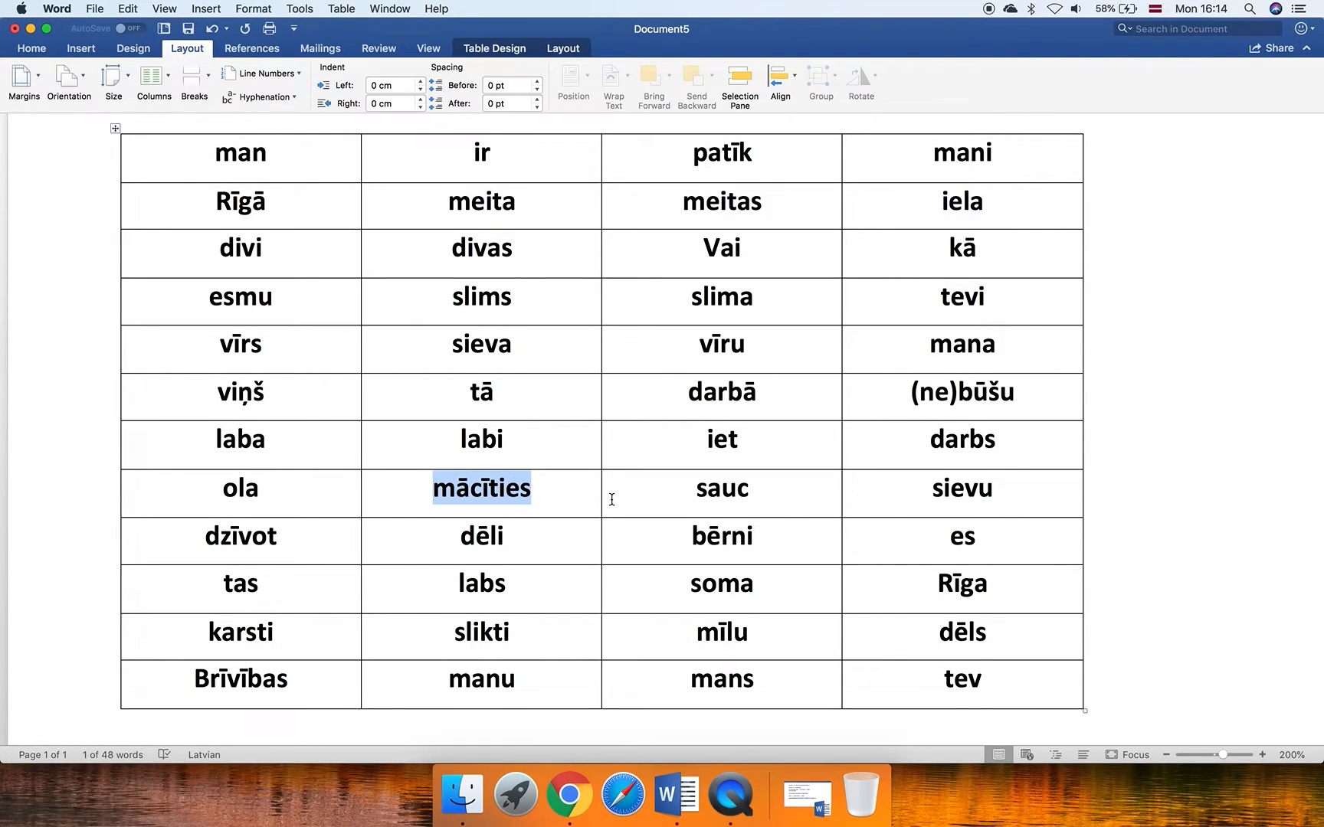
mouse_move(591, 502)
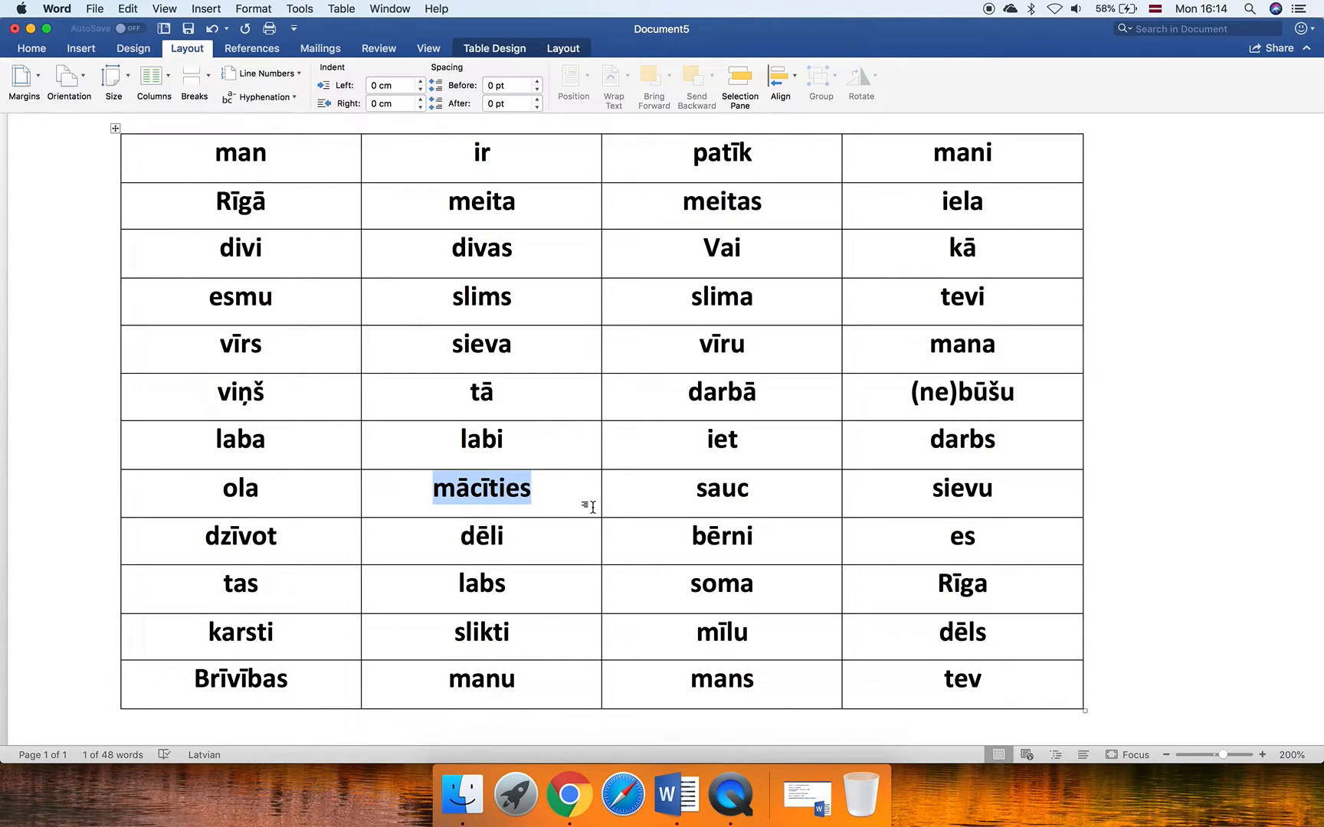
mouse_move(315, 674)
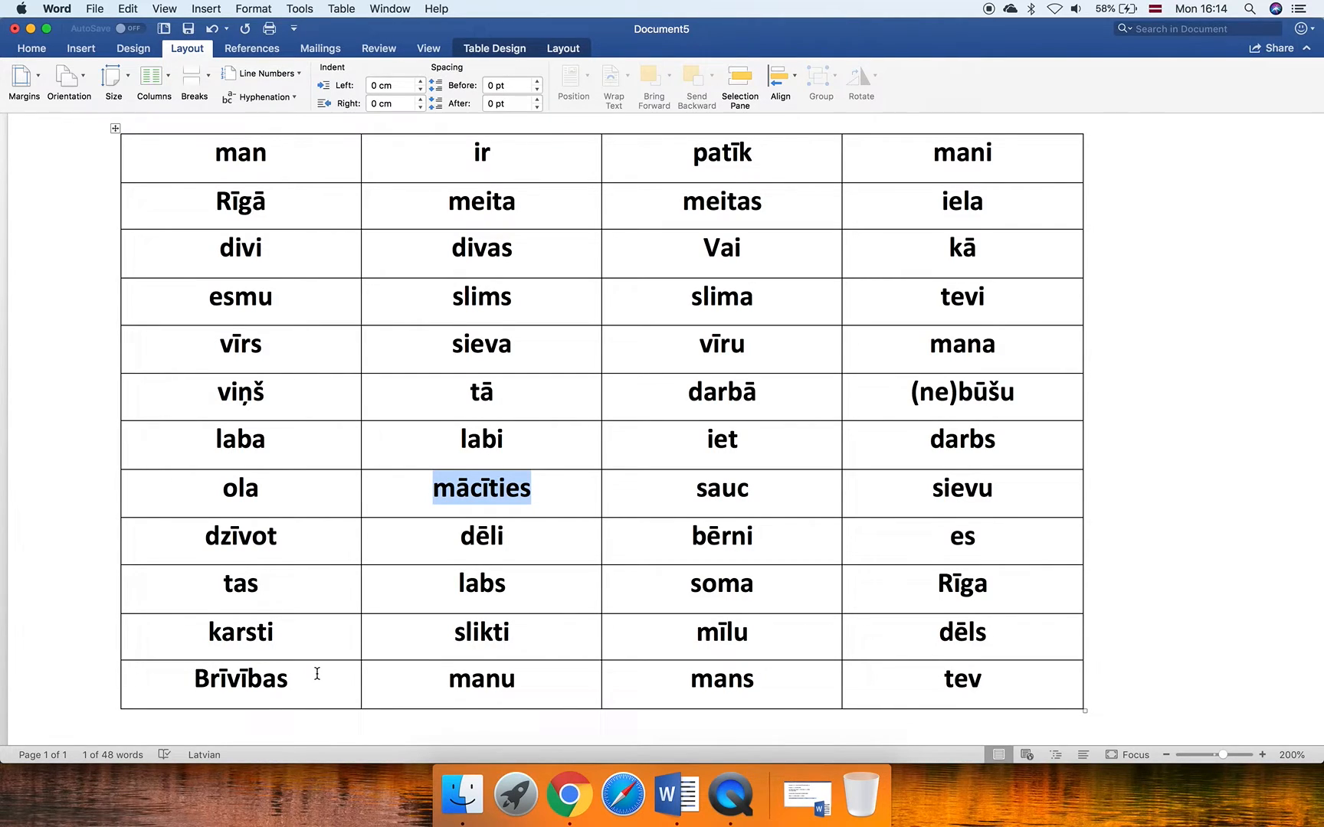
double_click(221, 677)
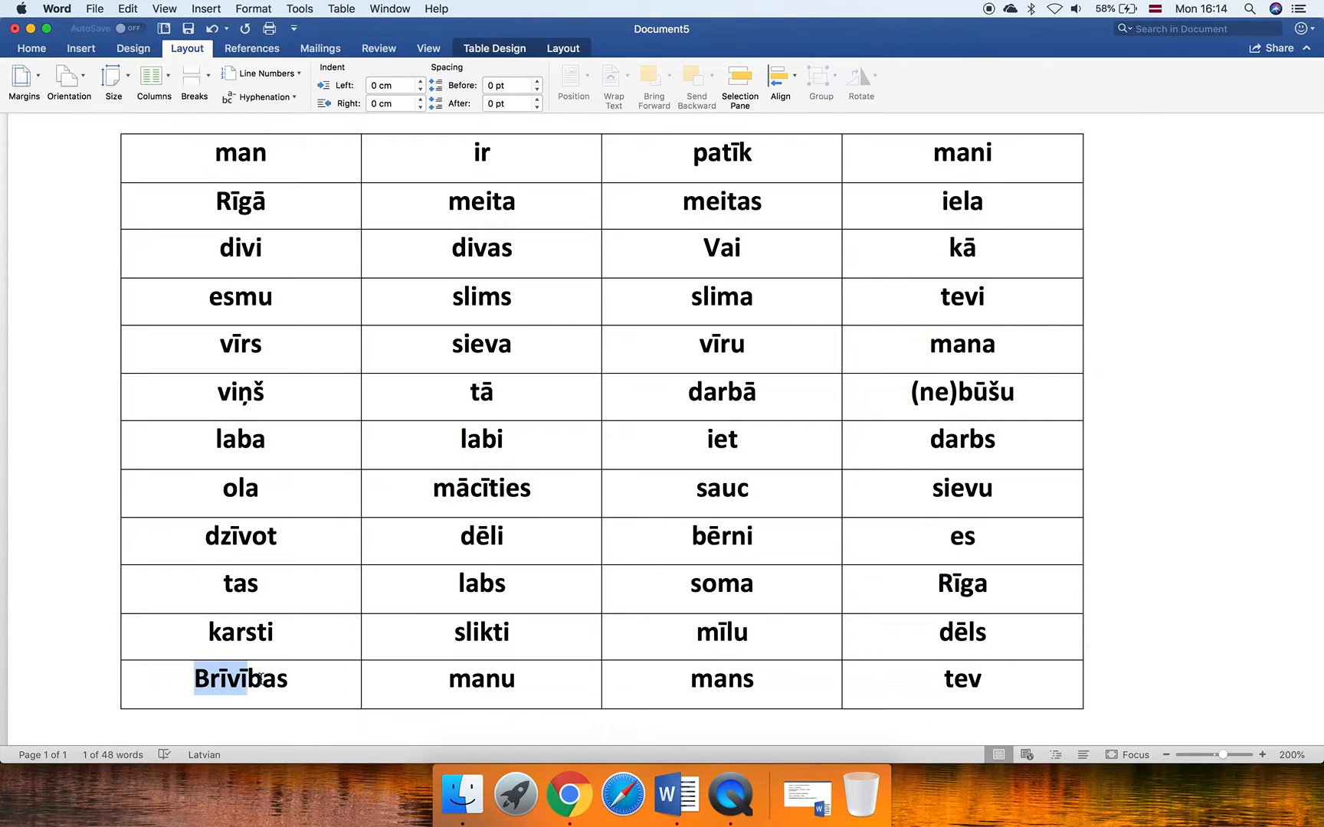
click(317, 687)
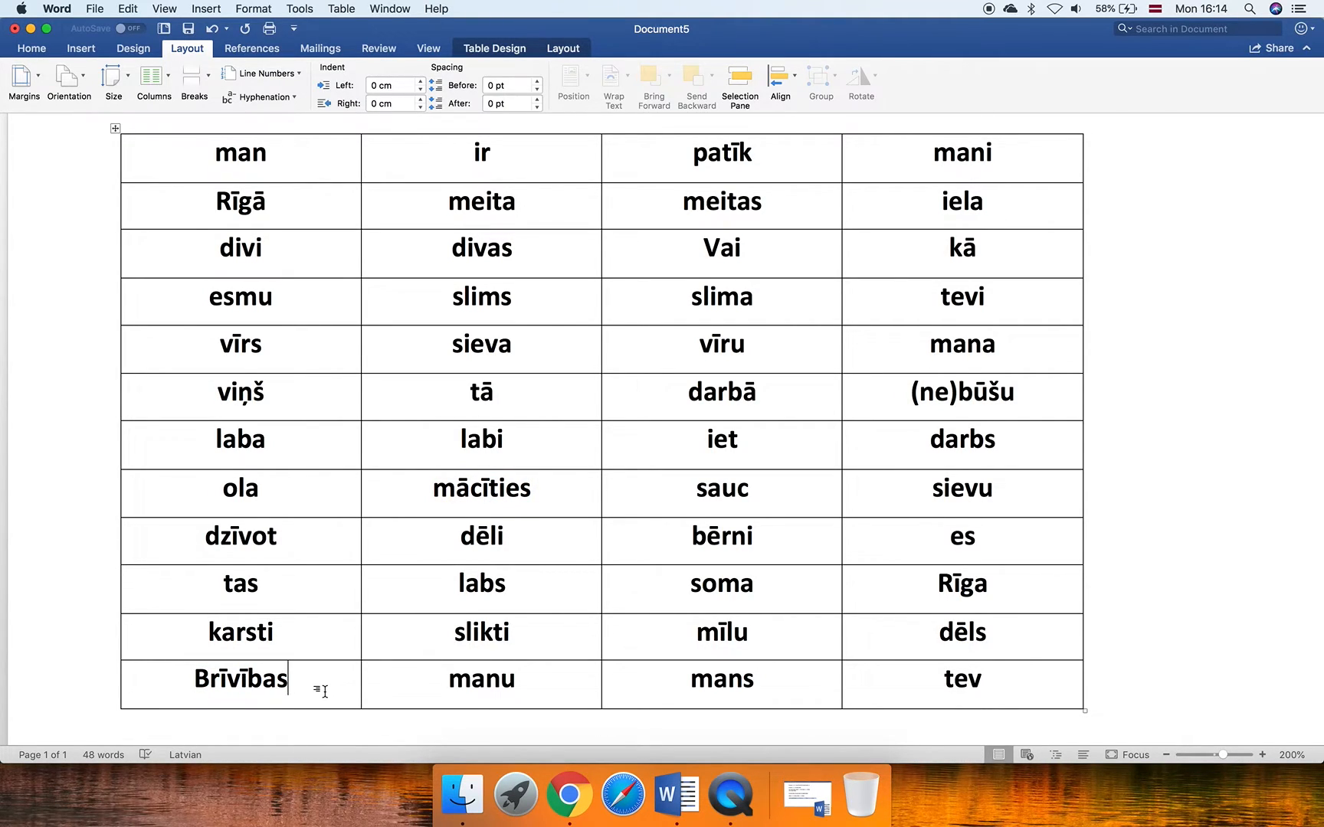
double_click(961, 201)
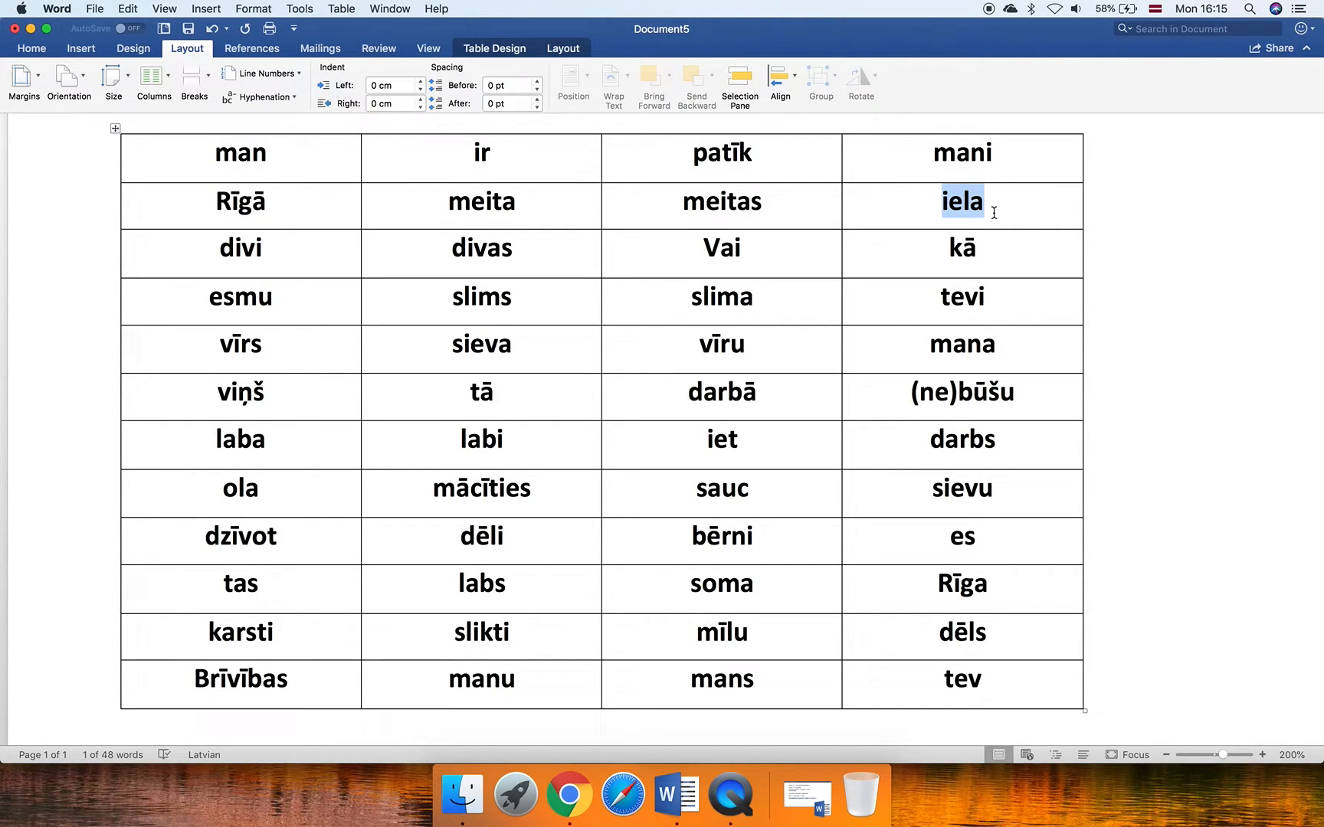
mouse_move(568, 423)
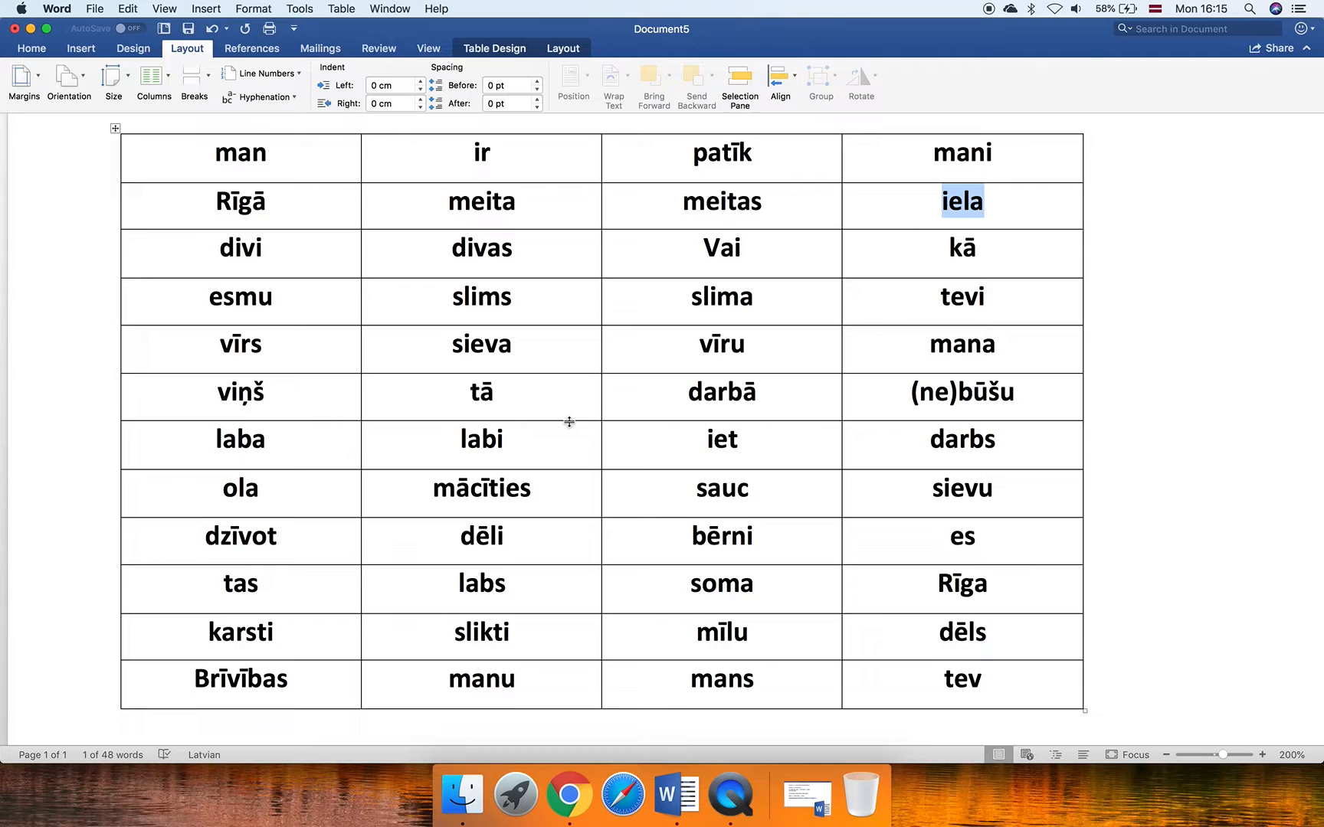
double_click(239, 679)
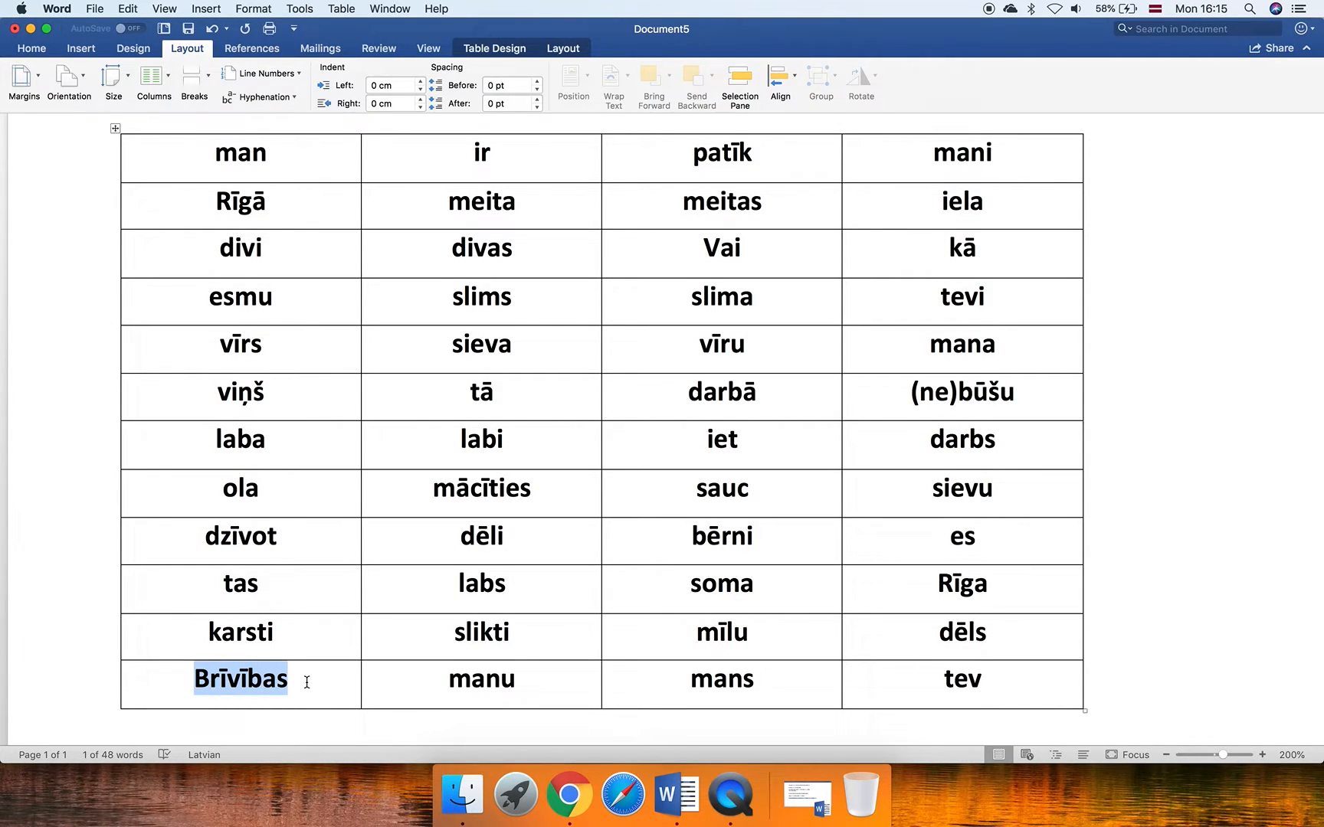
click(287, 678)
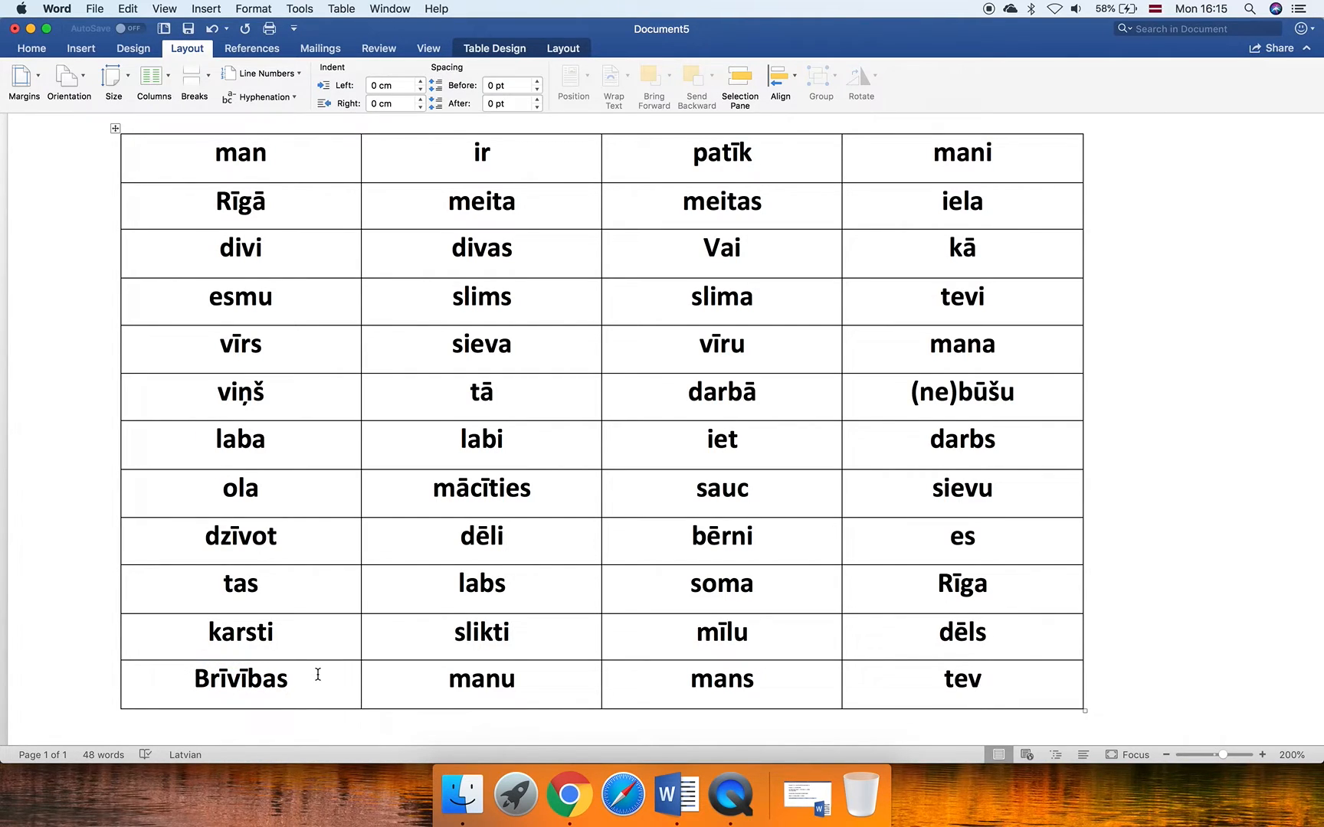
click(291, 678)
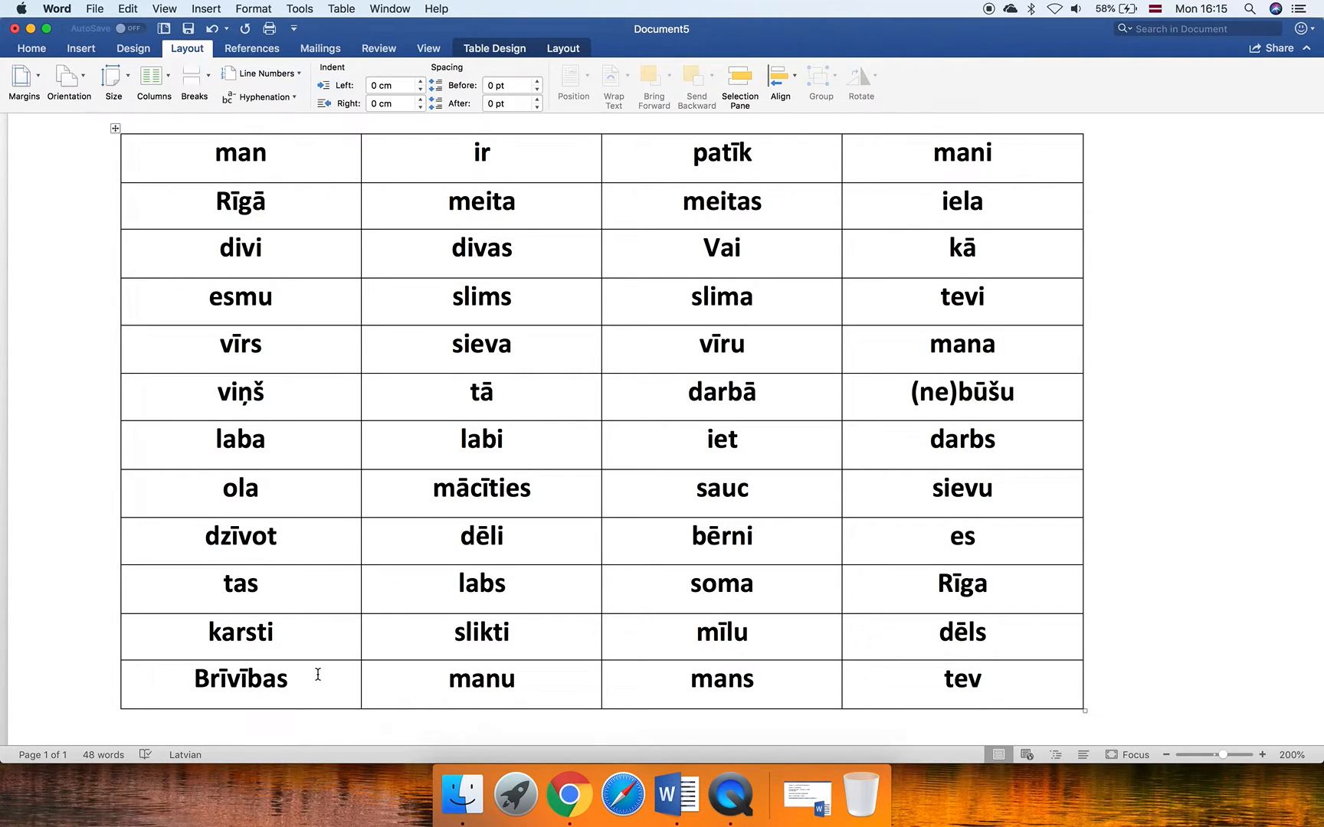
click(290, 677)
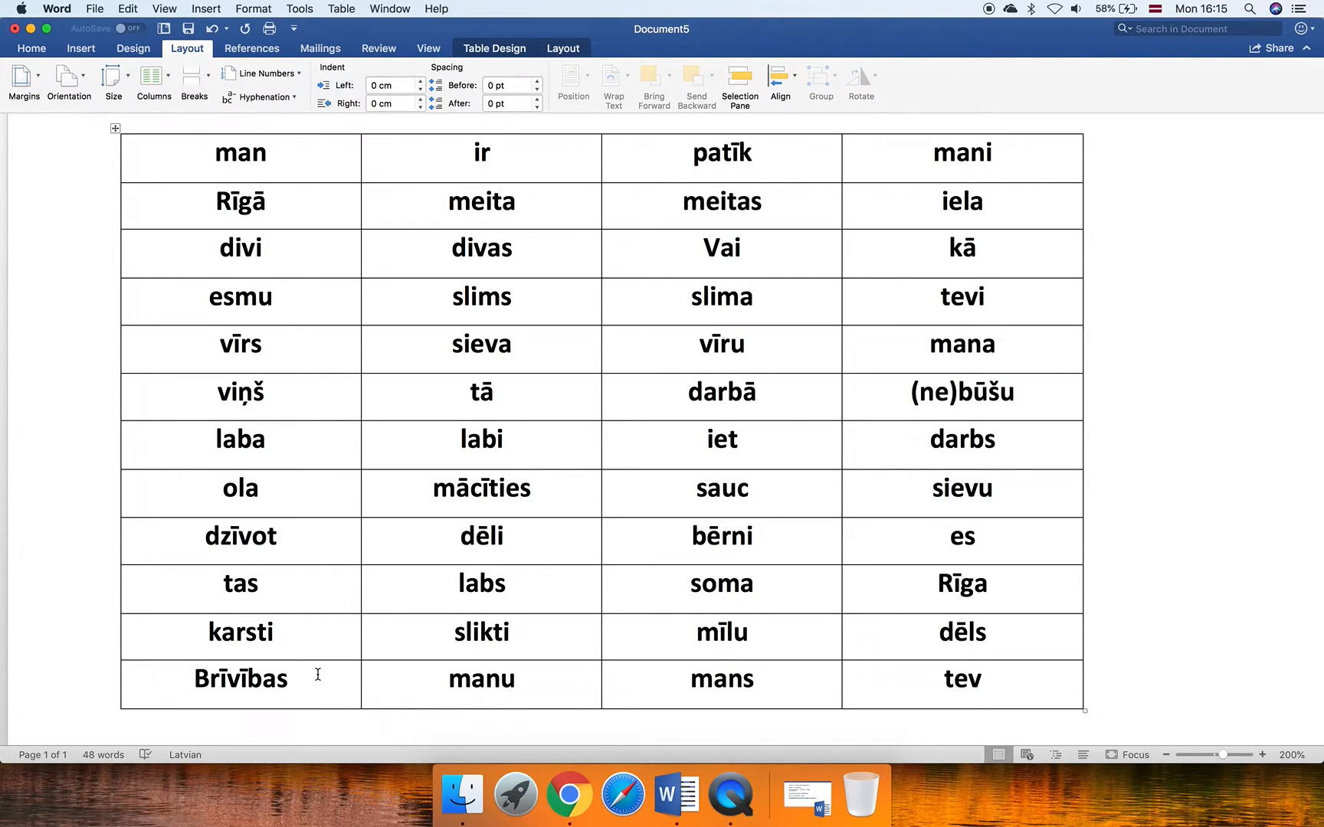
click(287, 679)
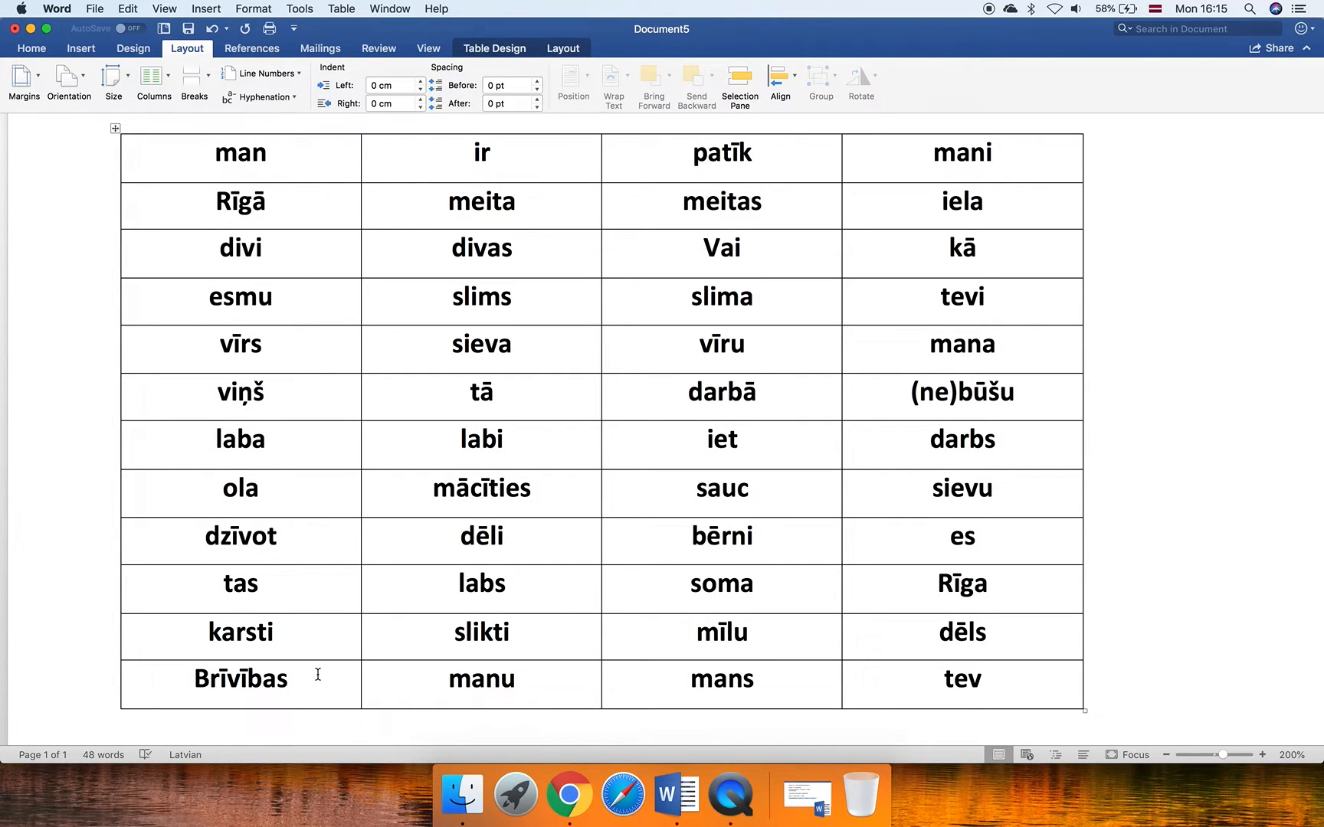
click(288, 678)
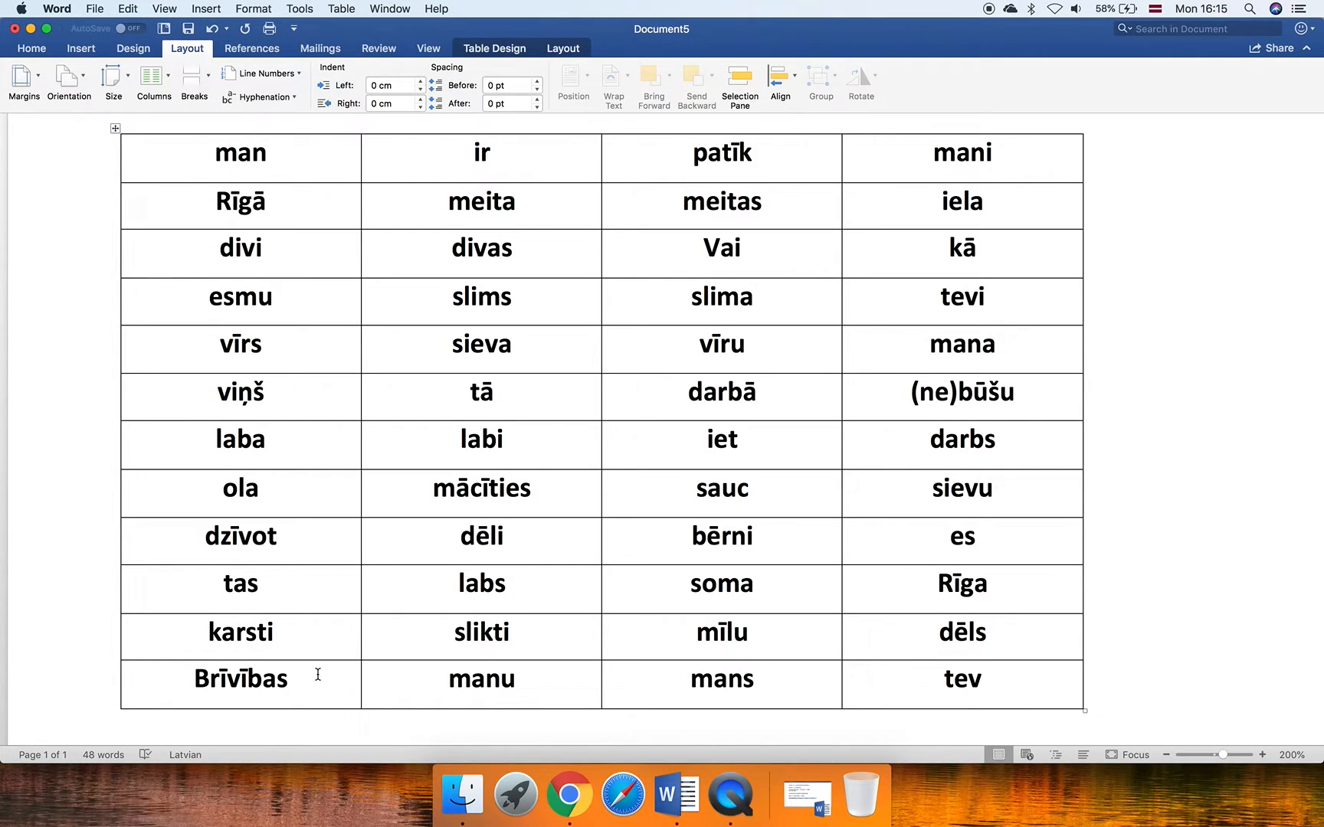
click(288, 679)
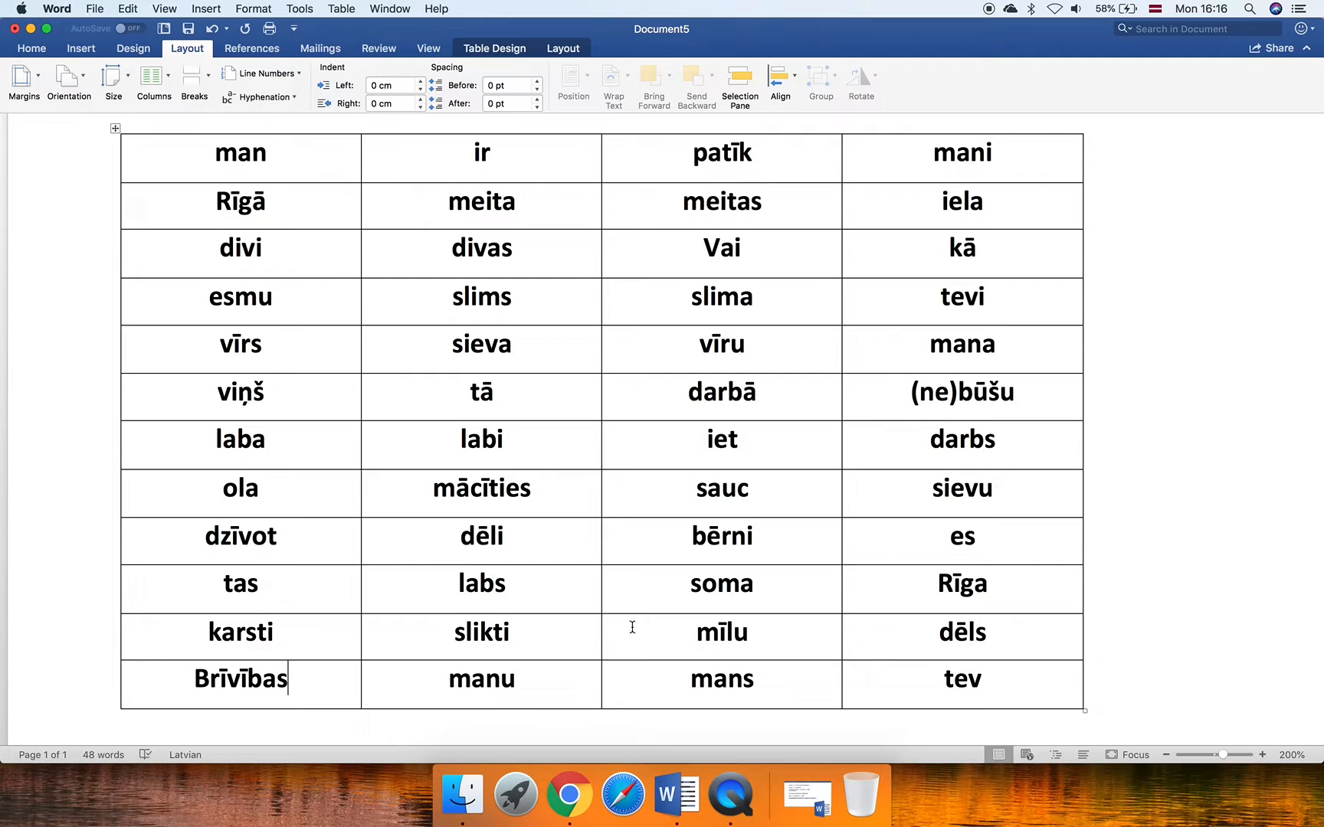
mouse_move(761, 535)
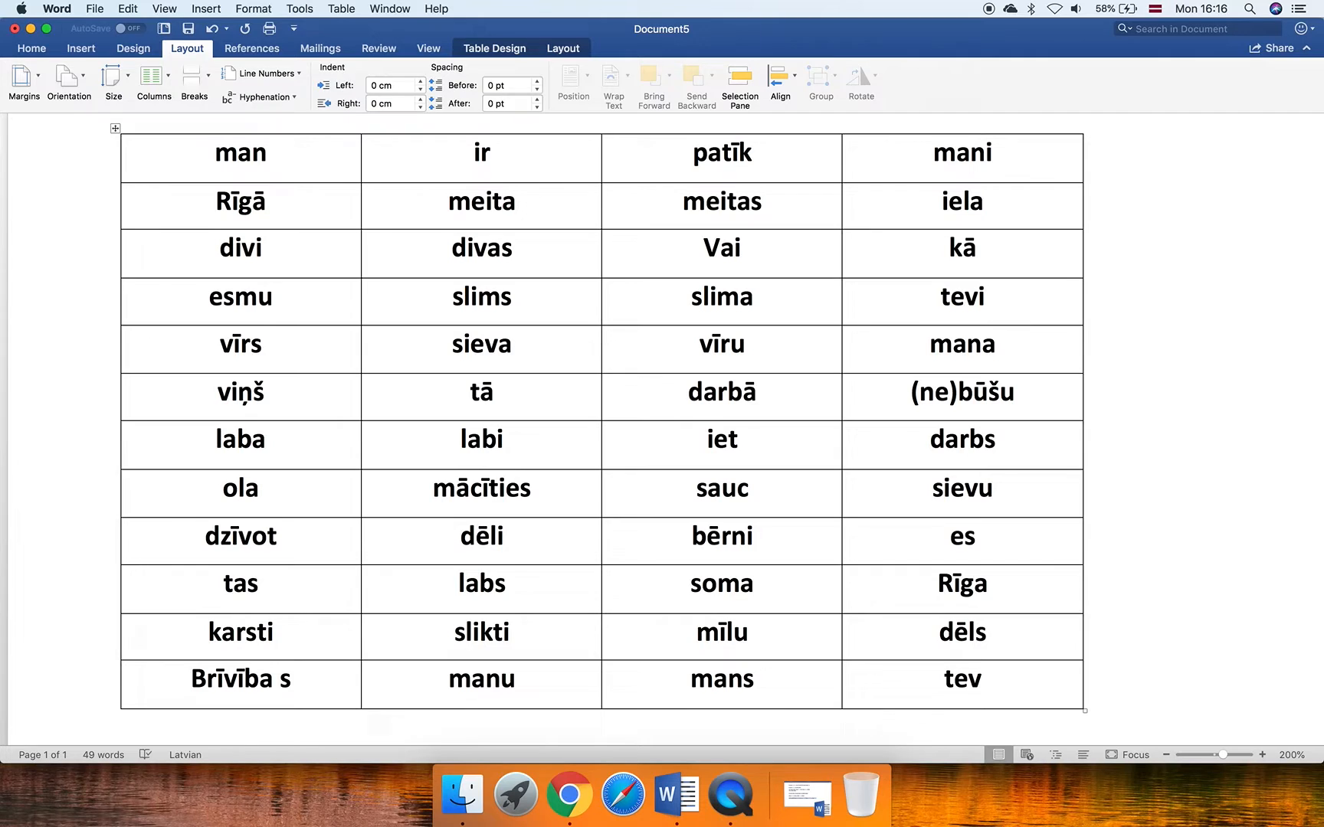
click(280, 678)
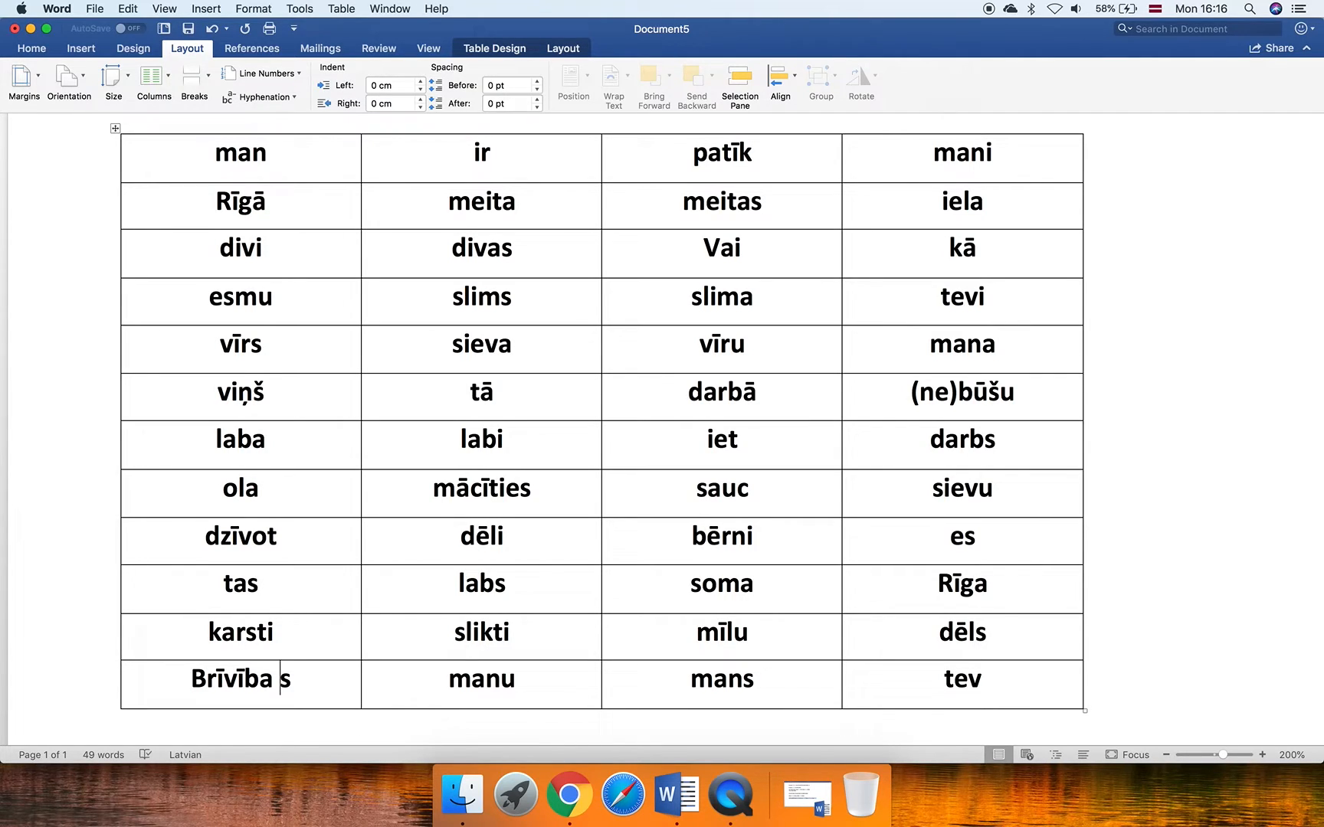
key(backspace)
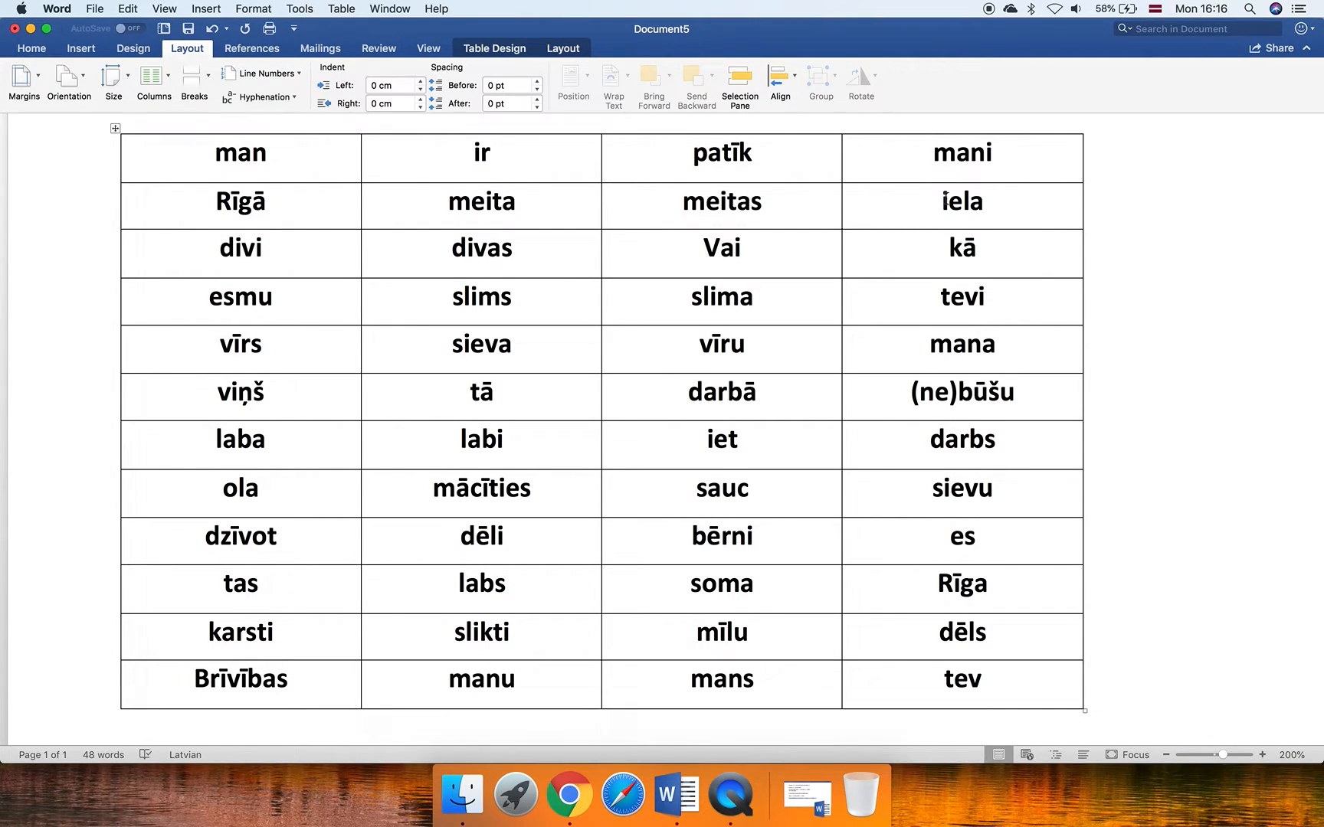
double_click(961, 200)
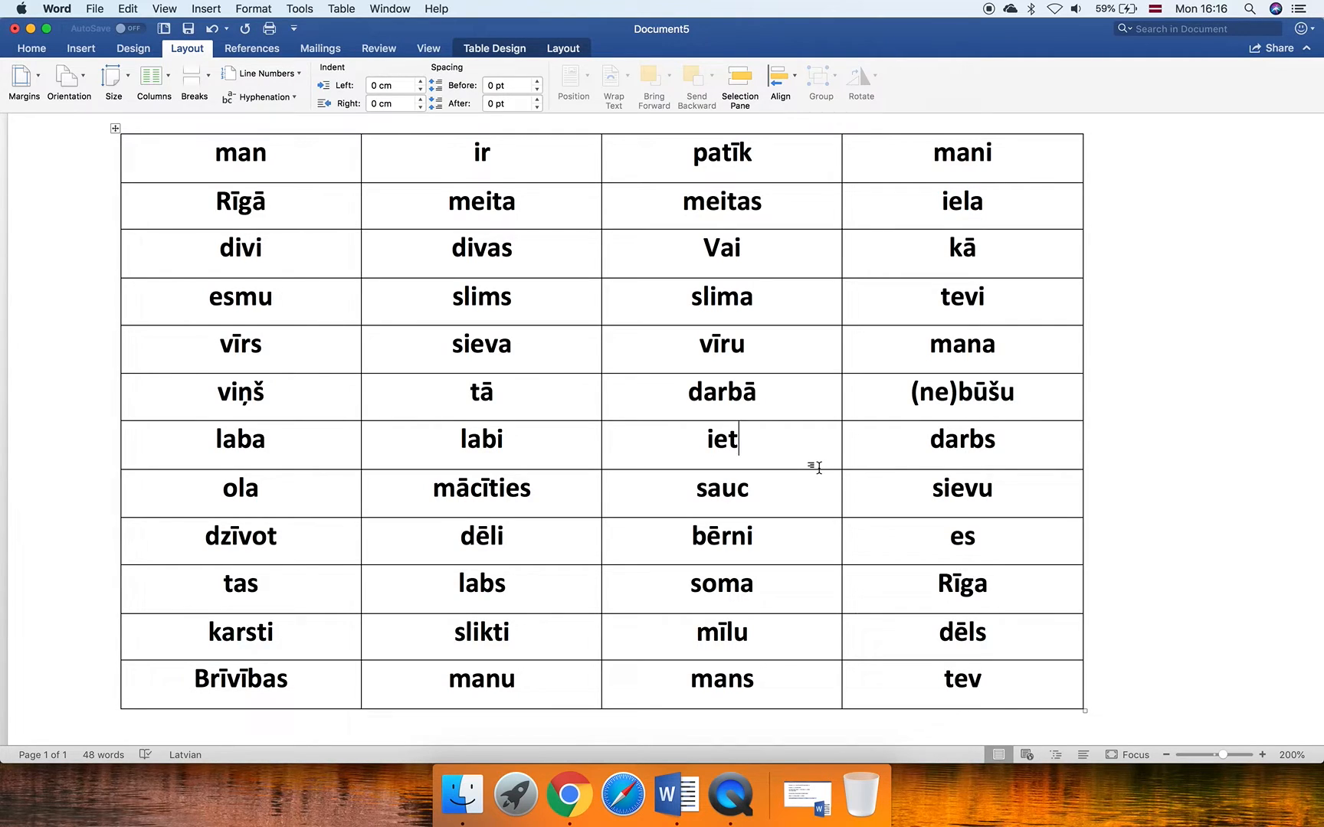
mouse_move(913, 264)
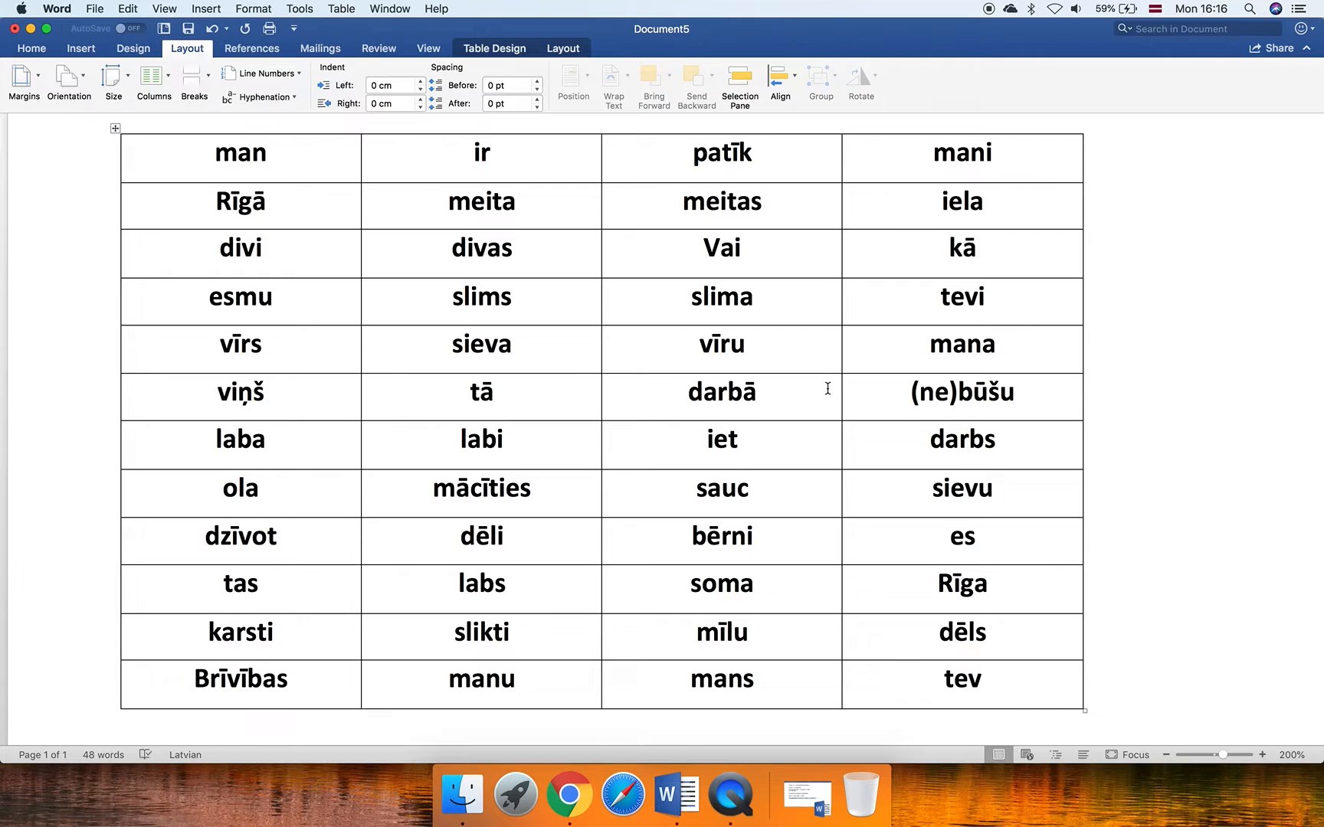
click(738, 440)
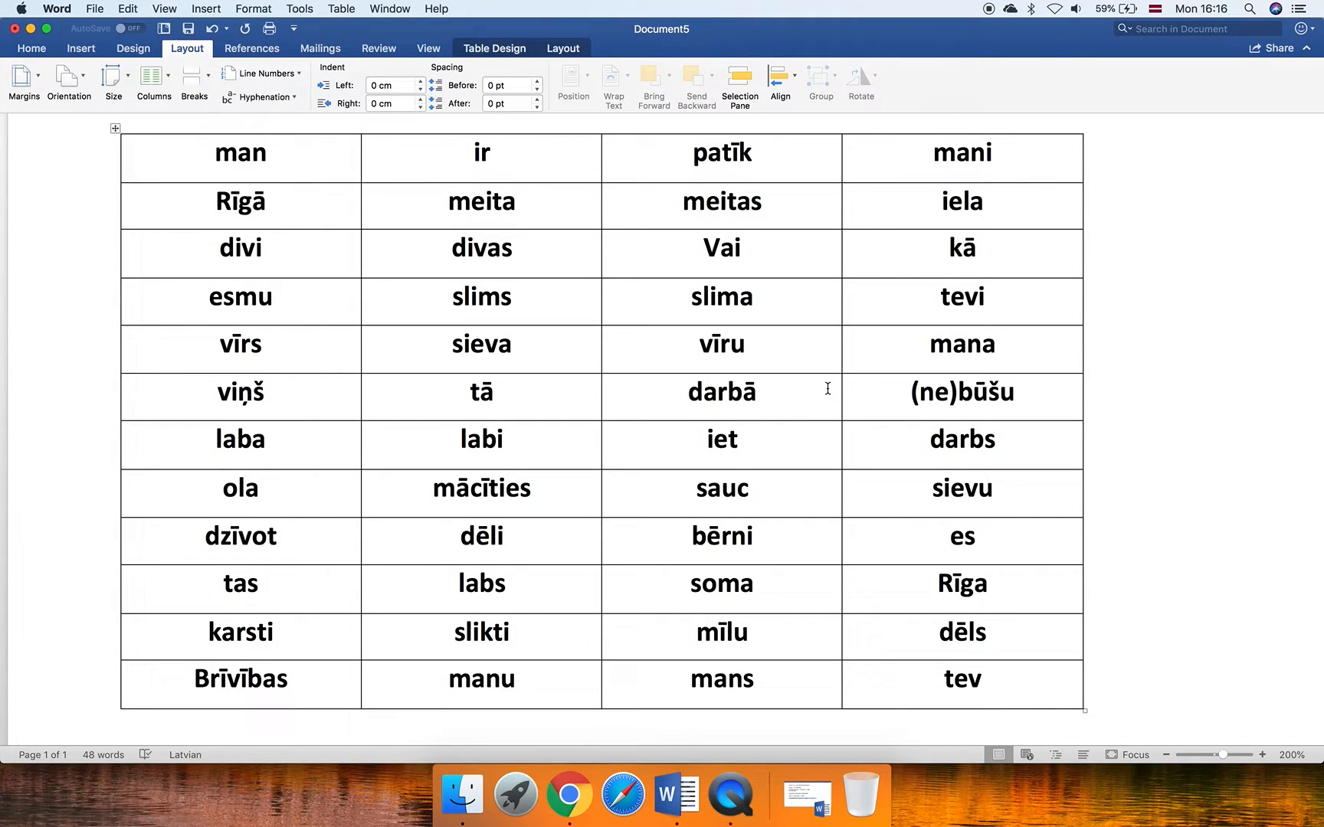
click(737, 440)
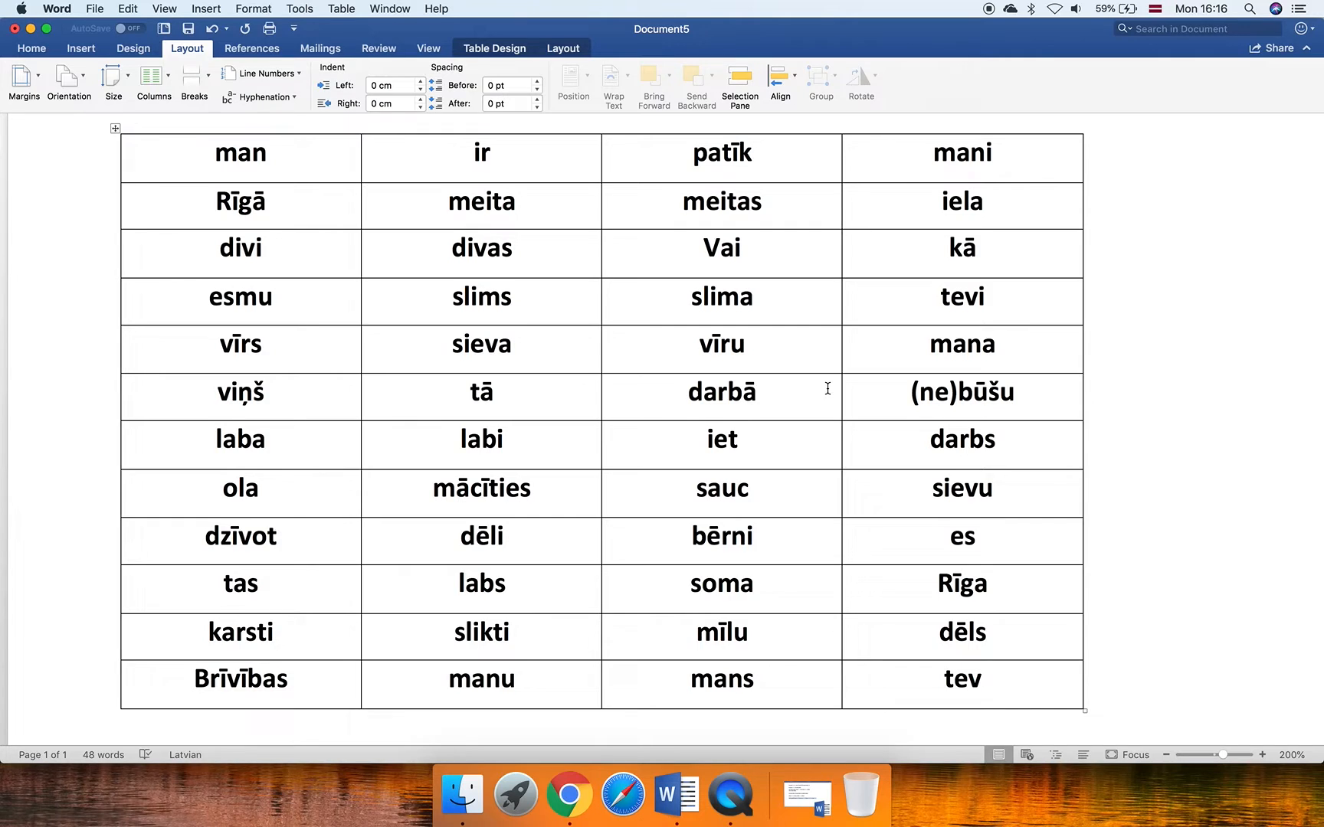
click(738, 439)
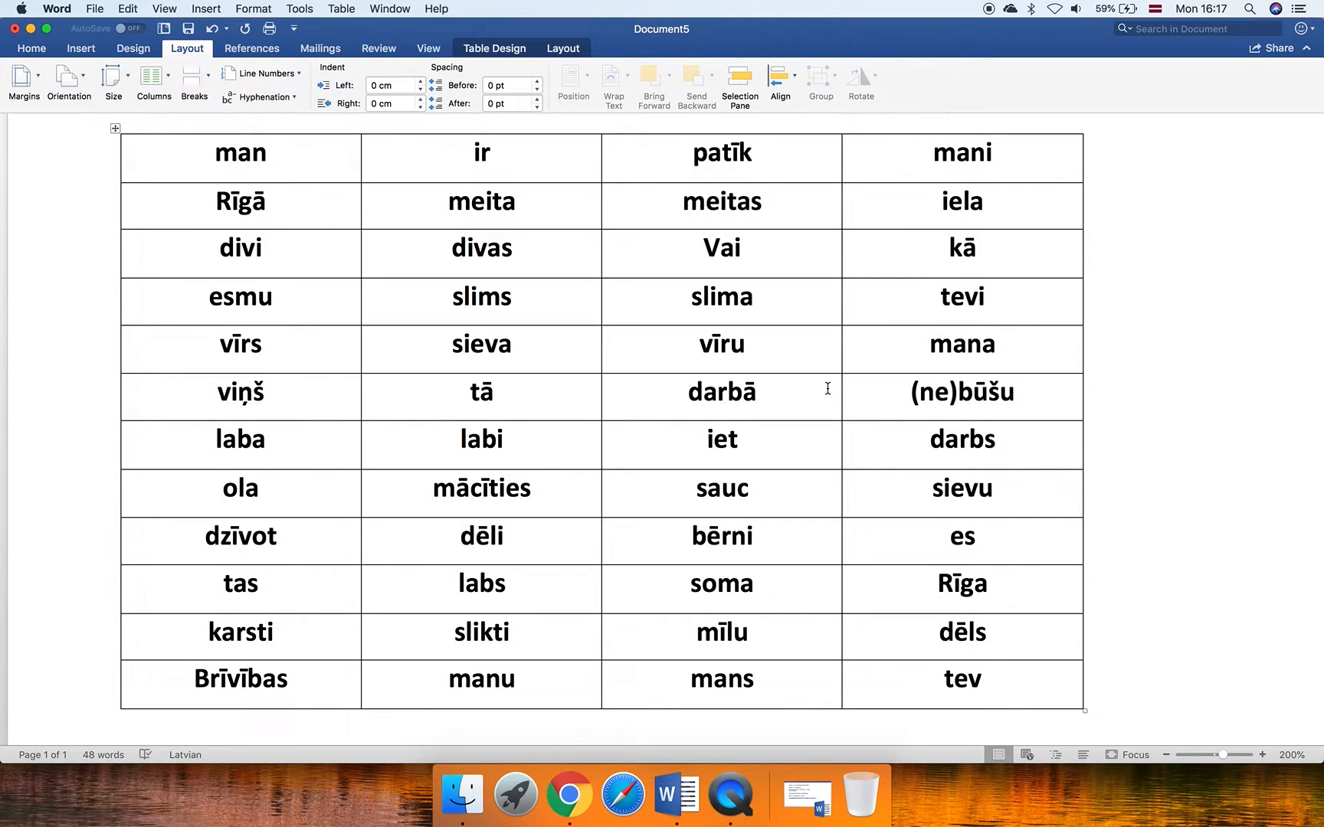
click(722, 440)
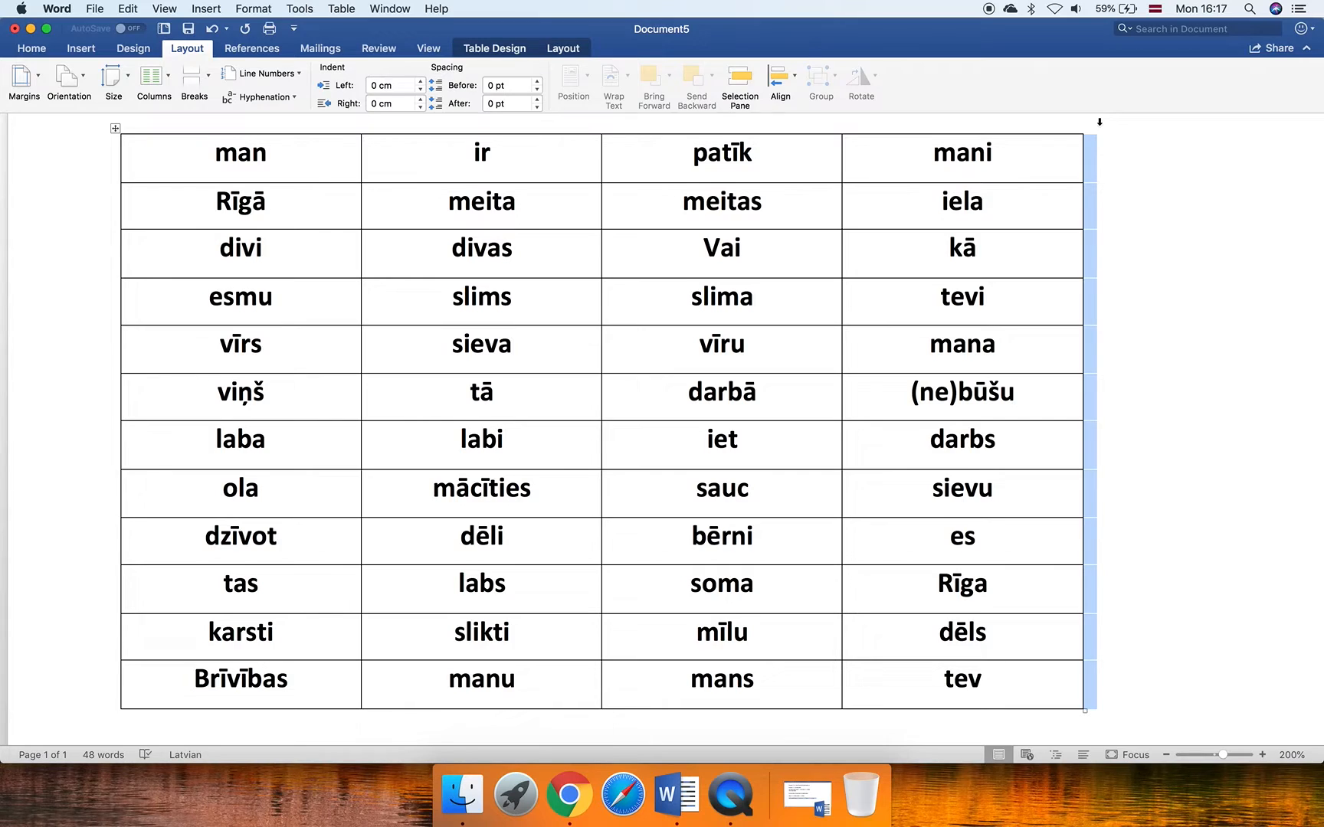
mouse_move(694, 128)
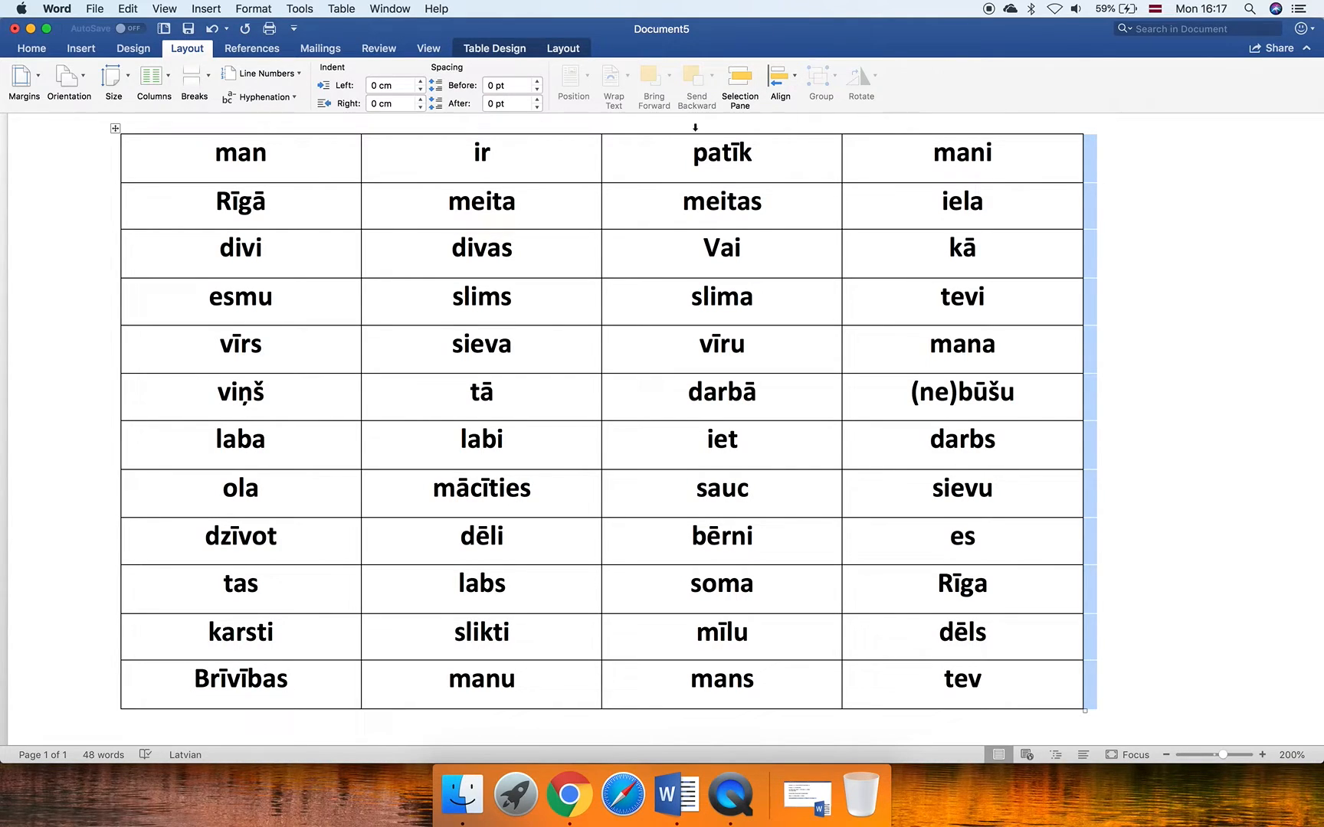
mouse_move(1091, 153)
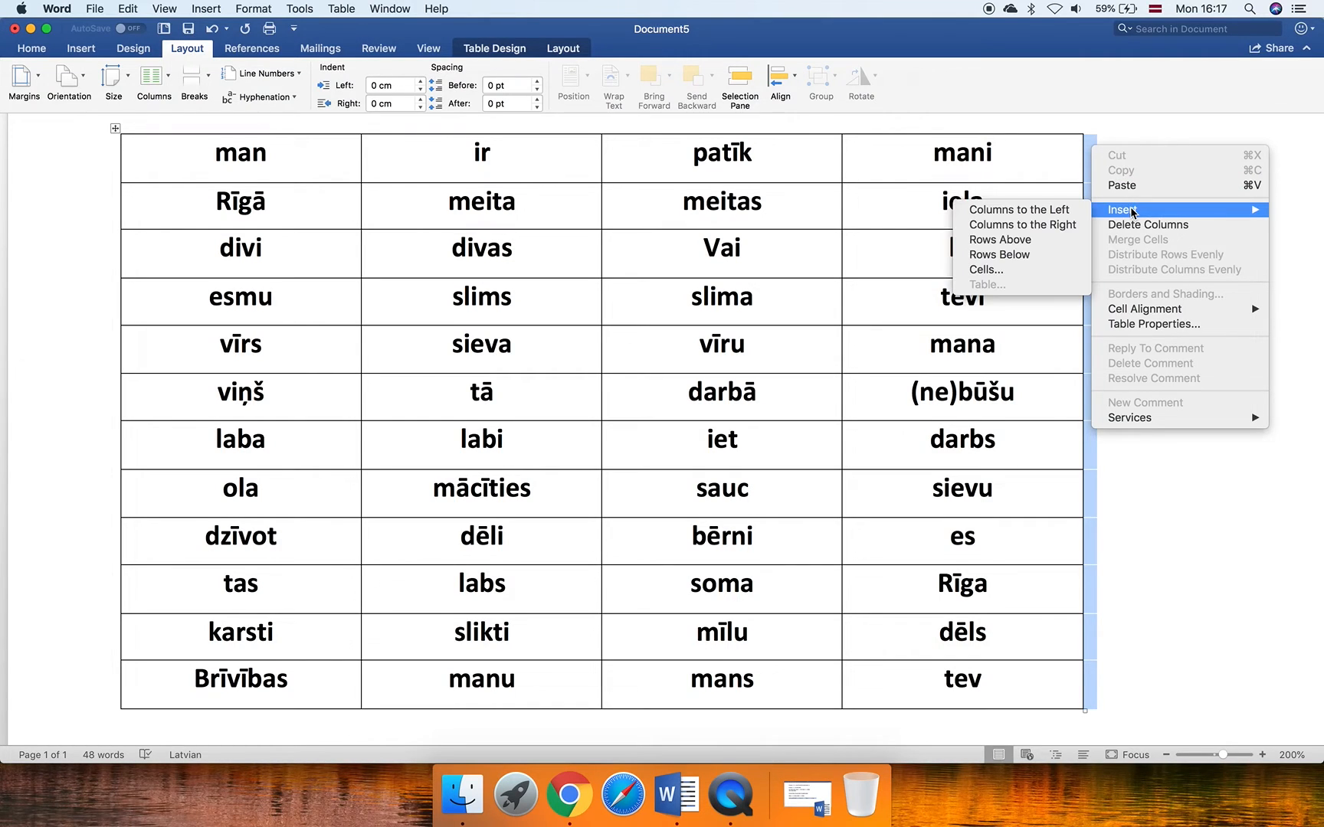
mouse_move(1020, 225)
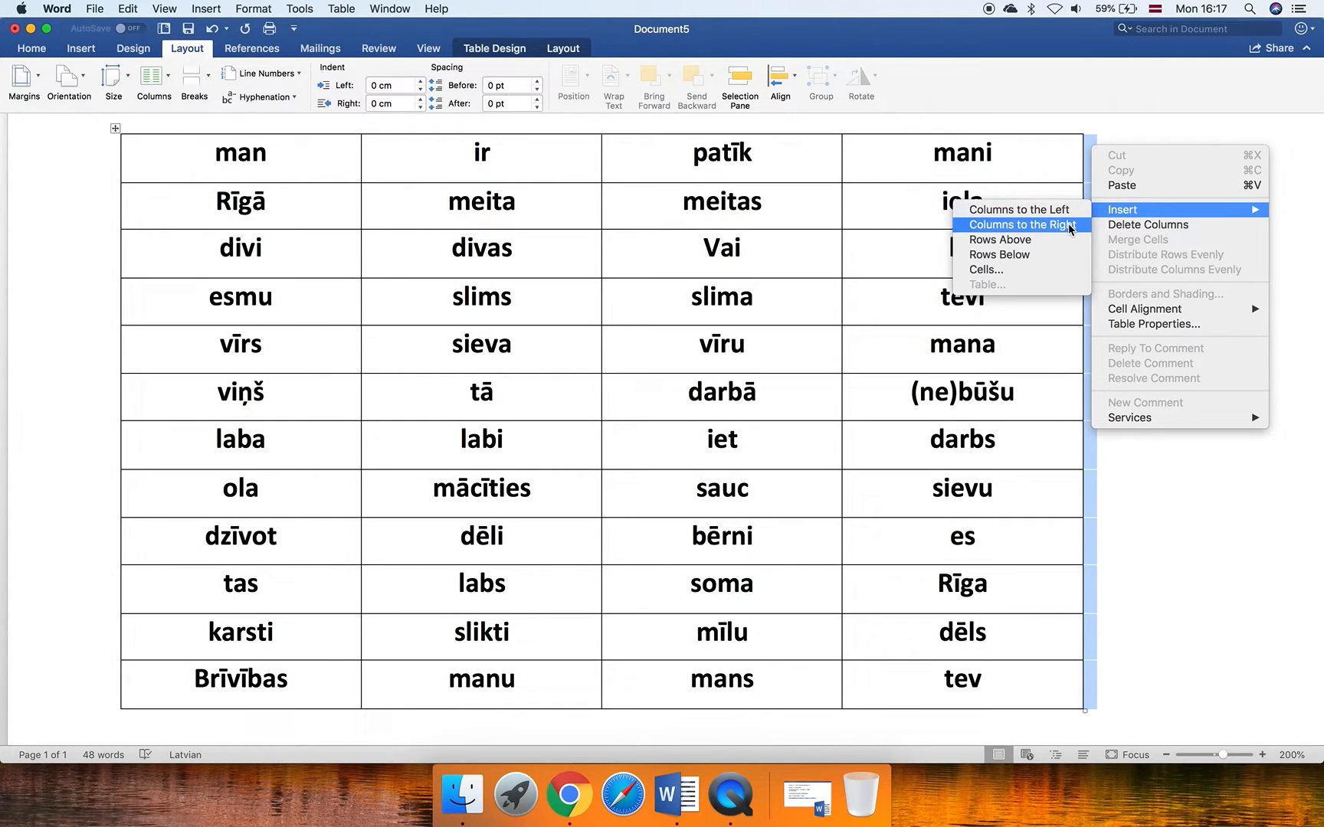
click(1020, 226)
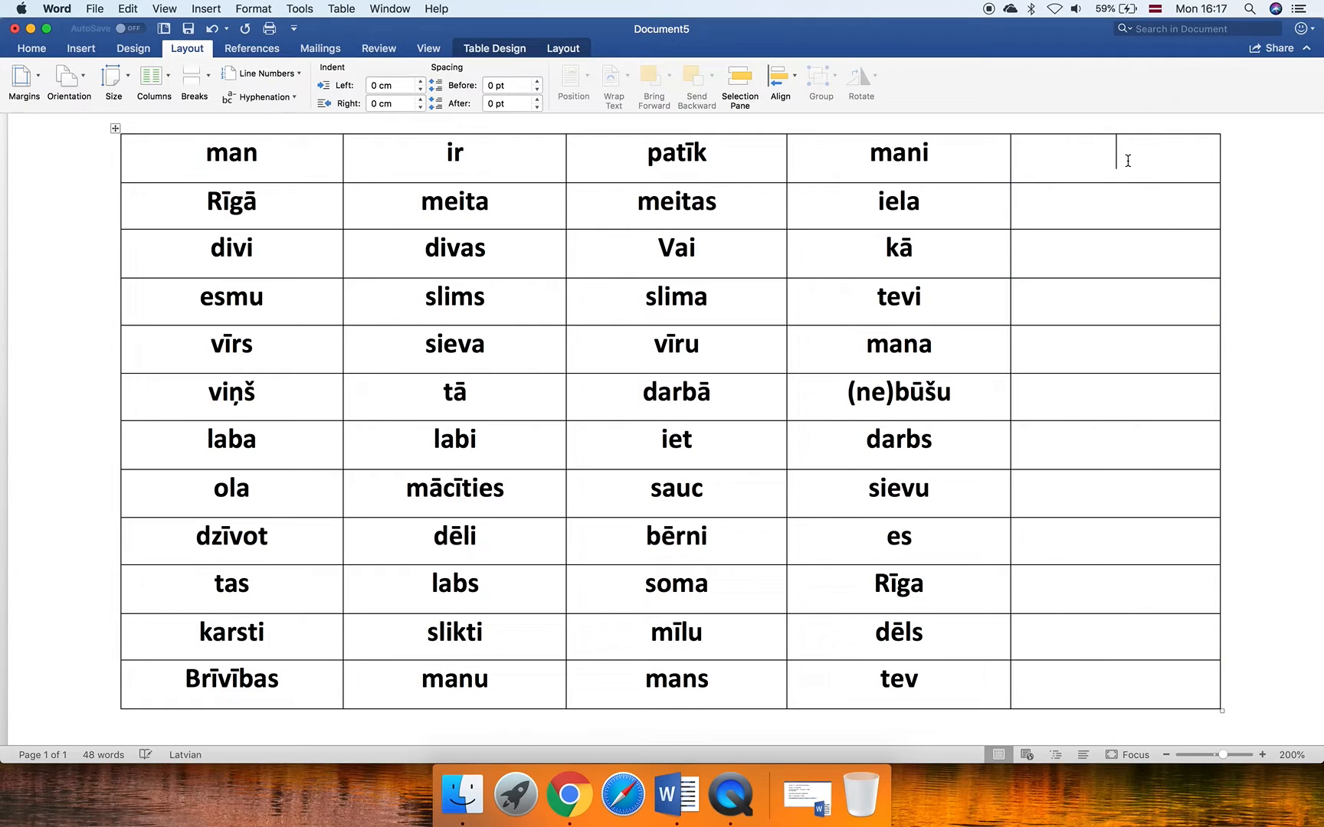
text(laba)
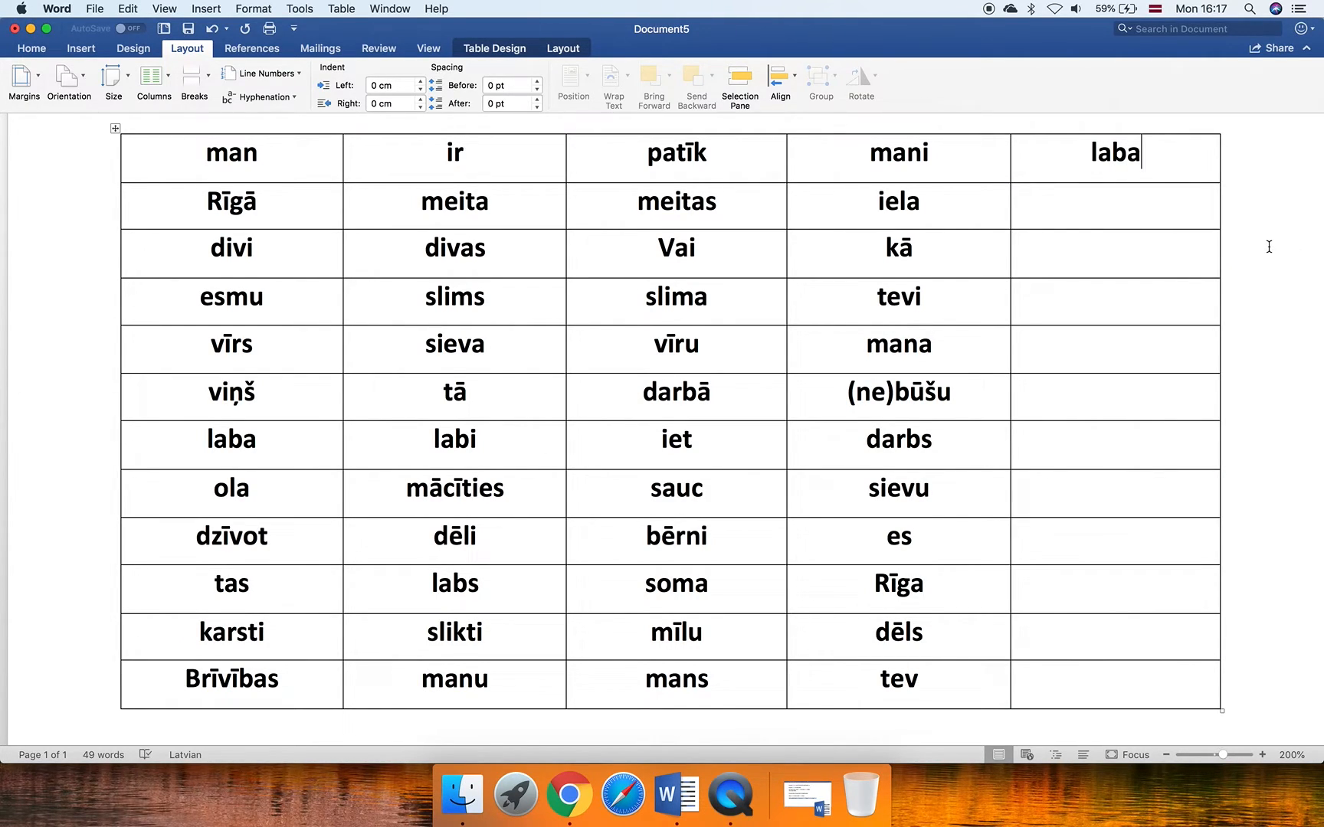
click(1094, 123)
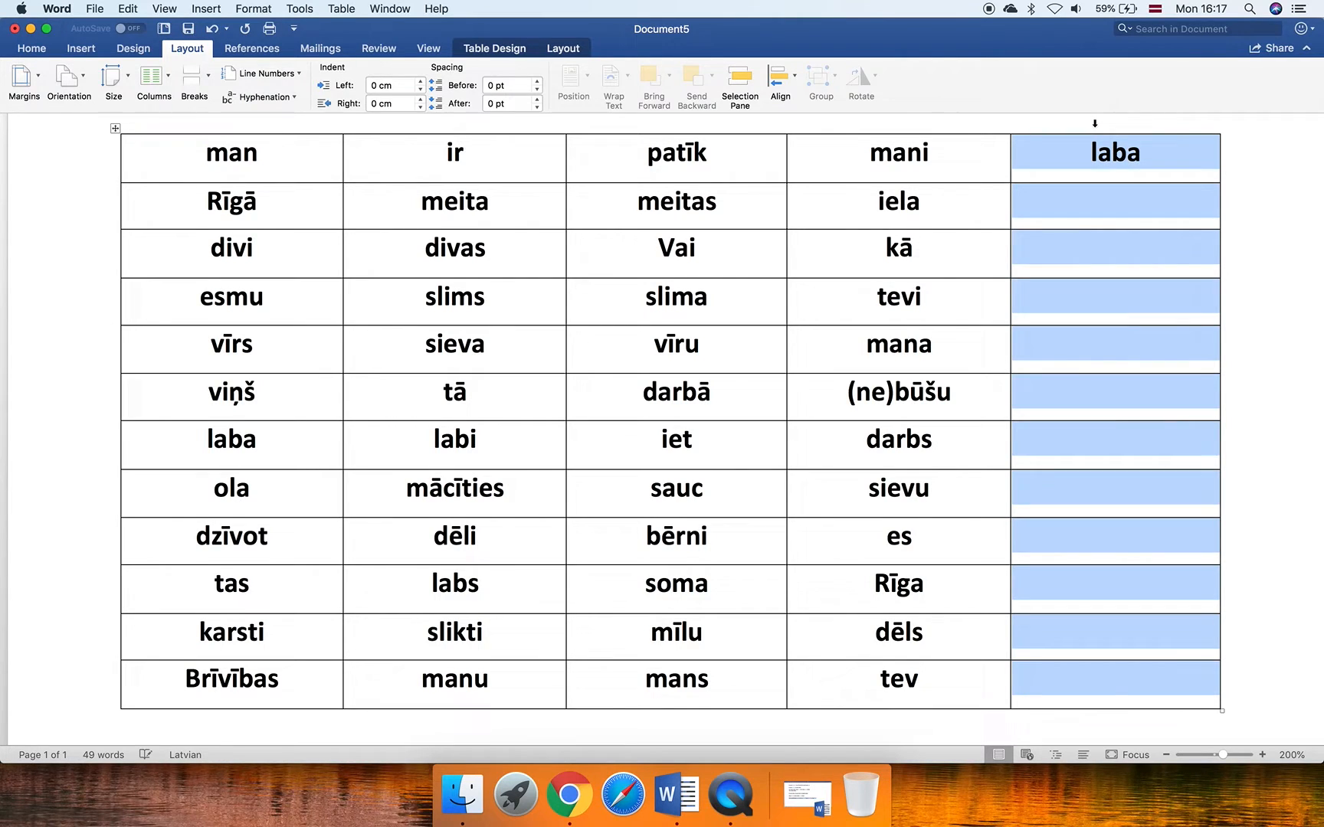
click(214, 27)
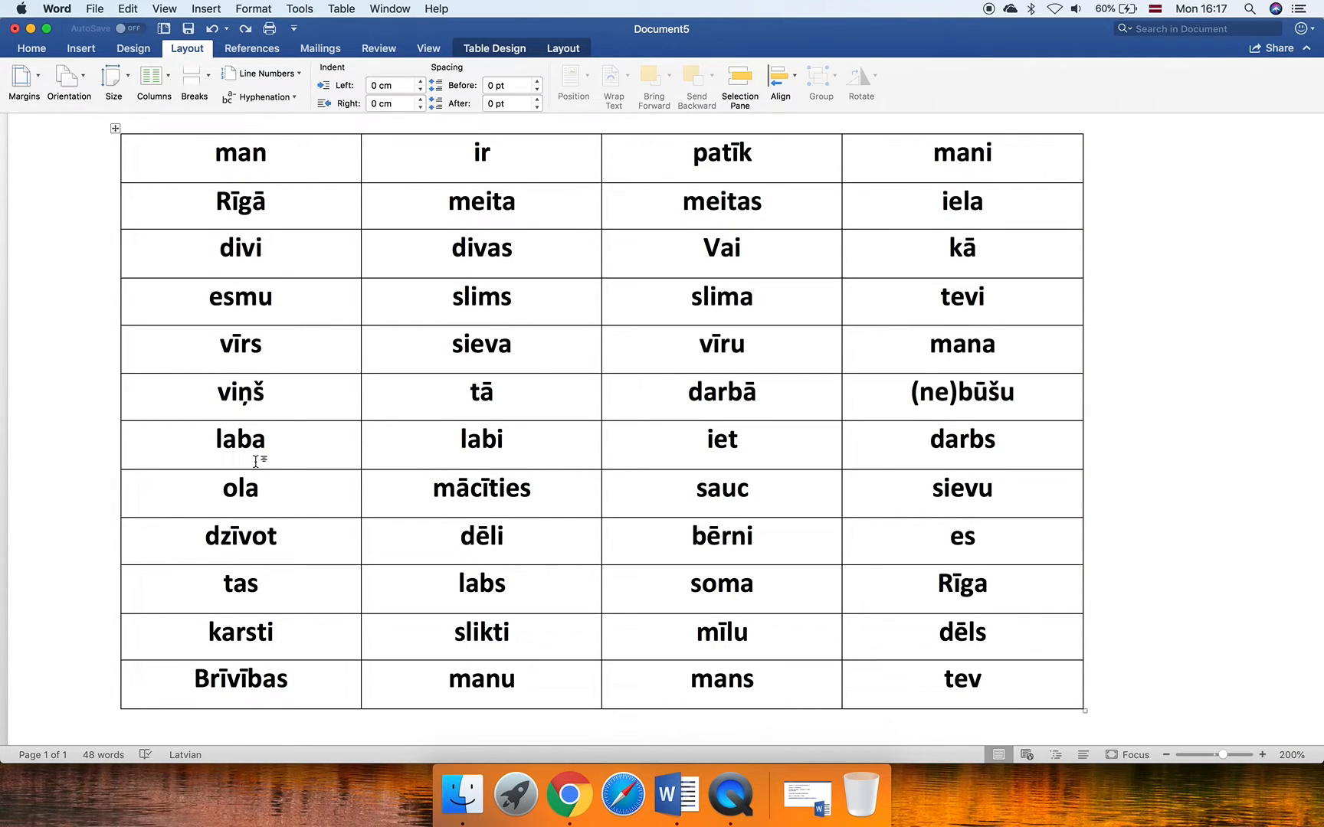
click(266, 440)
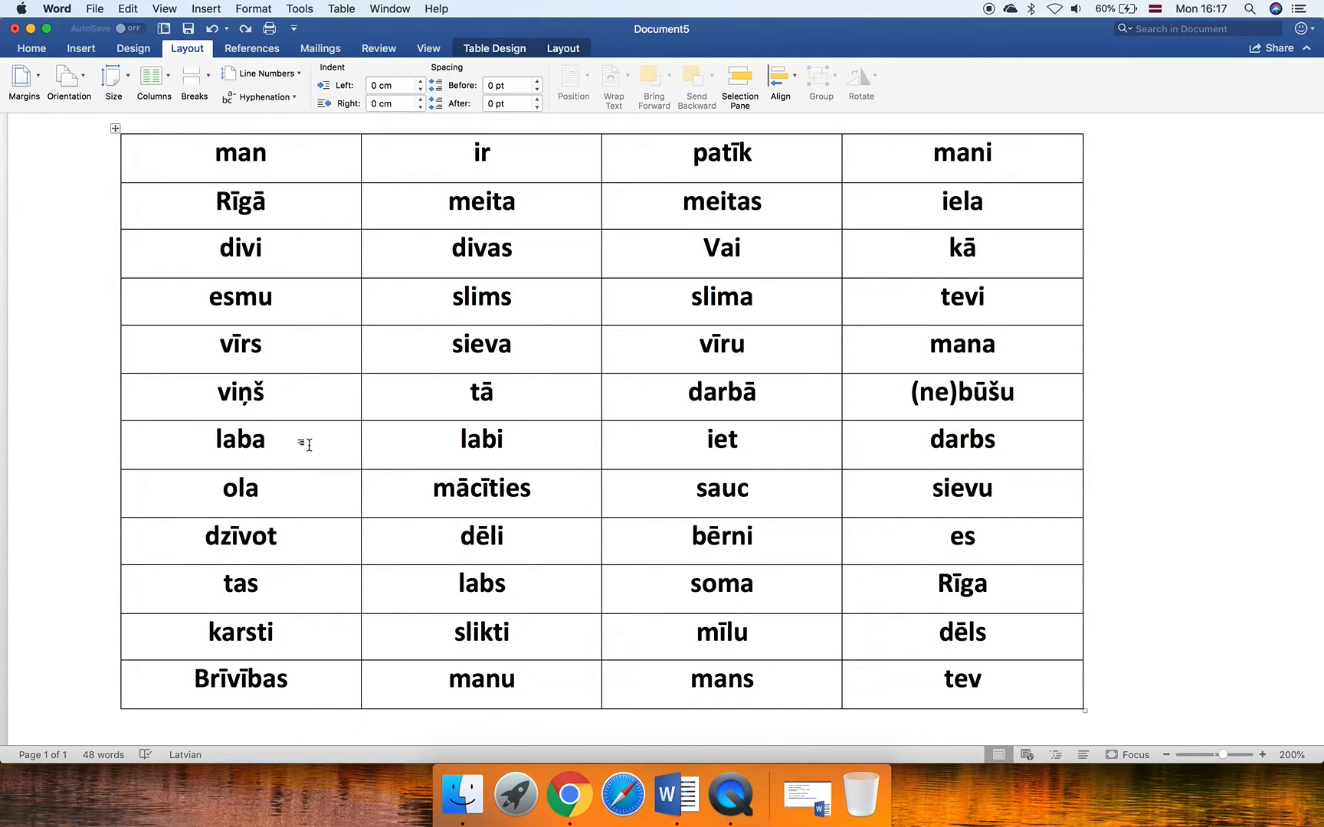
click(268, 440)
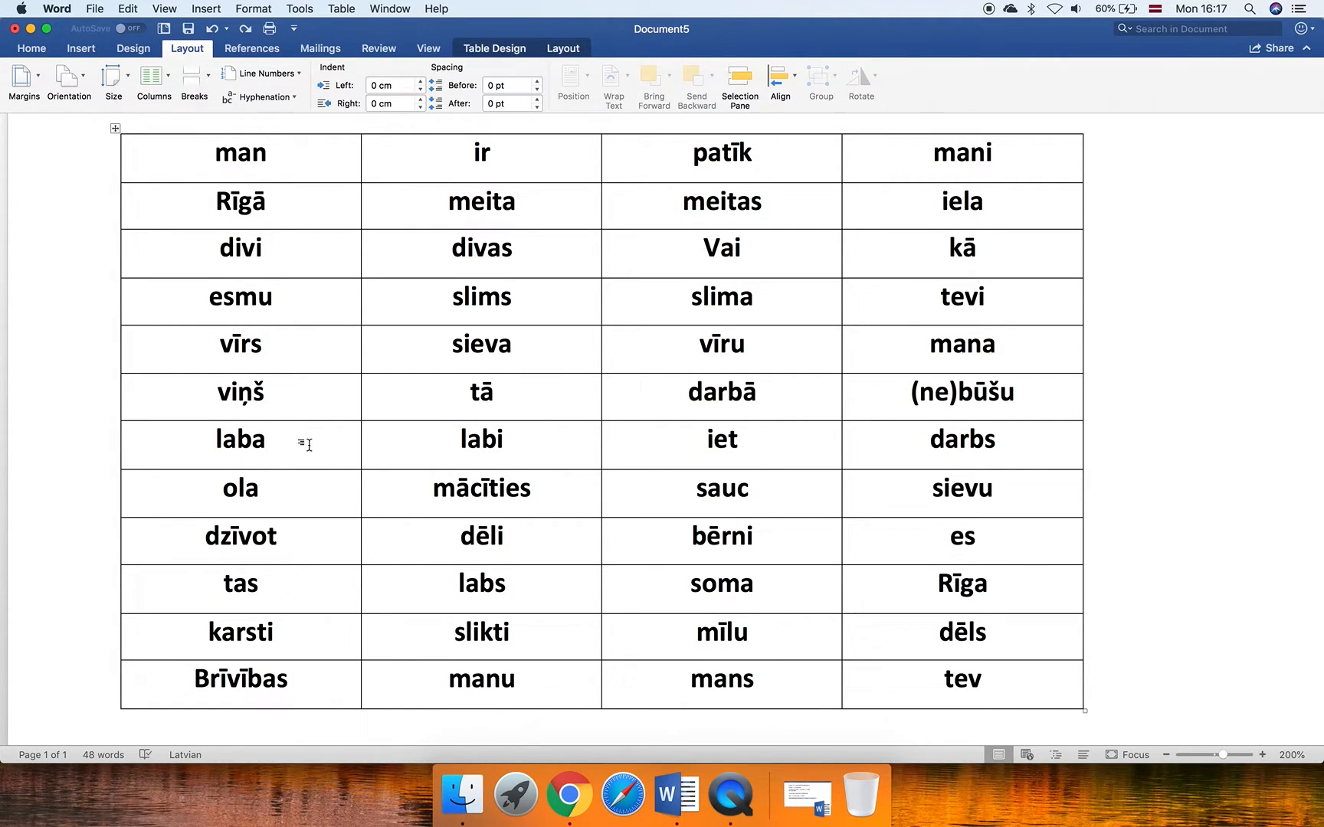
click(270, 440)
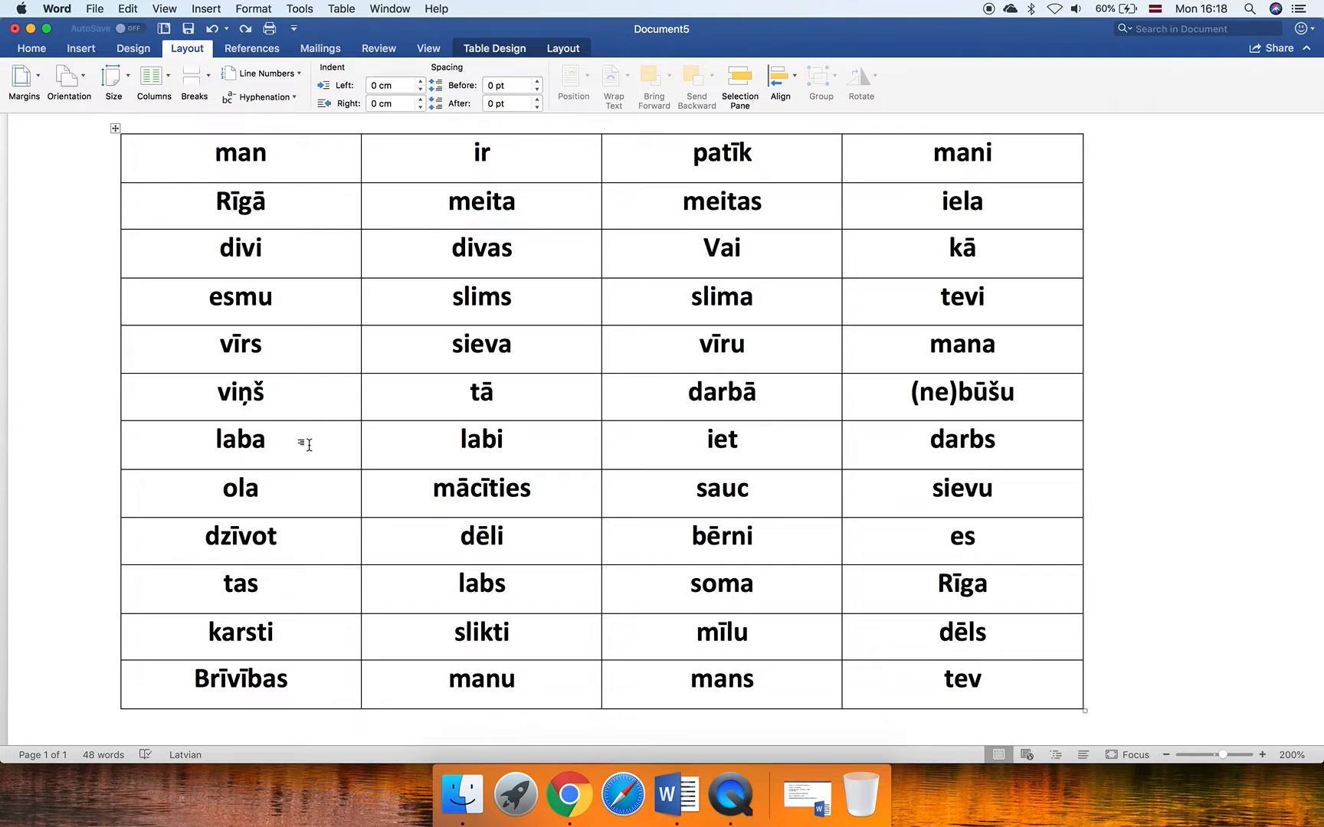
click(270, 439)
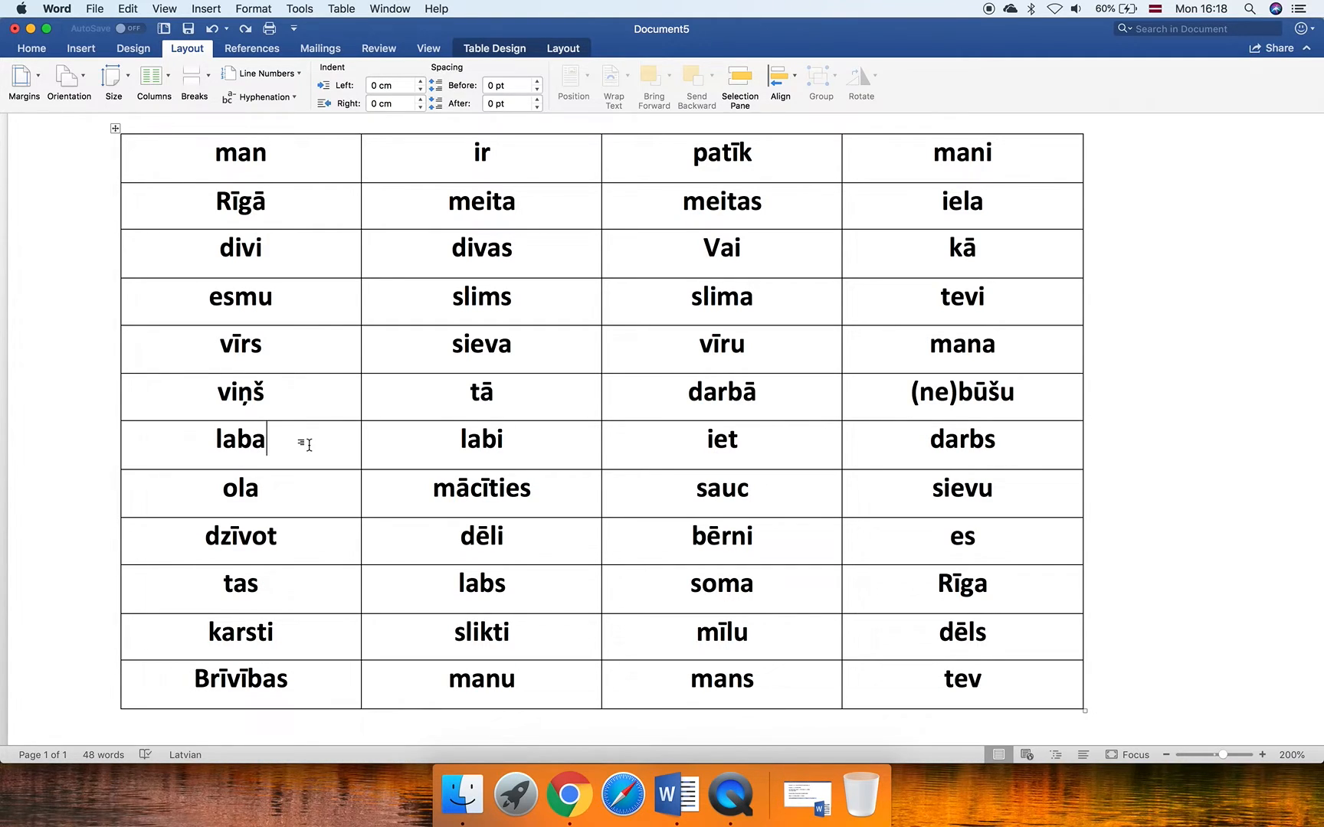
mouse_move(270, 440)
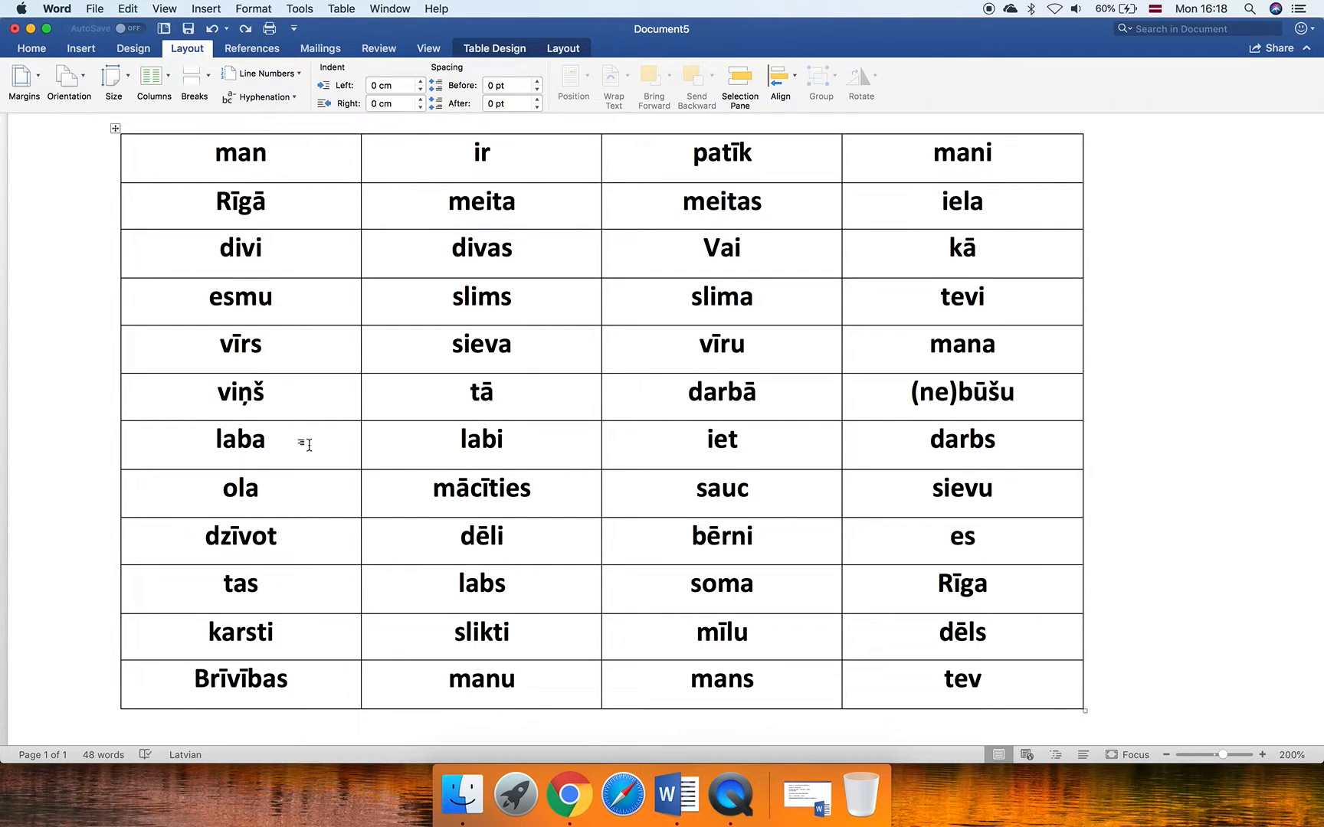
click(267, 440)
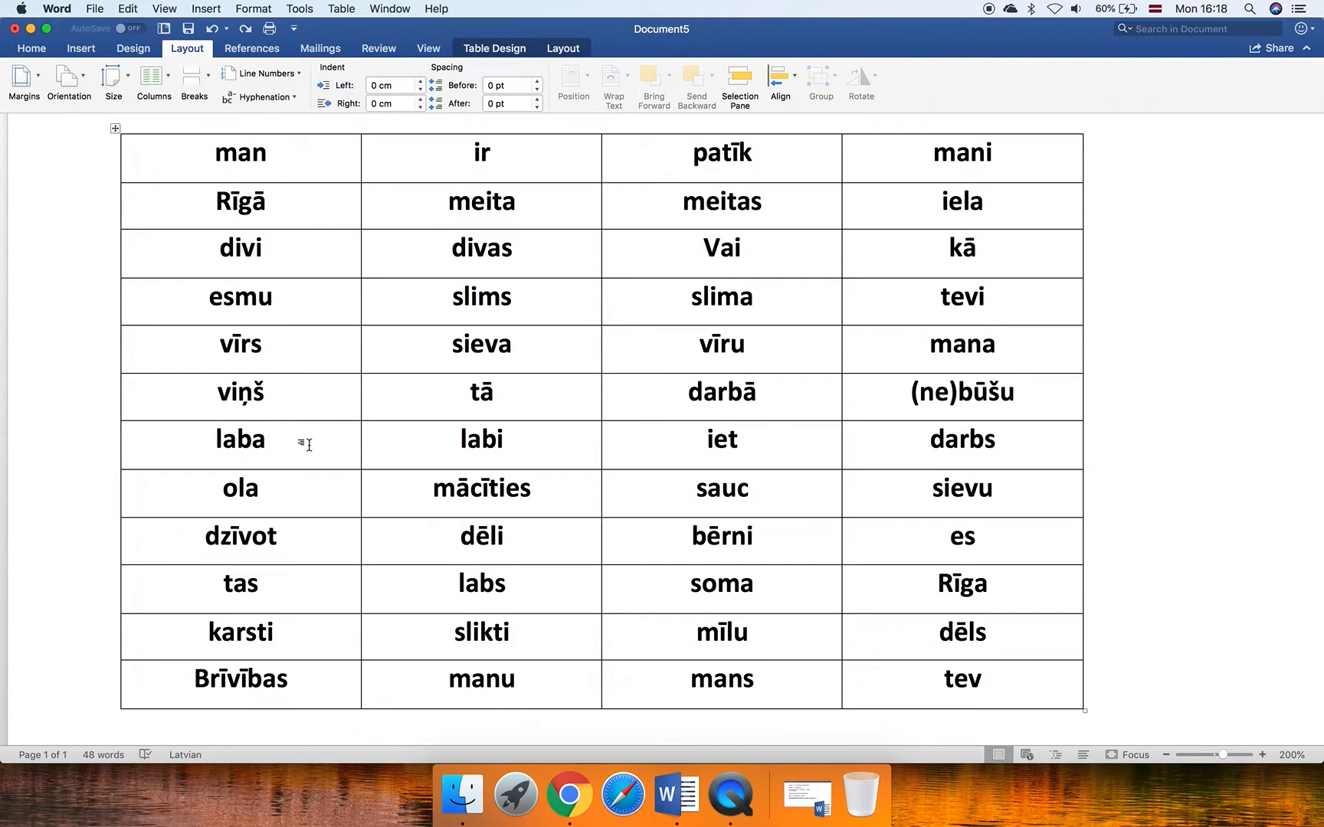
mouse_move(326, 596)
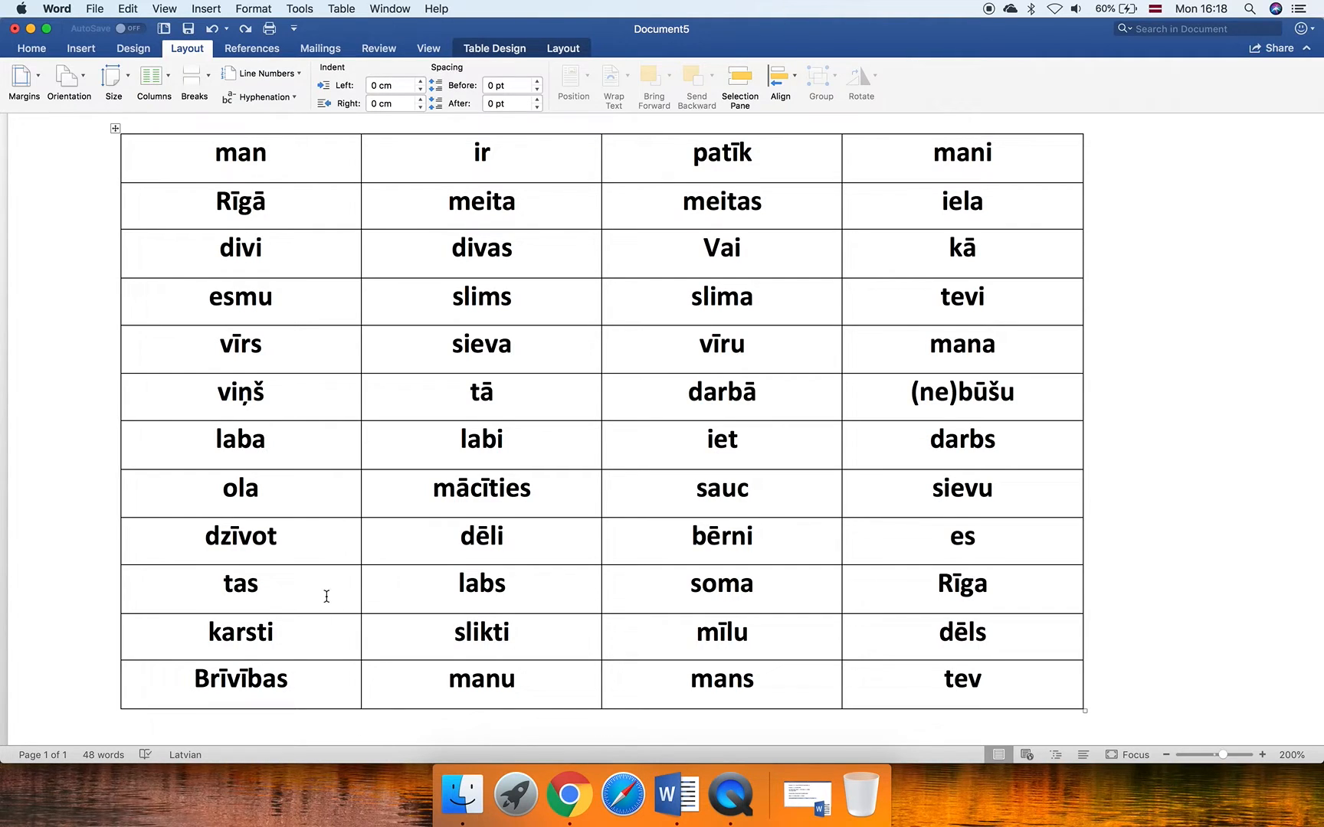
double_click(239, 679)
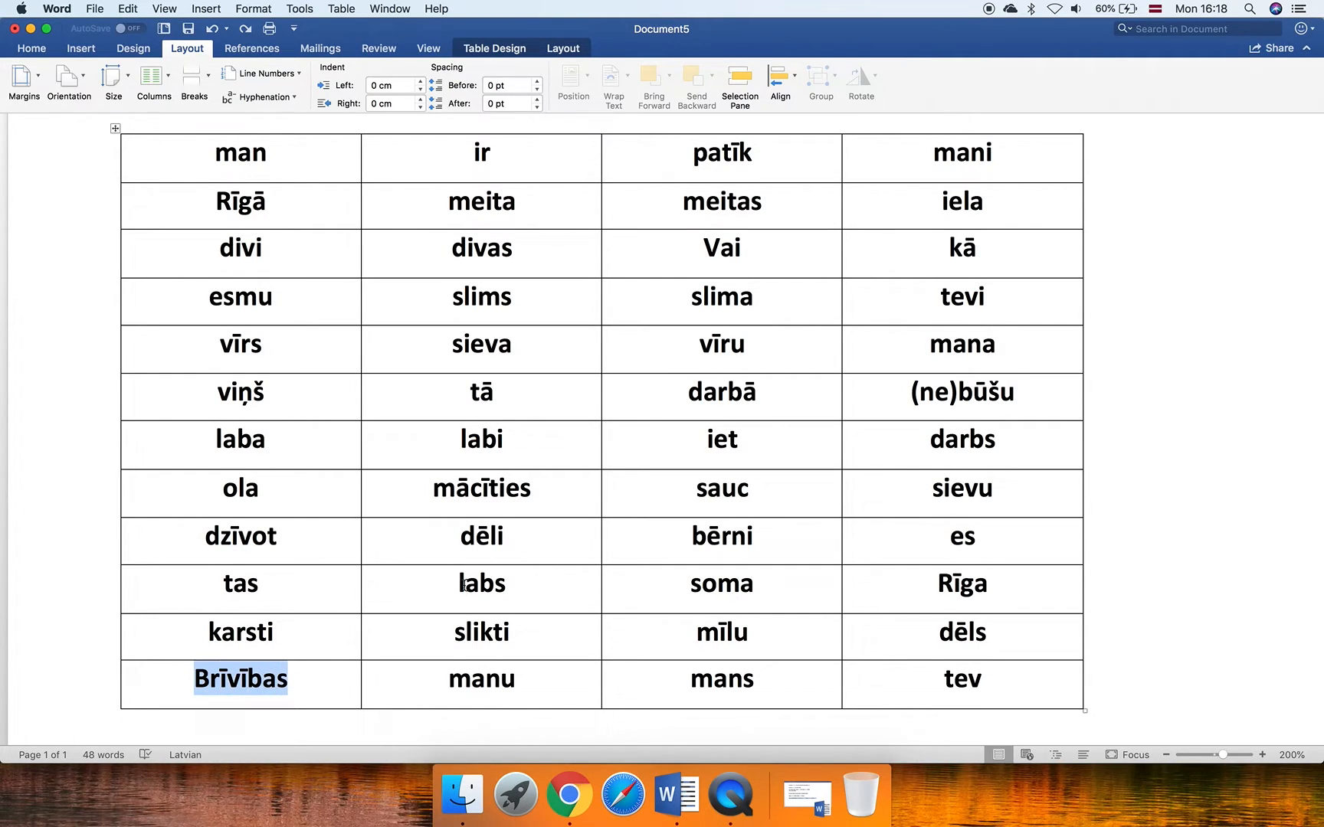
double_click(962, 200)
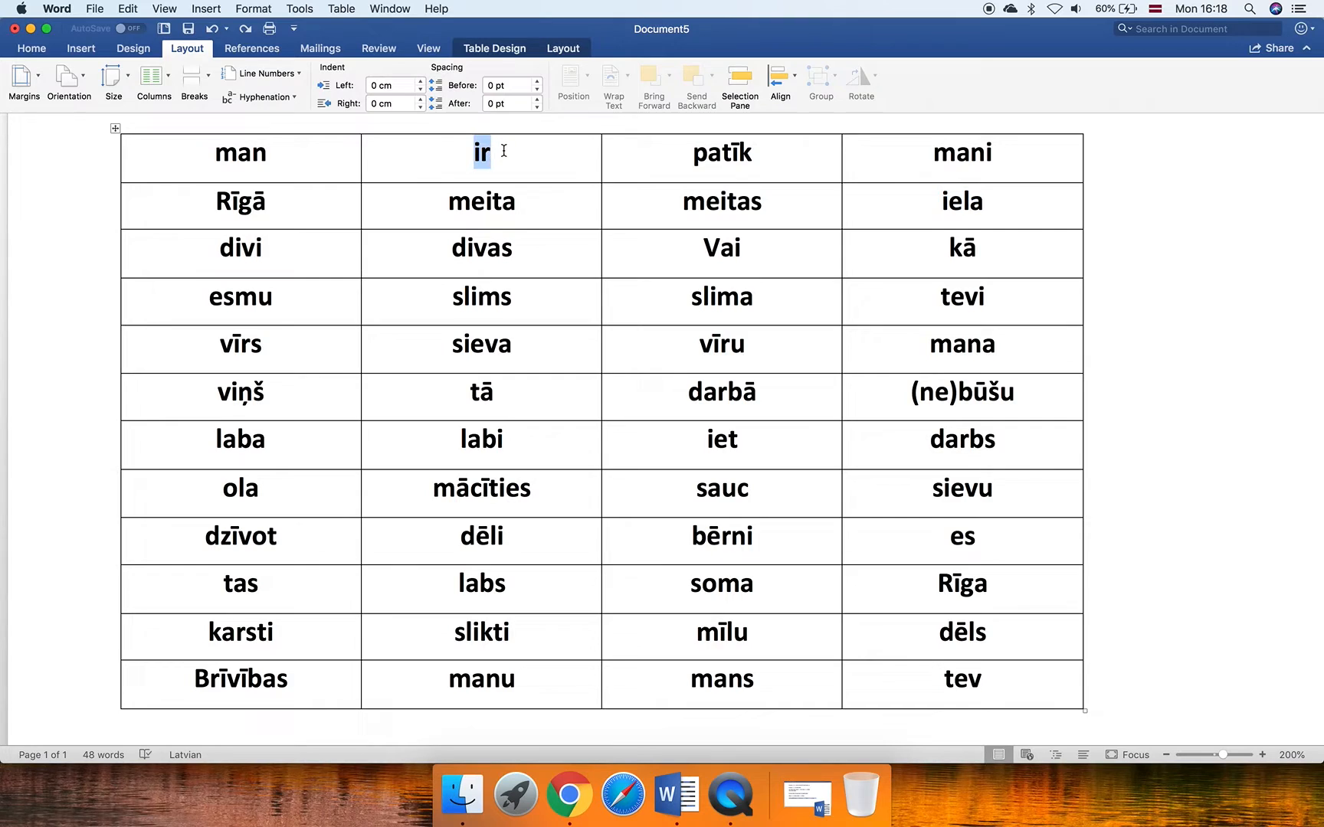
double_click(239, 440)
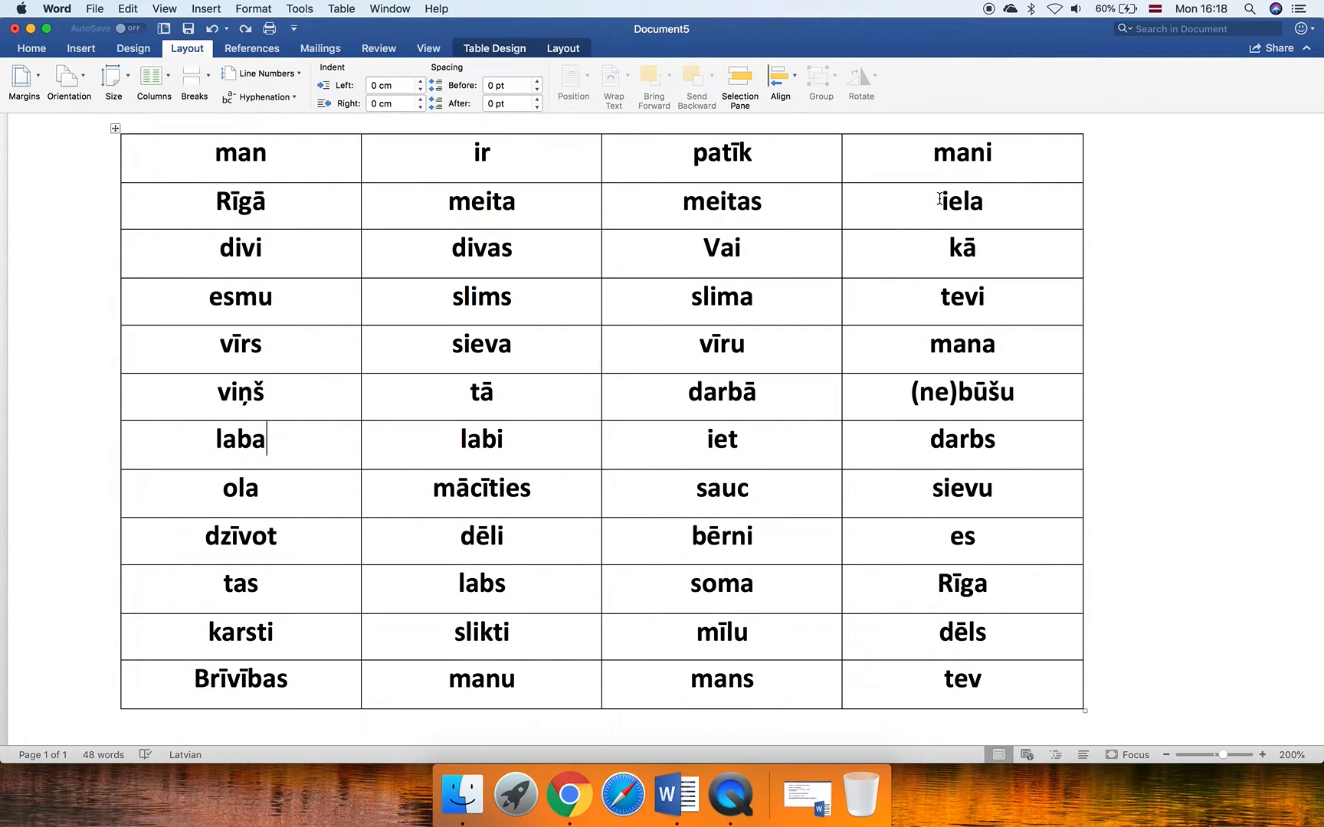
double_click(961, 200)
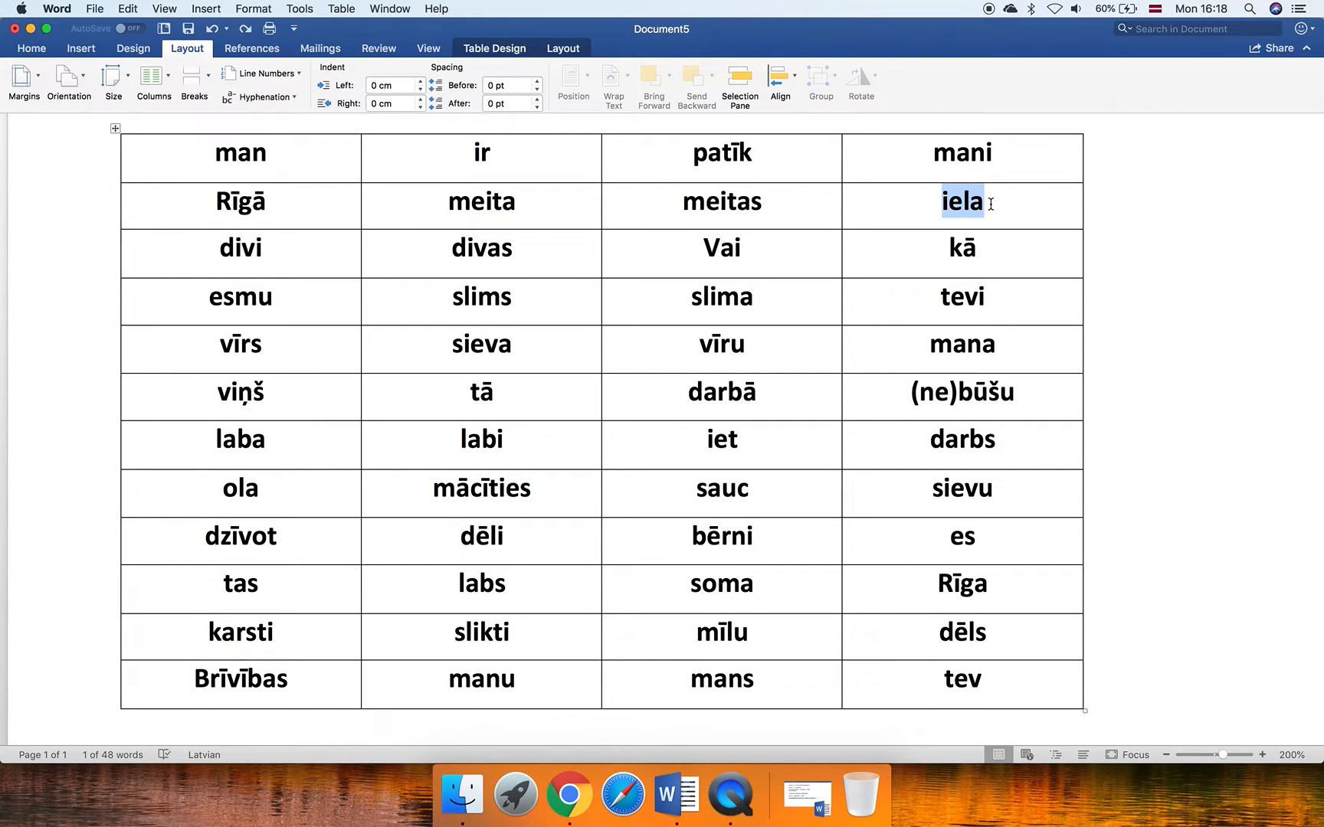
mouse_move(816, 130)
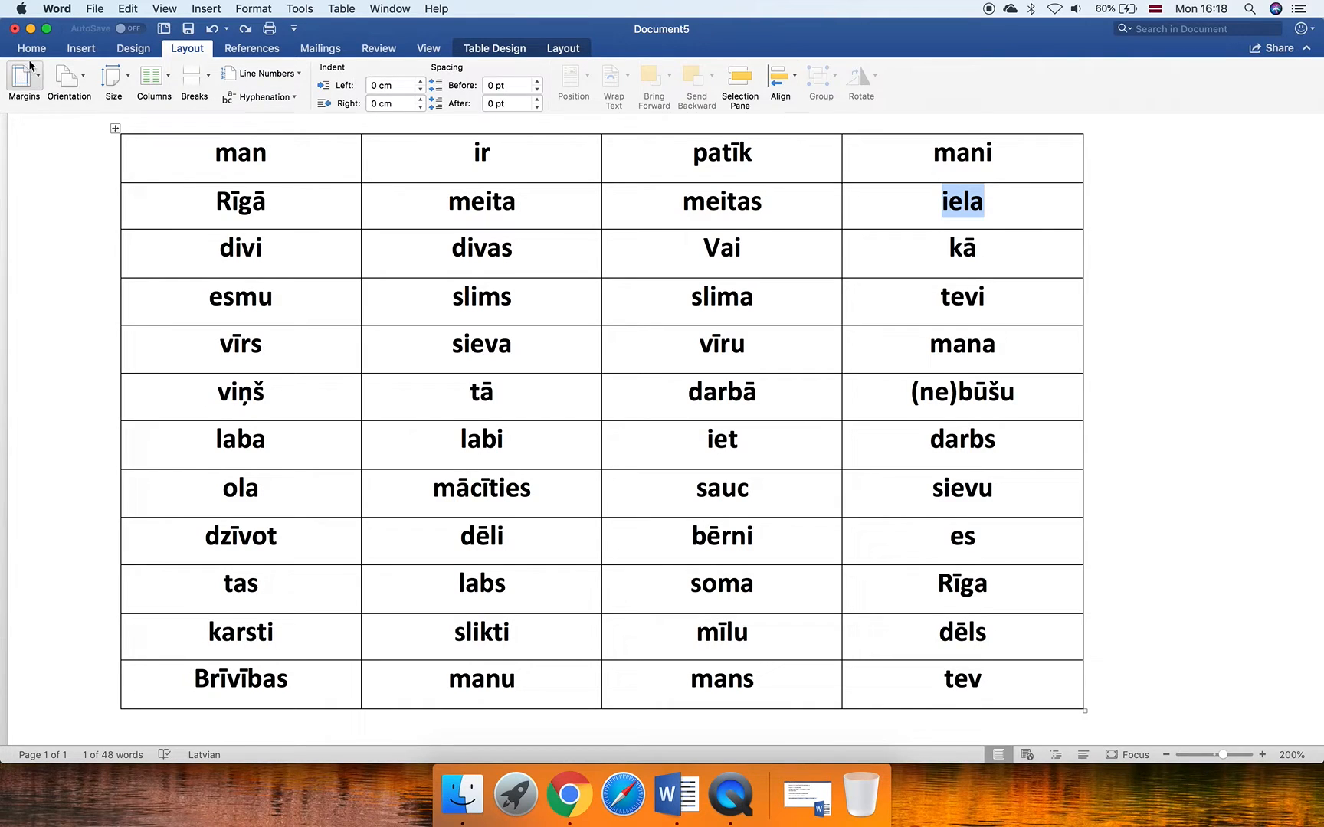
click(30, 47)
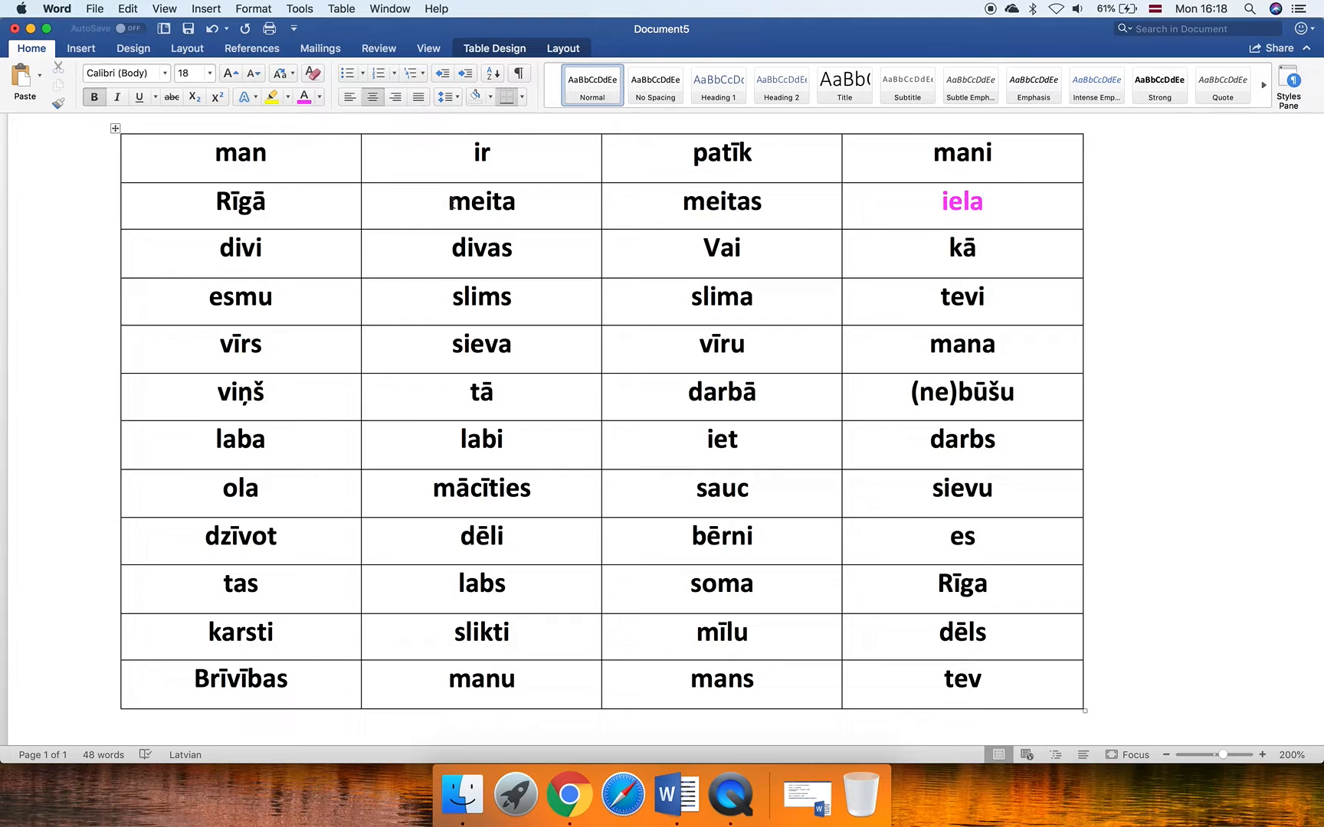
double_click(481, 201)
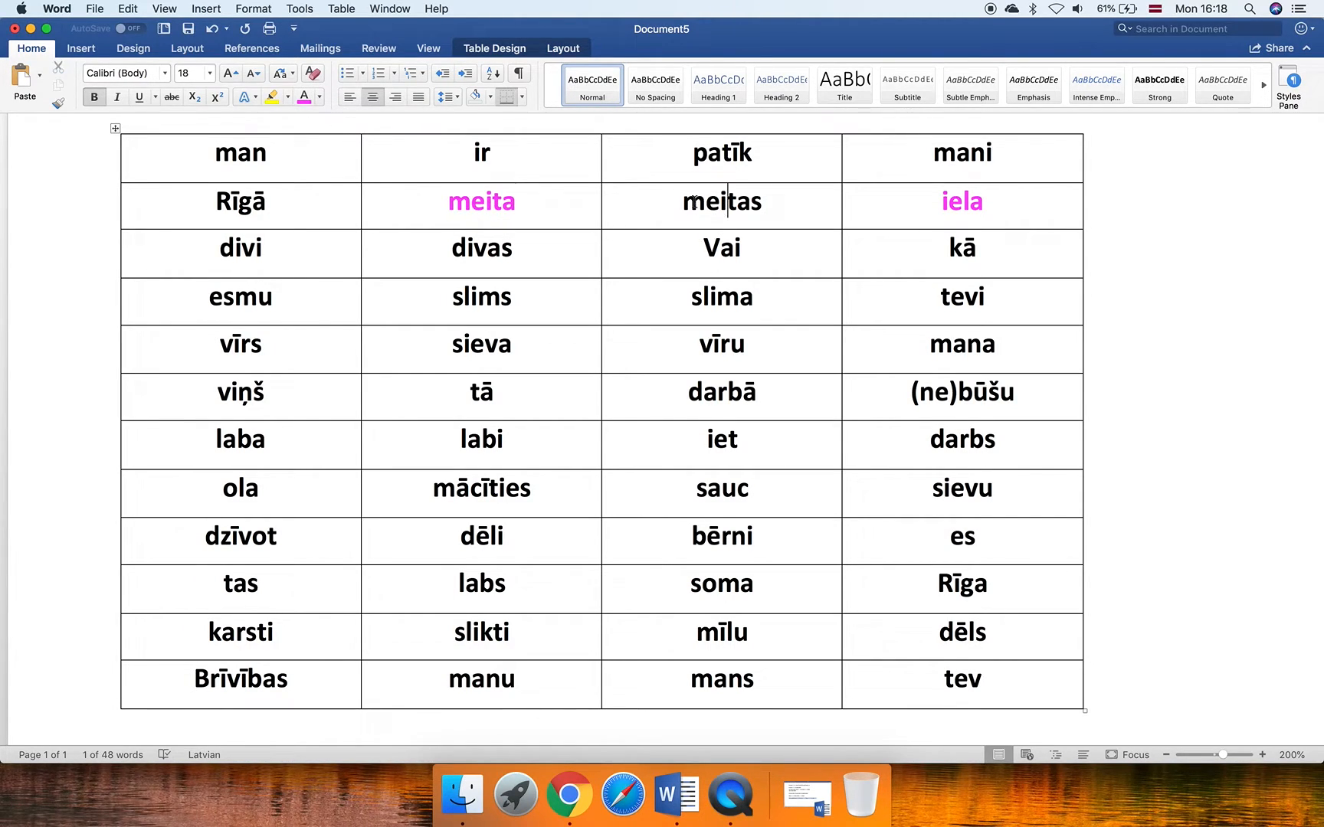
double_click(721, 201)
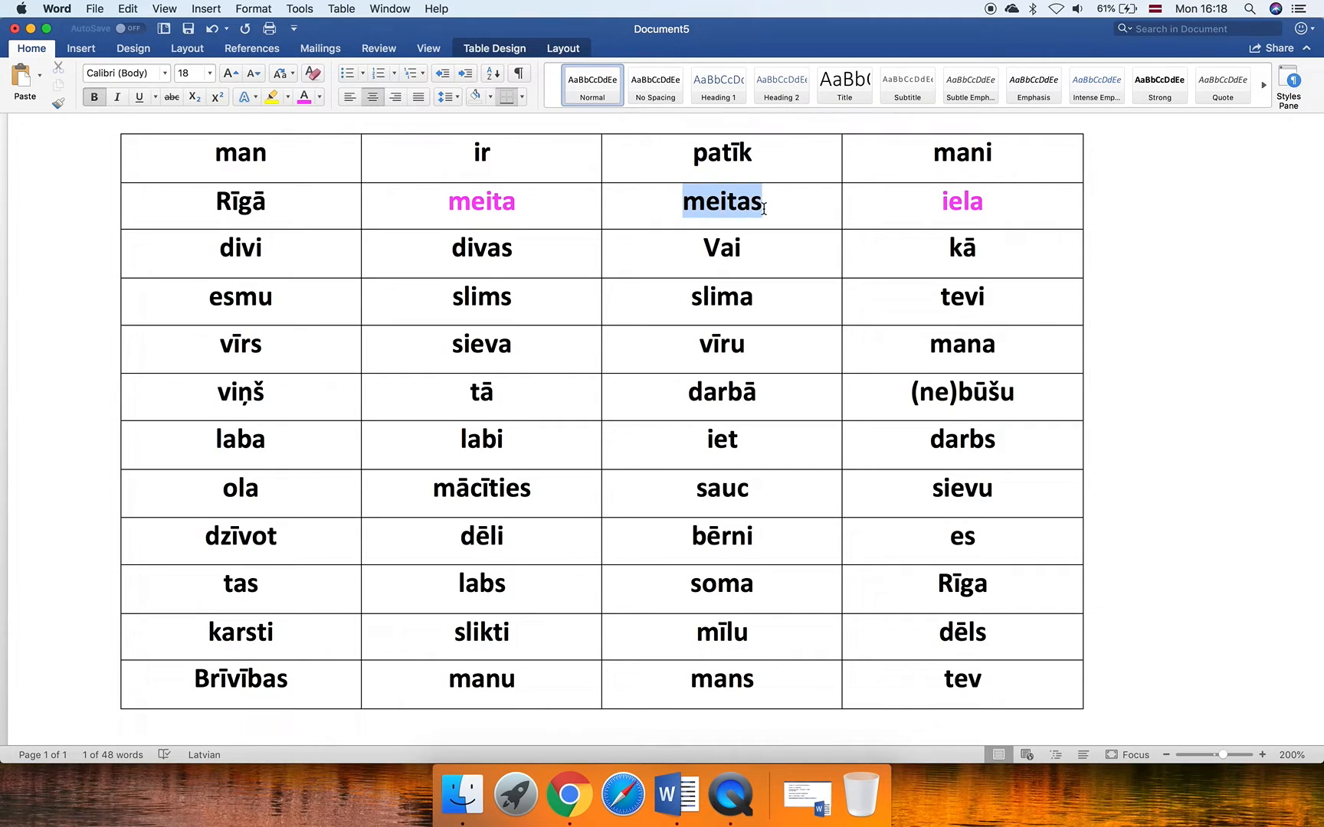
click(302, 97)
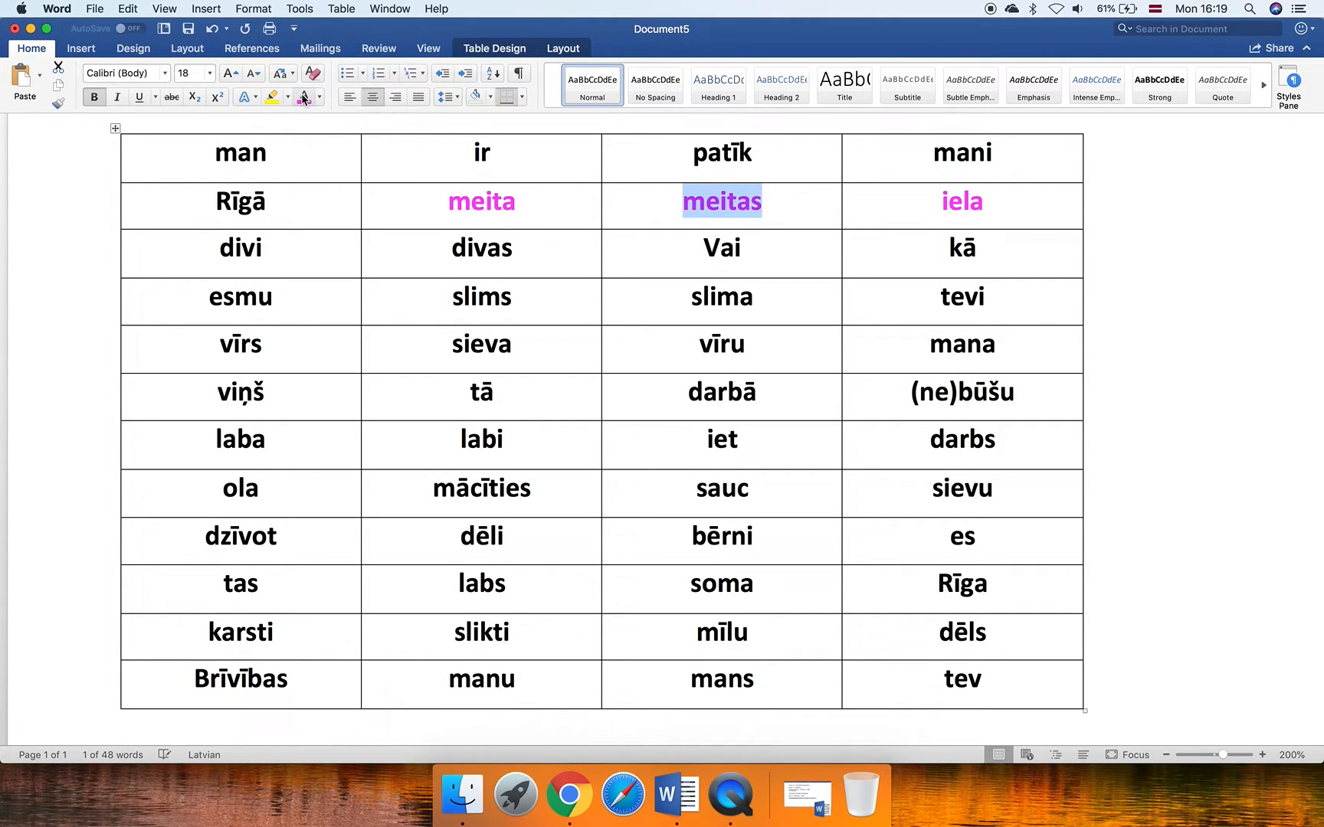
click(897, 202)
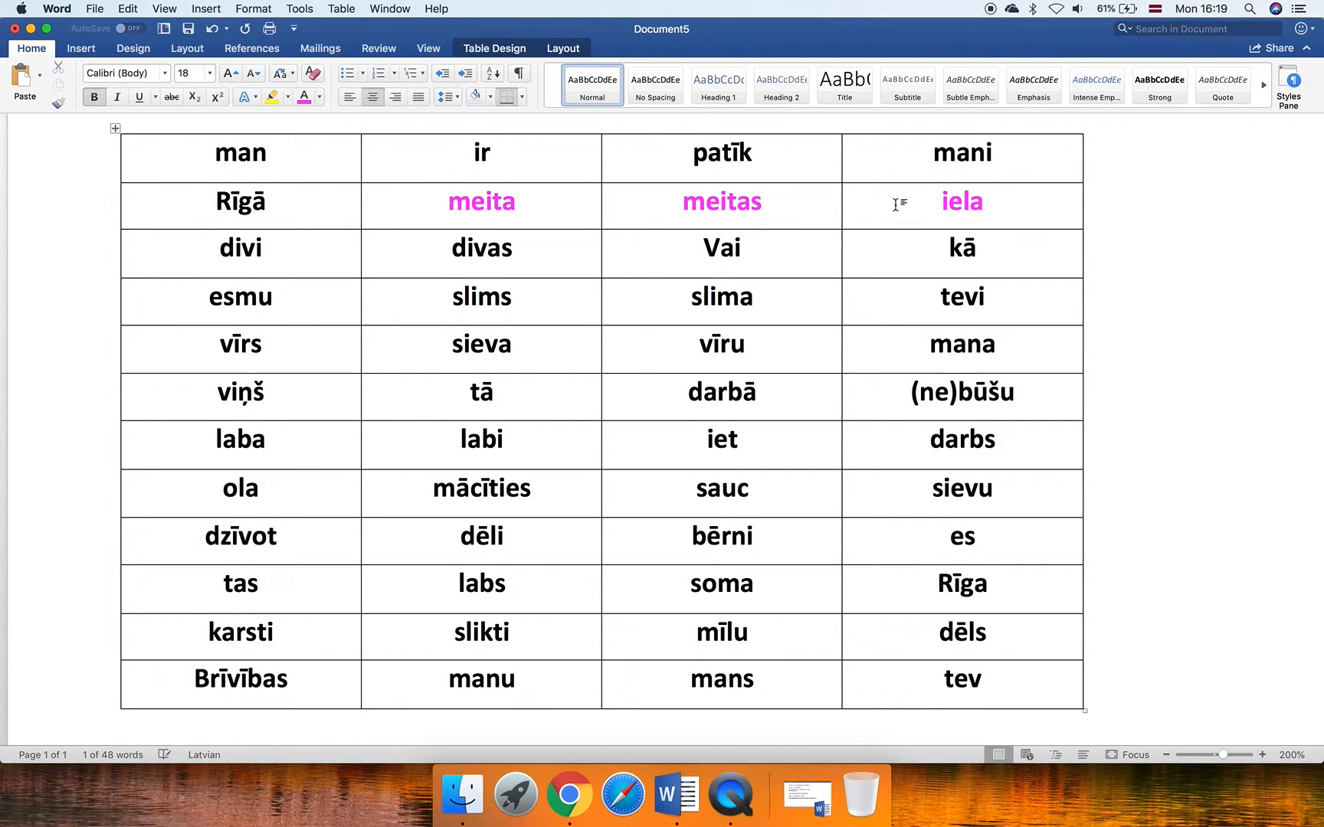
click(936, 201)
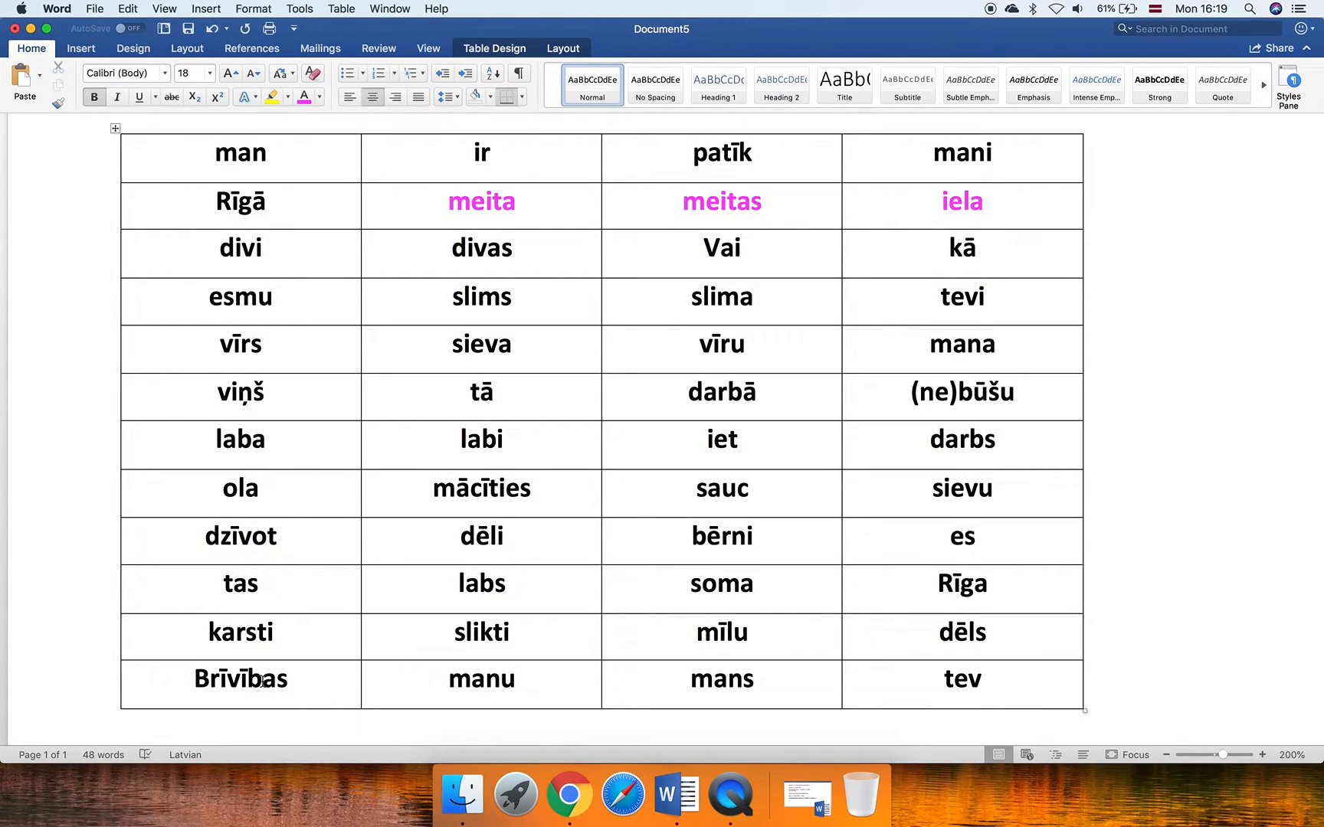
double_click(257, 679)
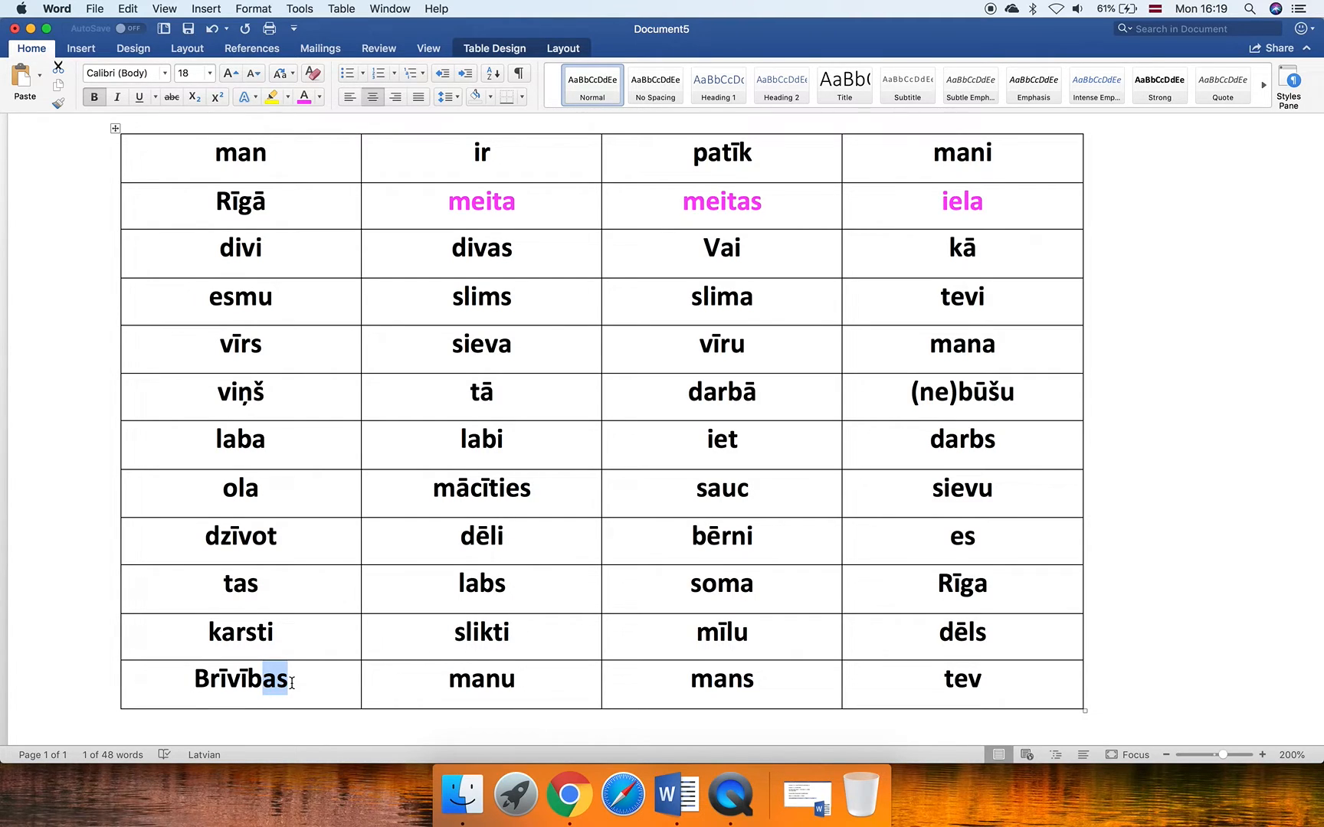
click(760, 200)
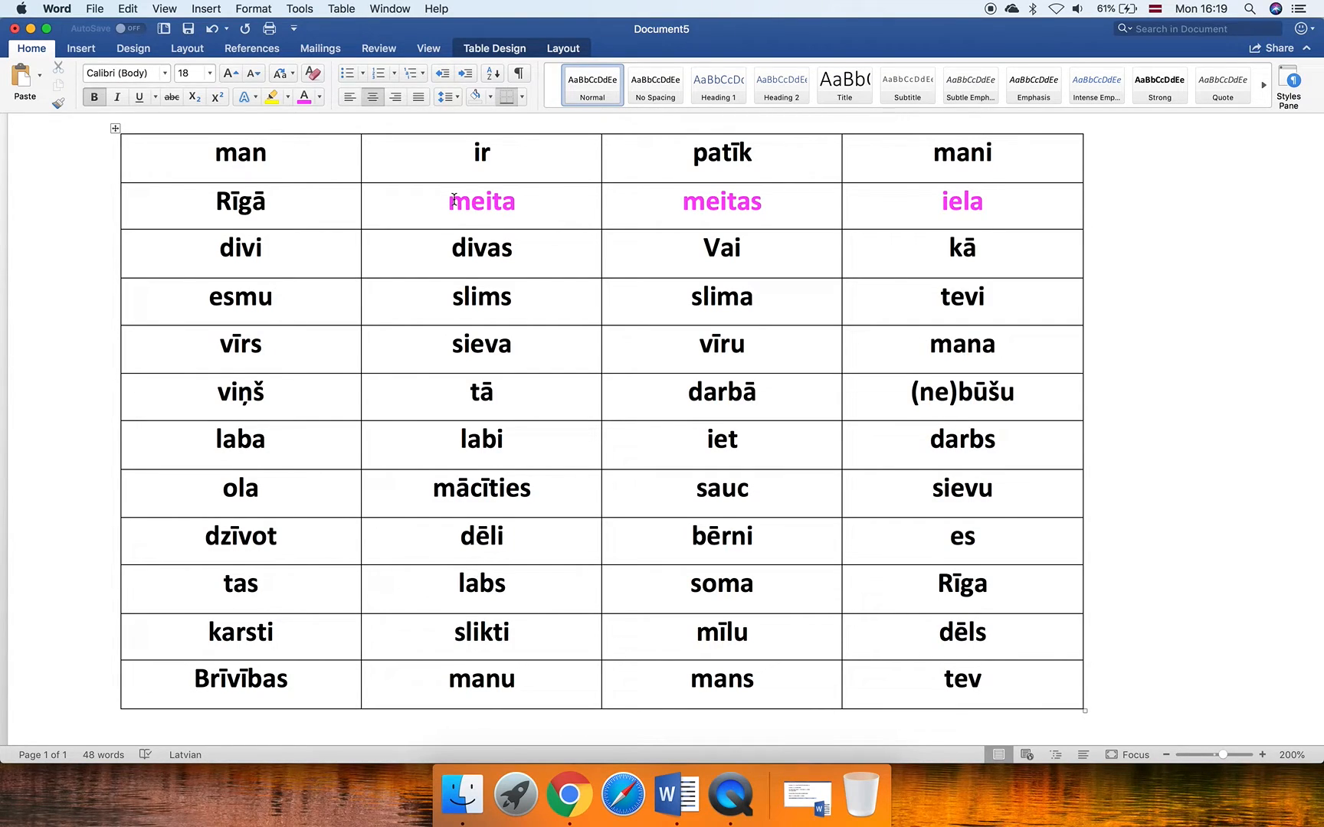
double_click(481, 201)
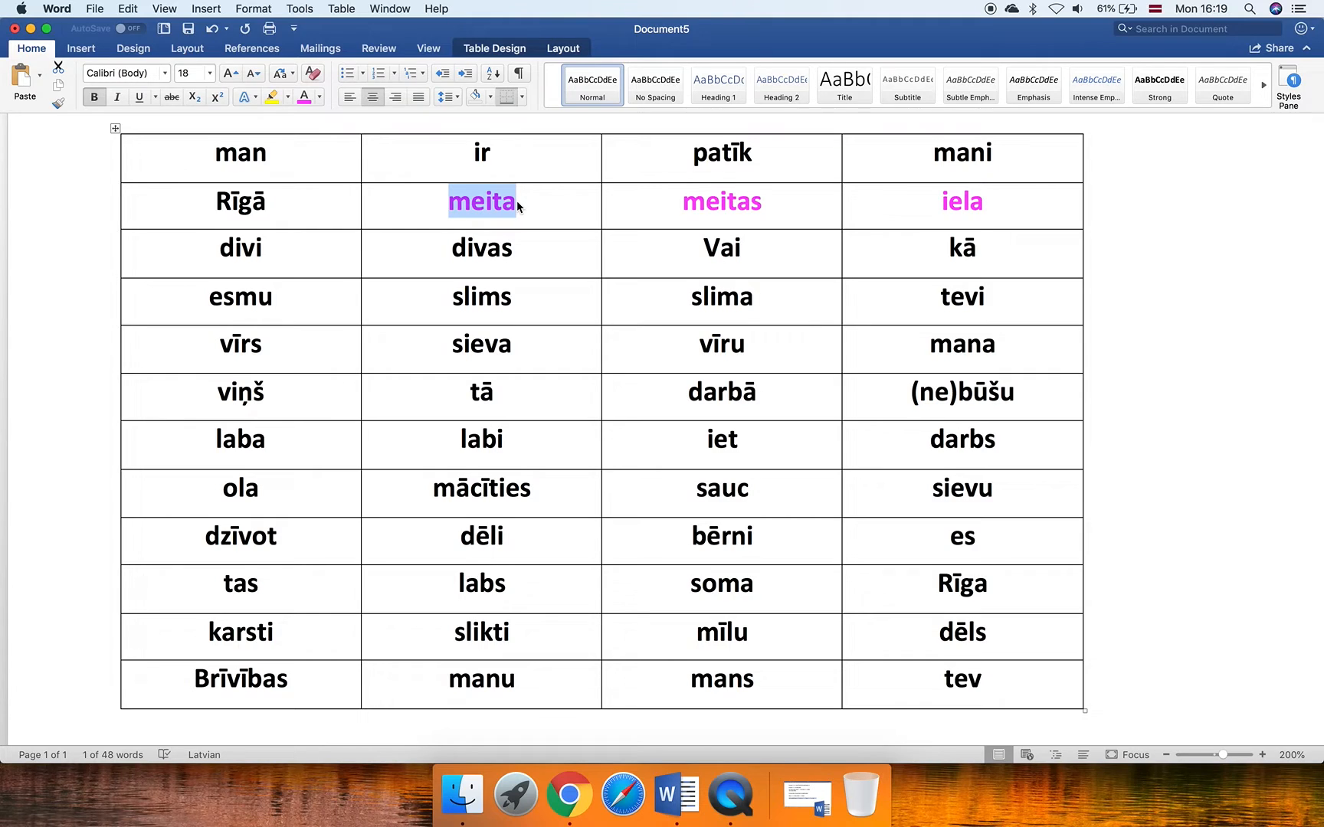
mouse_move(755, 213)
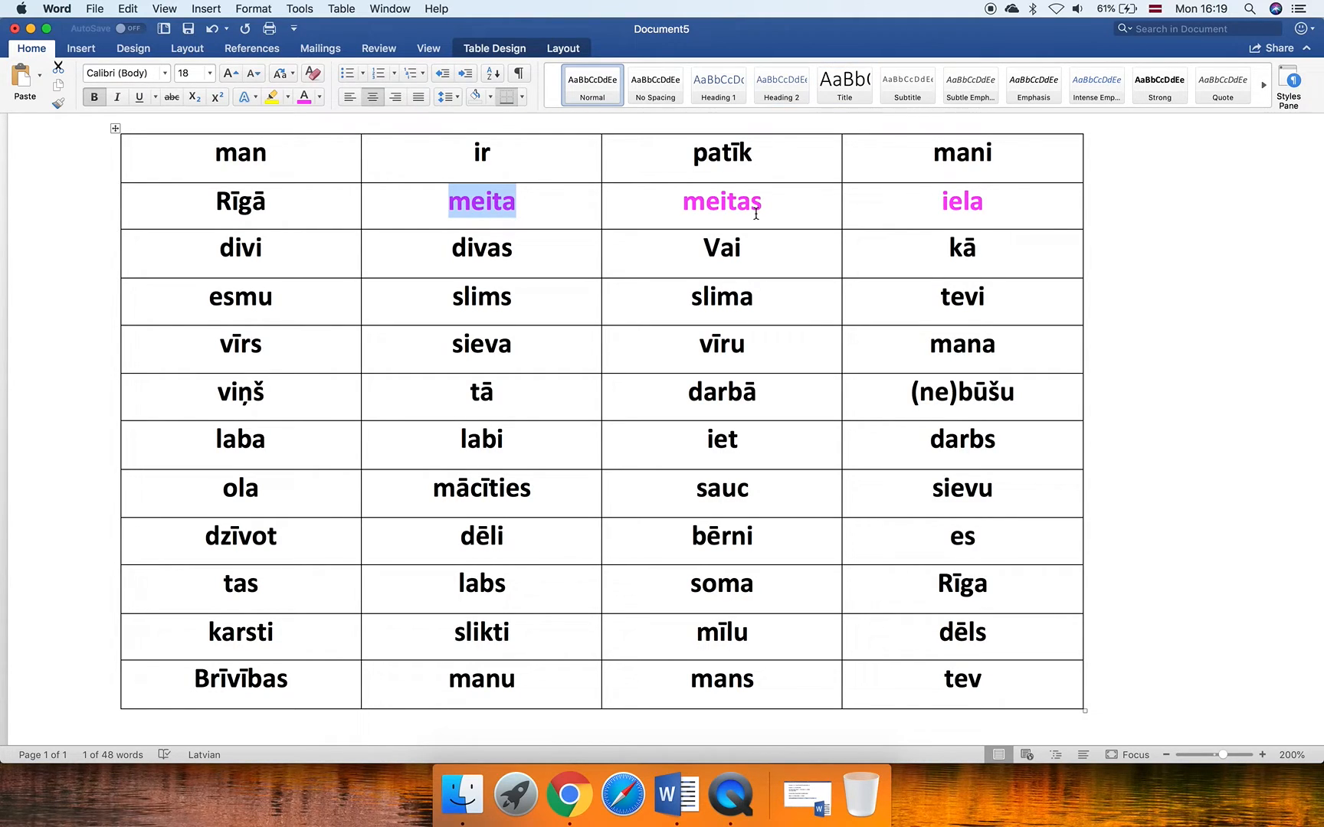
click(754, 203)
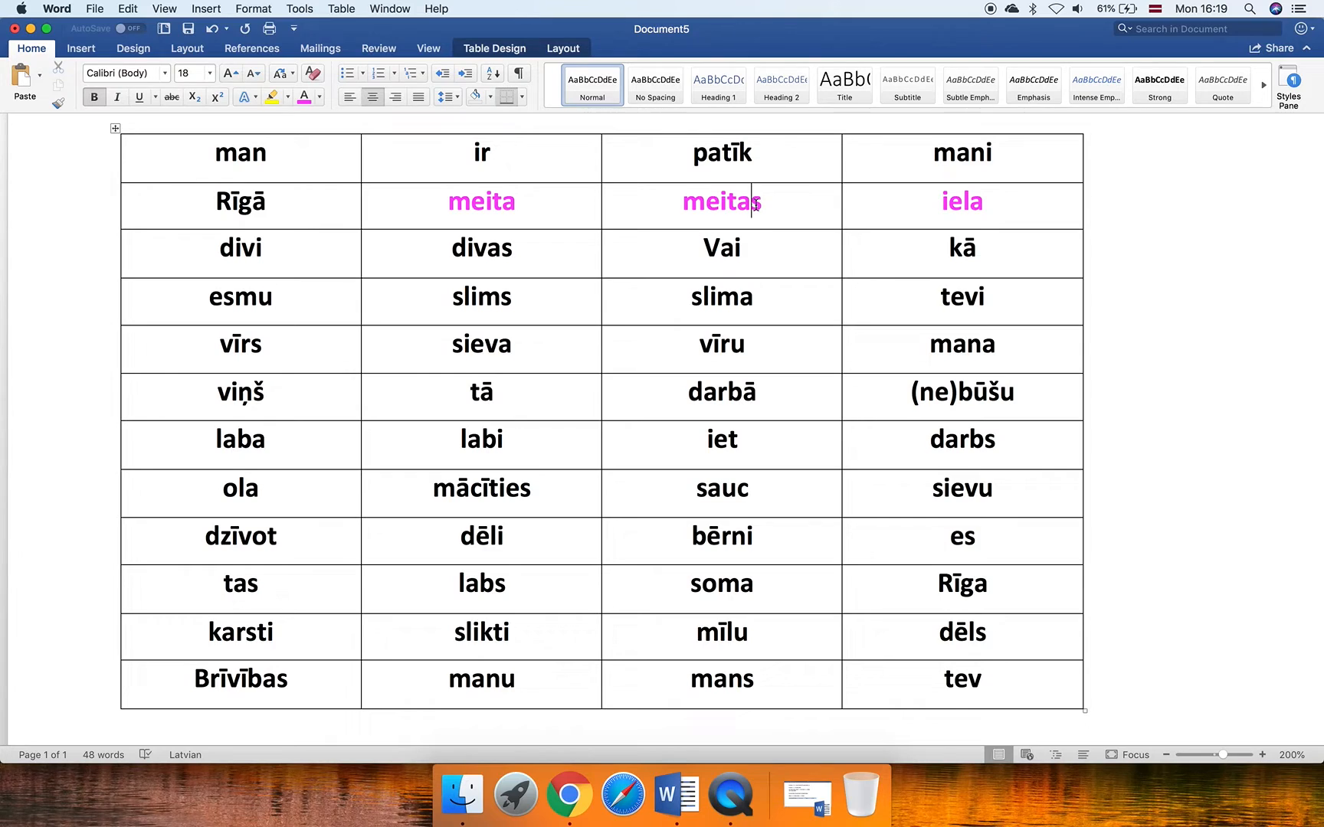
mouse_move(767, 203)
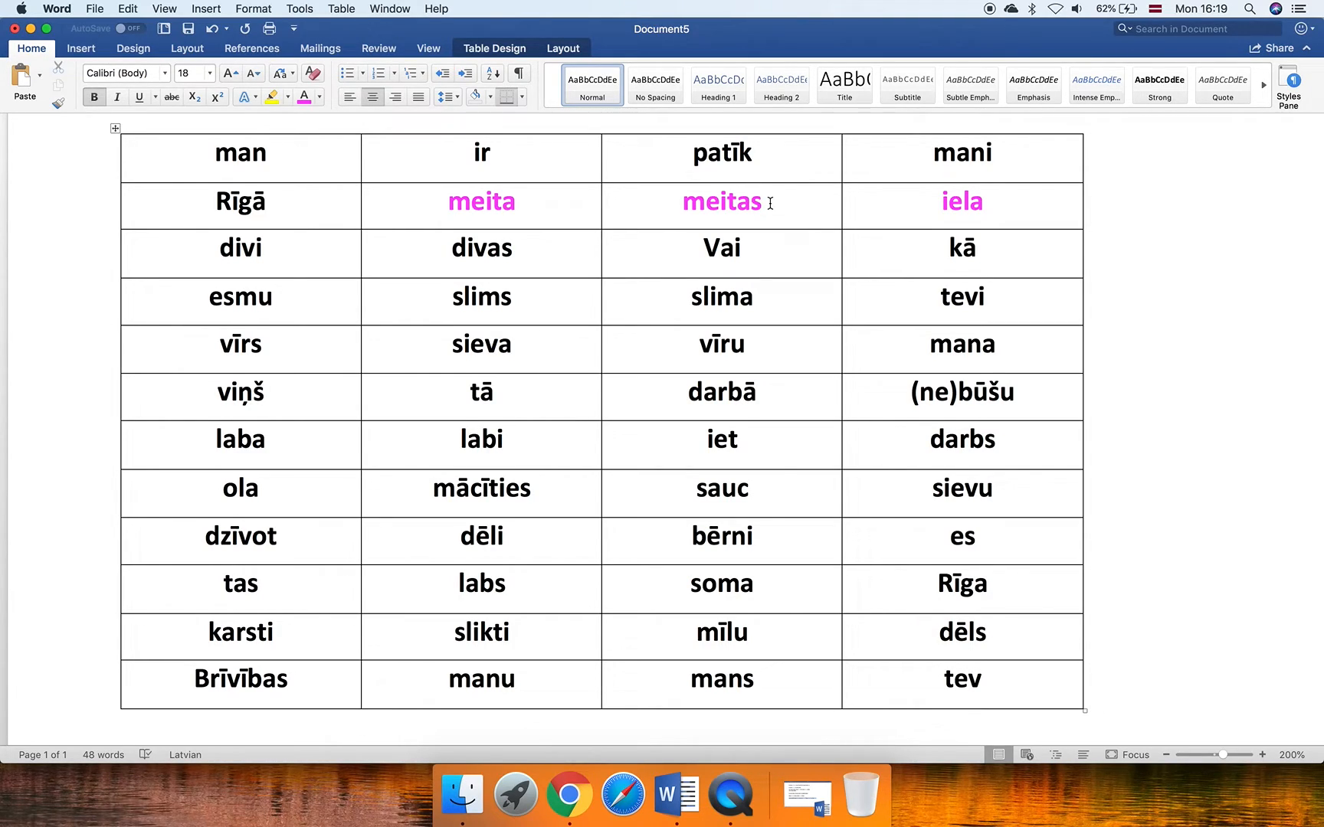
mouse_move(1024, 393)
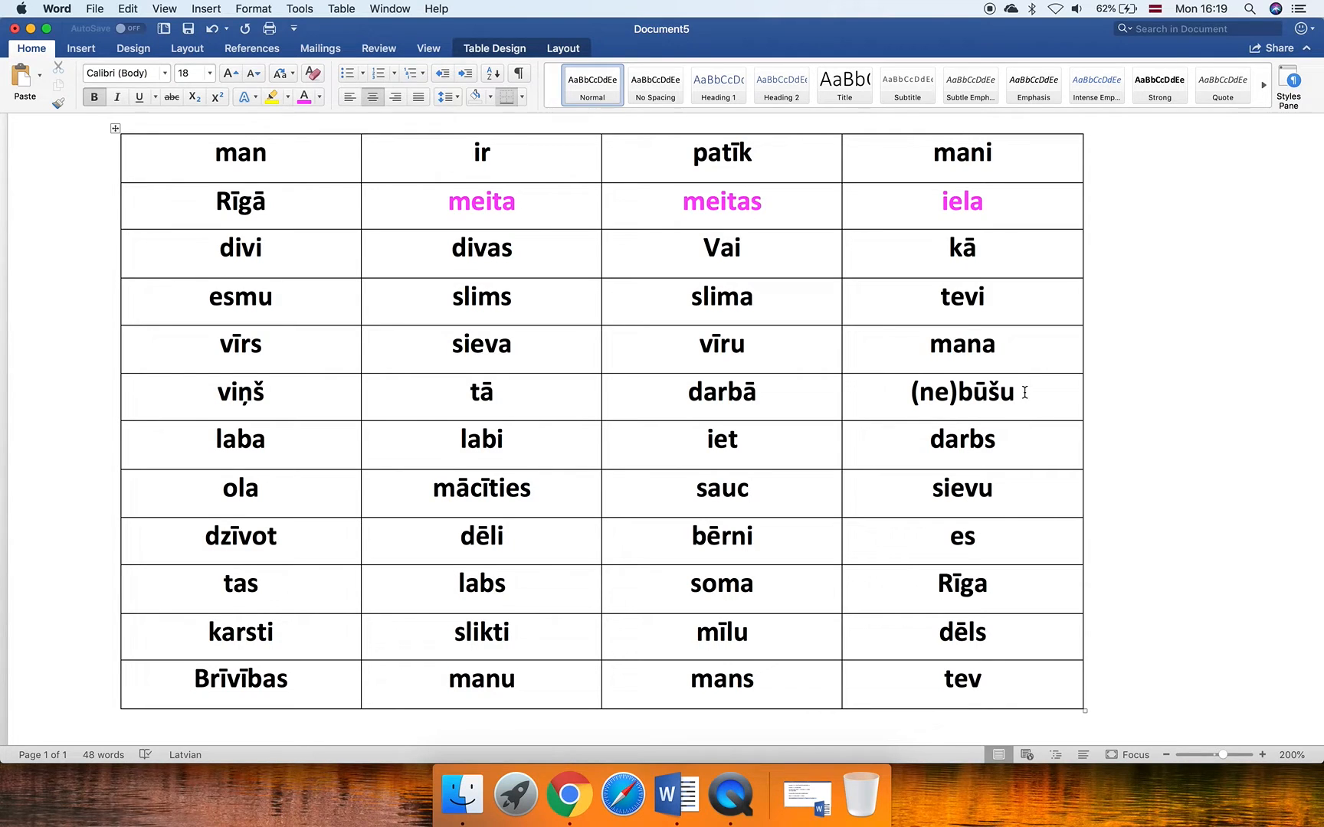
double_click(961, 392)
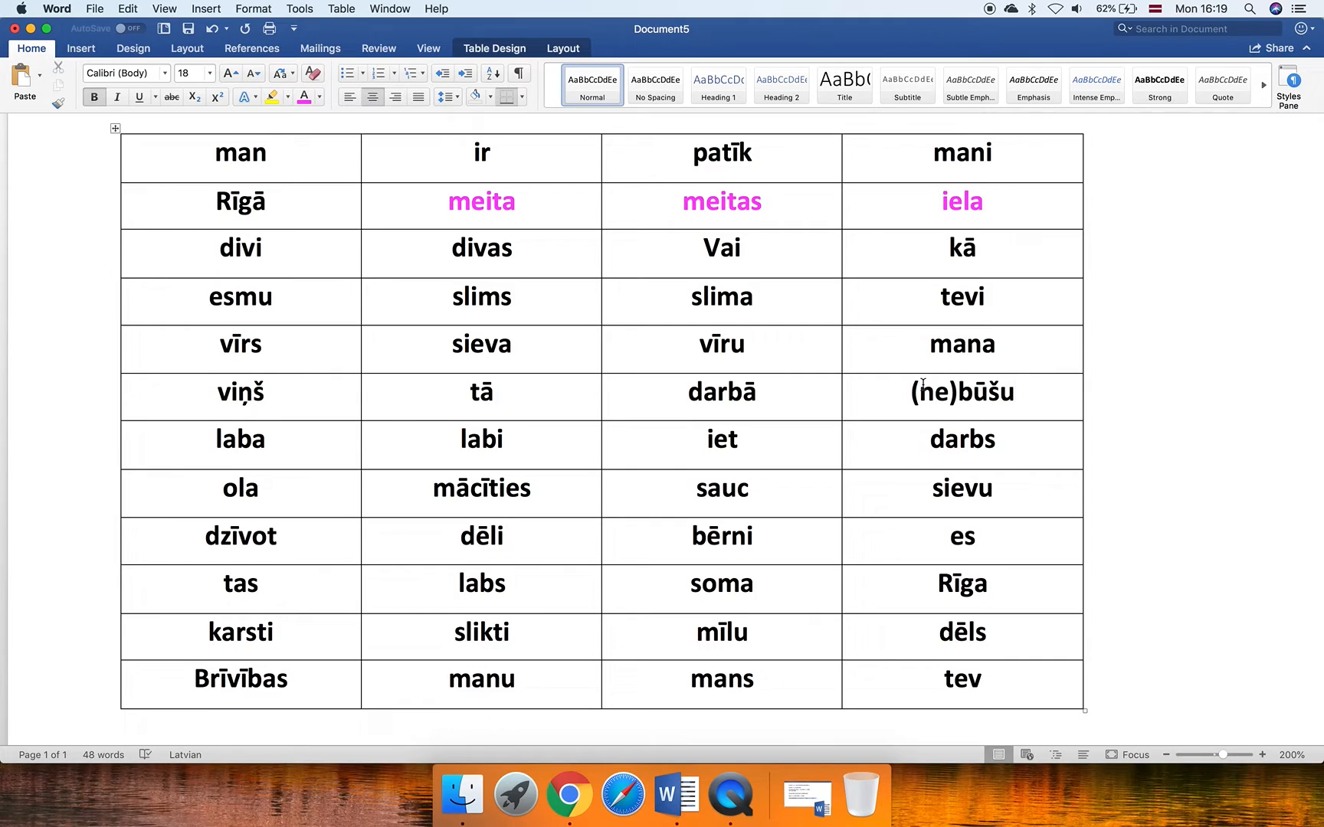
click(962, 392)
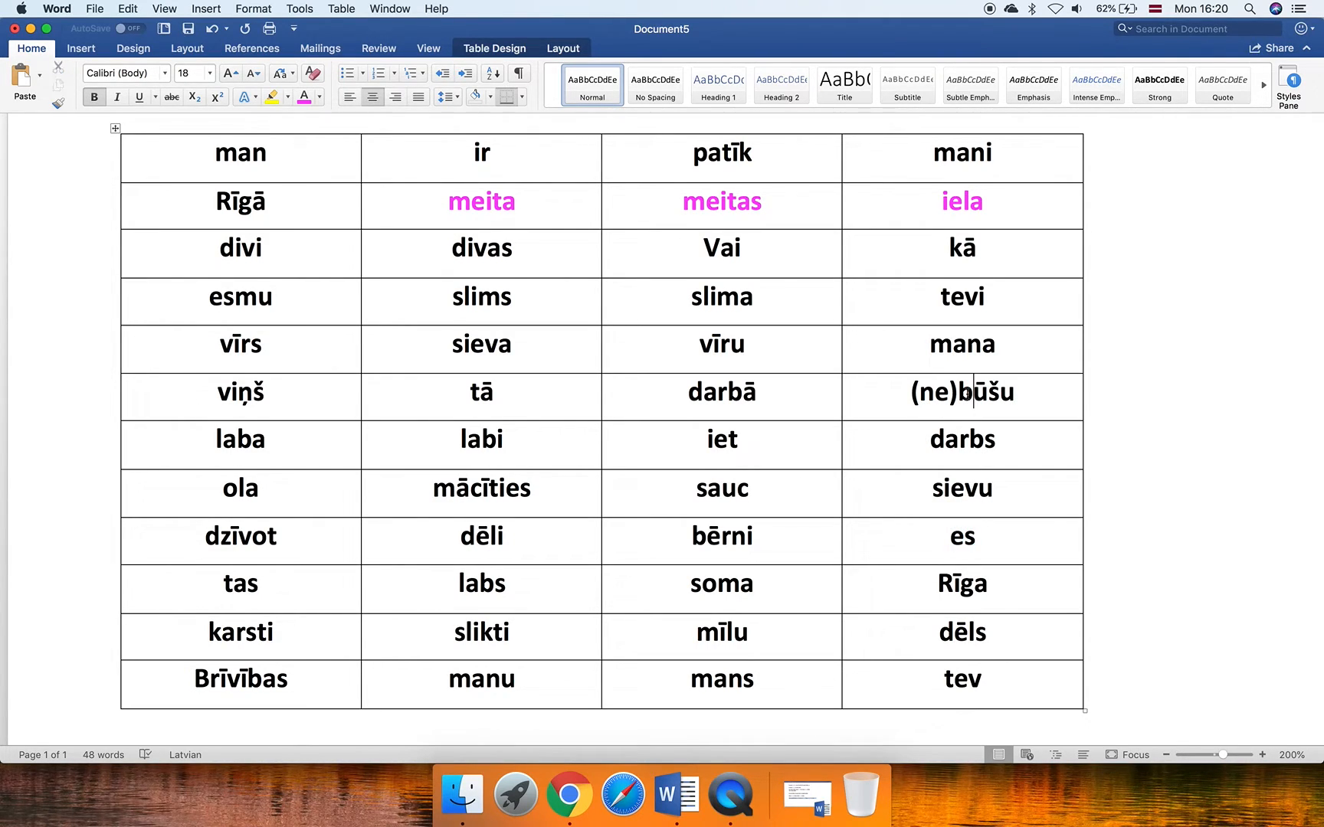
double_click(979, 392)
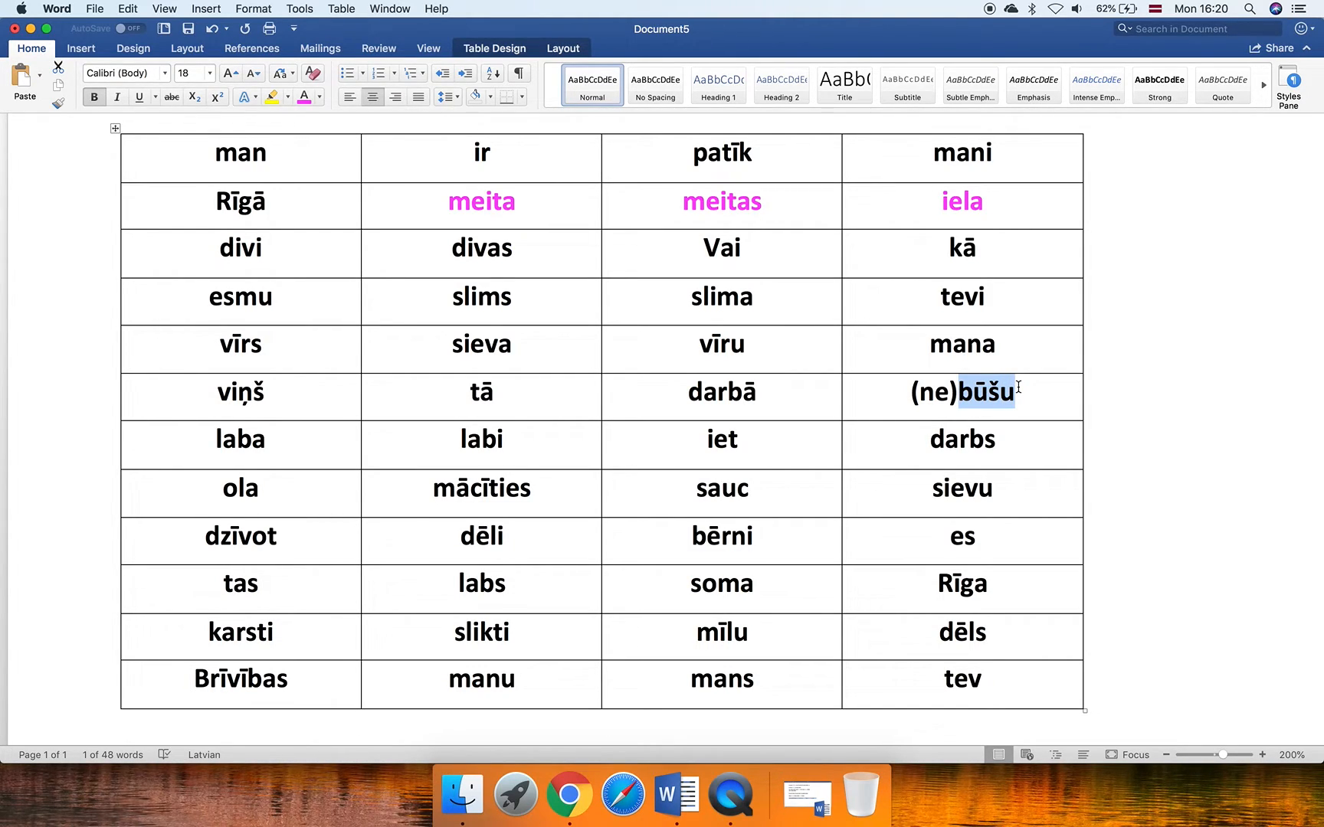
click(960, 535)
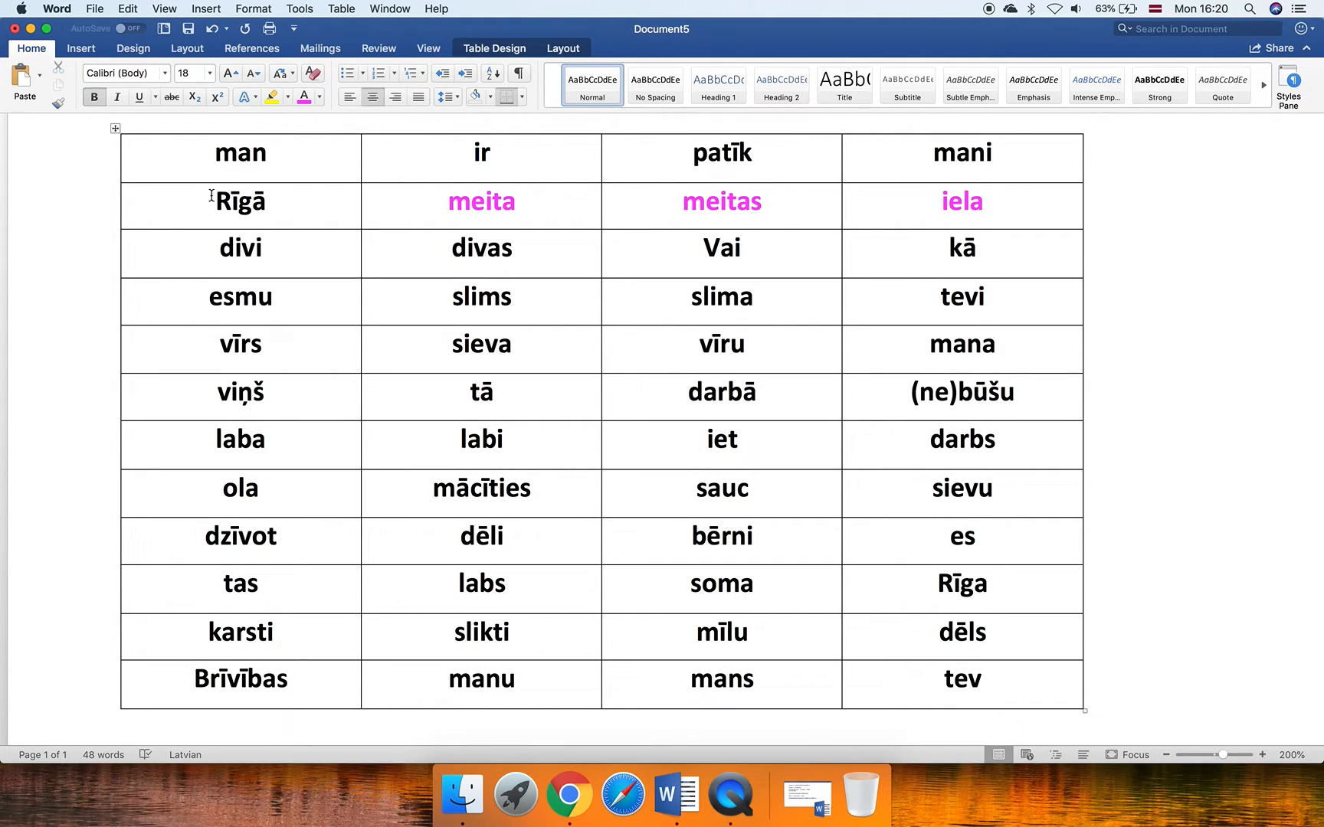
double_click(239, 201)
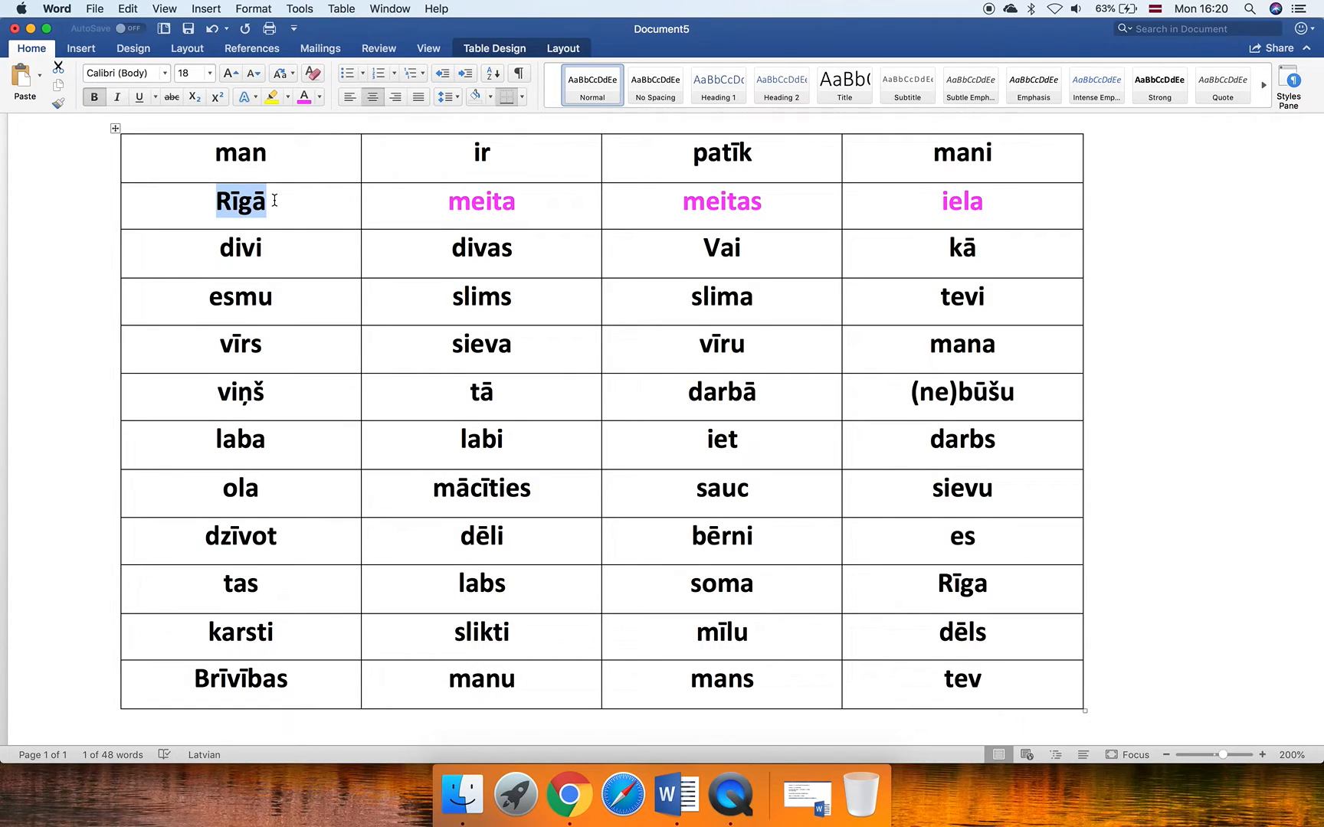
mouse_move(936, 561)
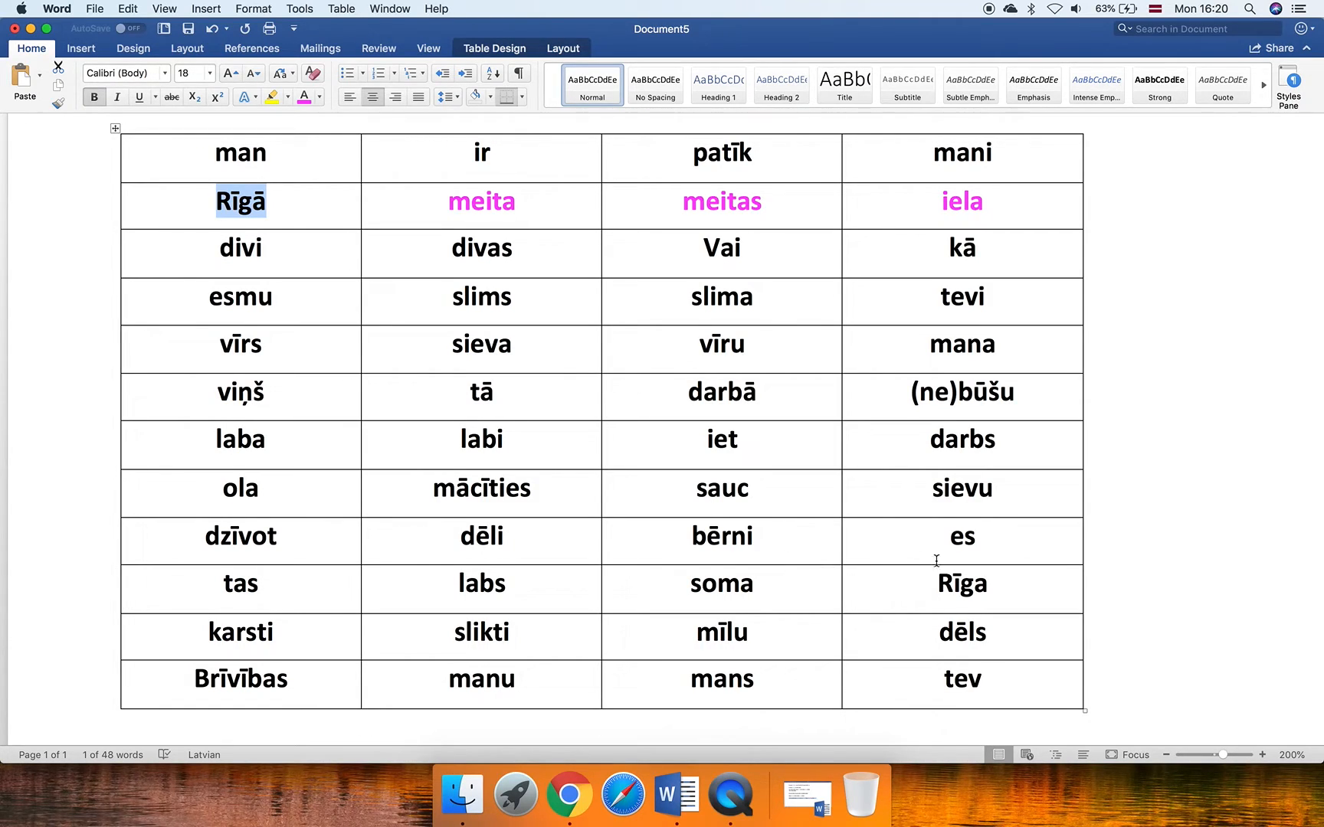
double_click(961, 584)
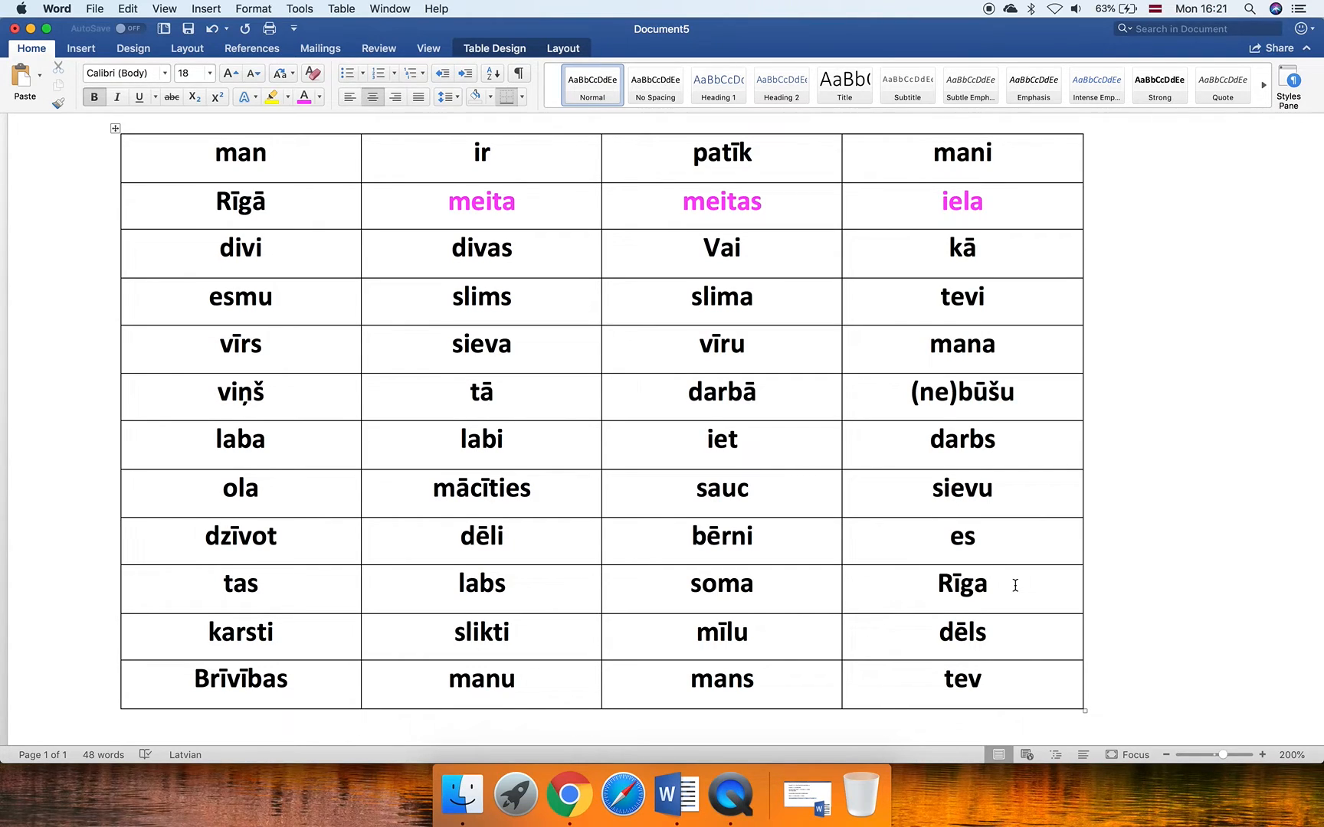
click(990, 583)
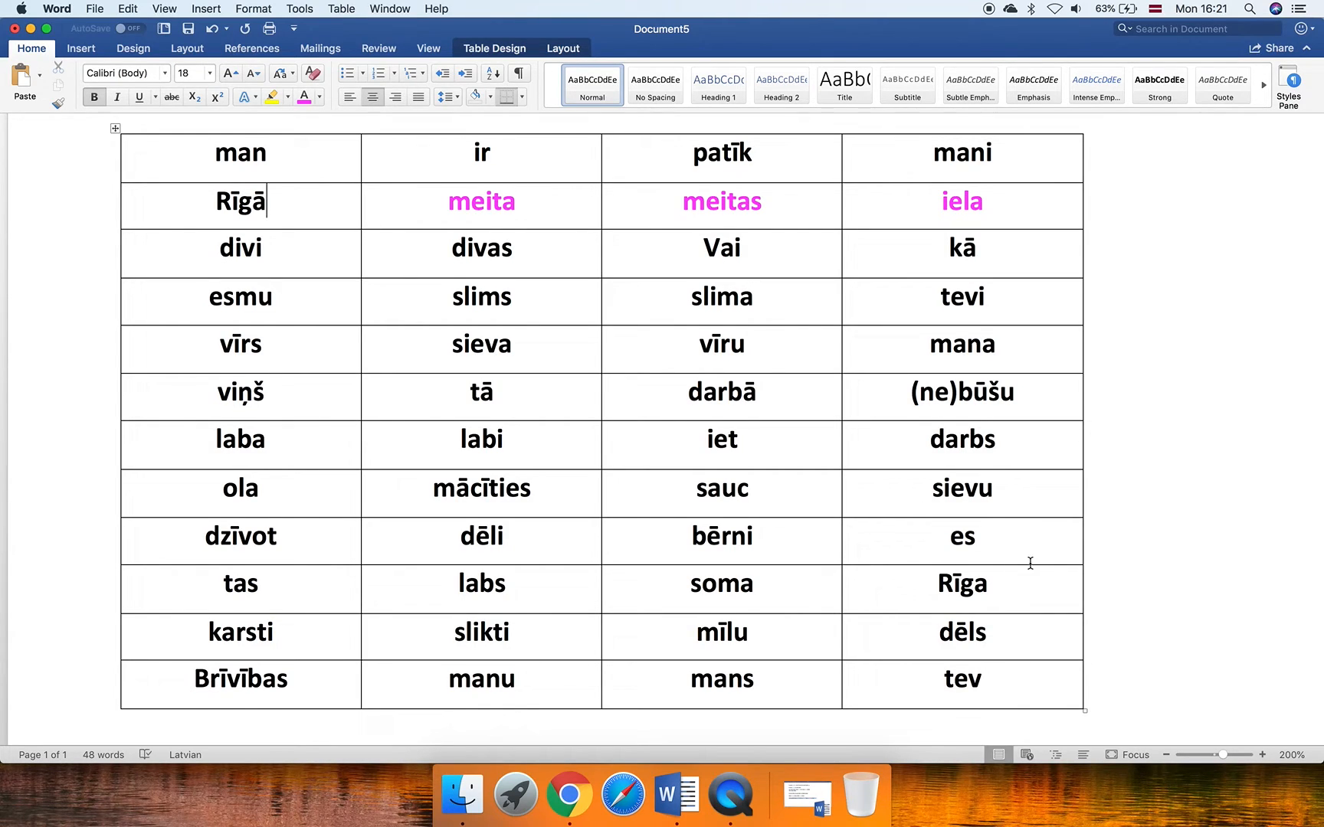
double_click(961, 536)
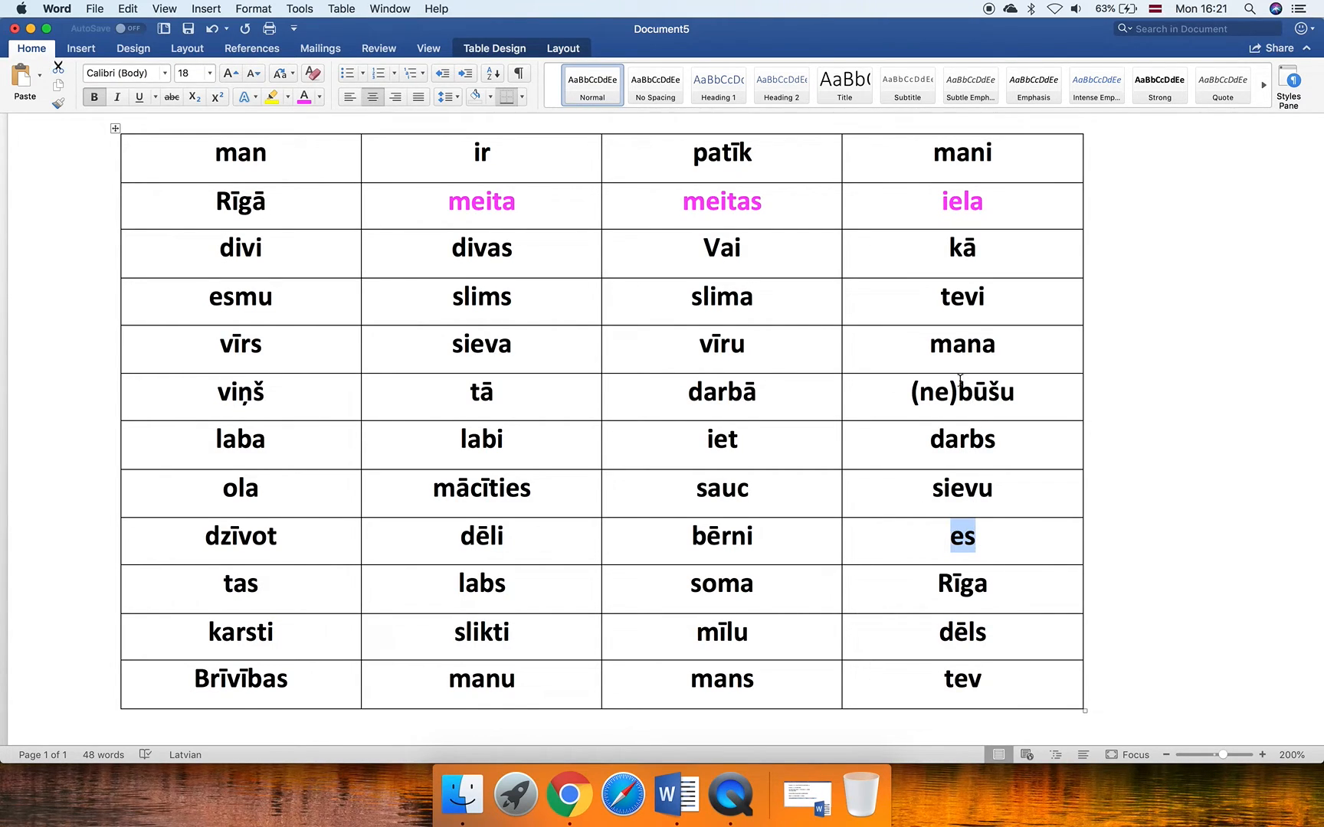
double_click(988, 393)
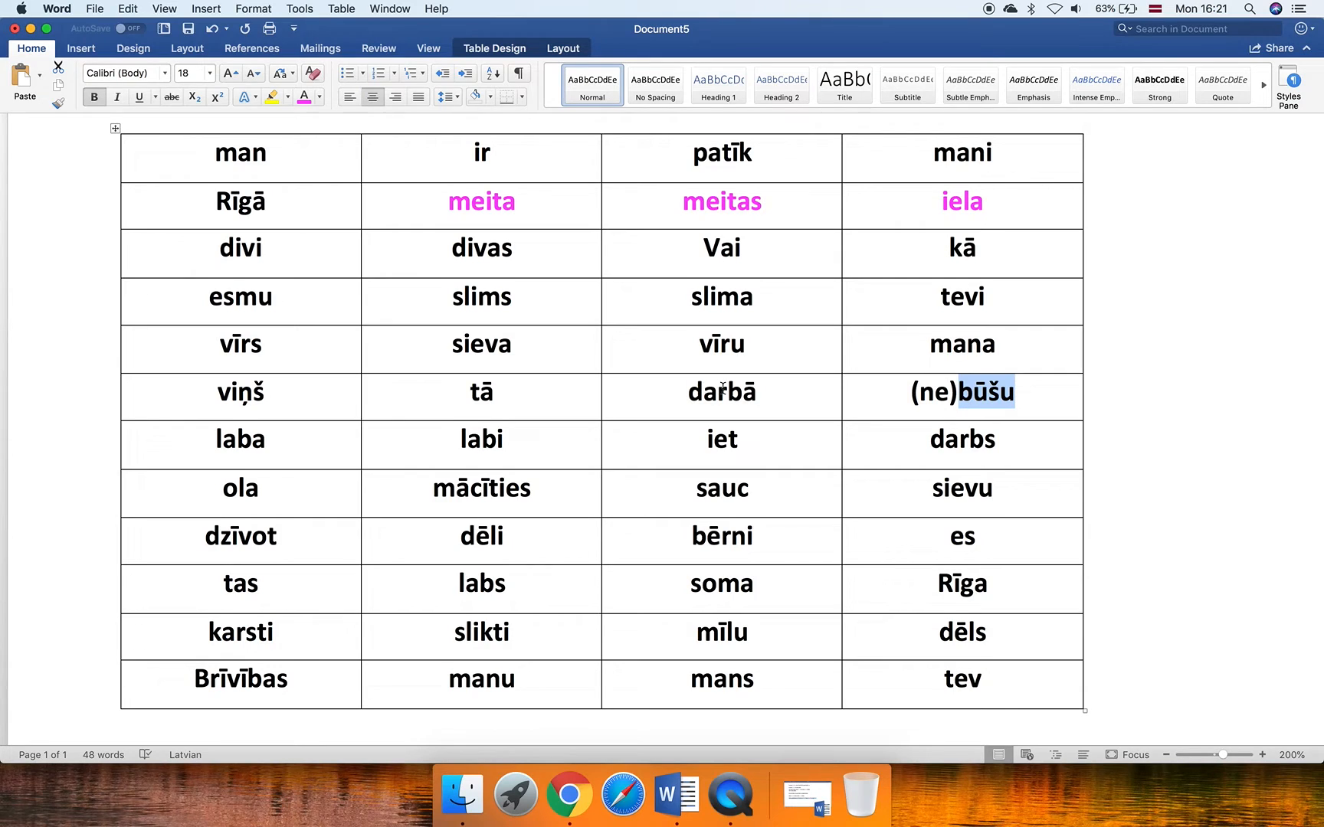
double_click(721, 392)
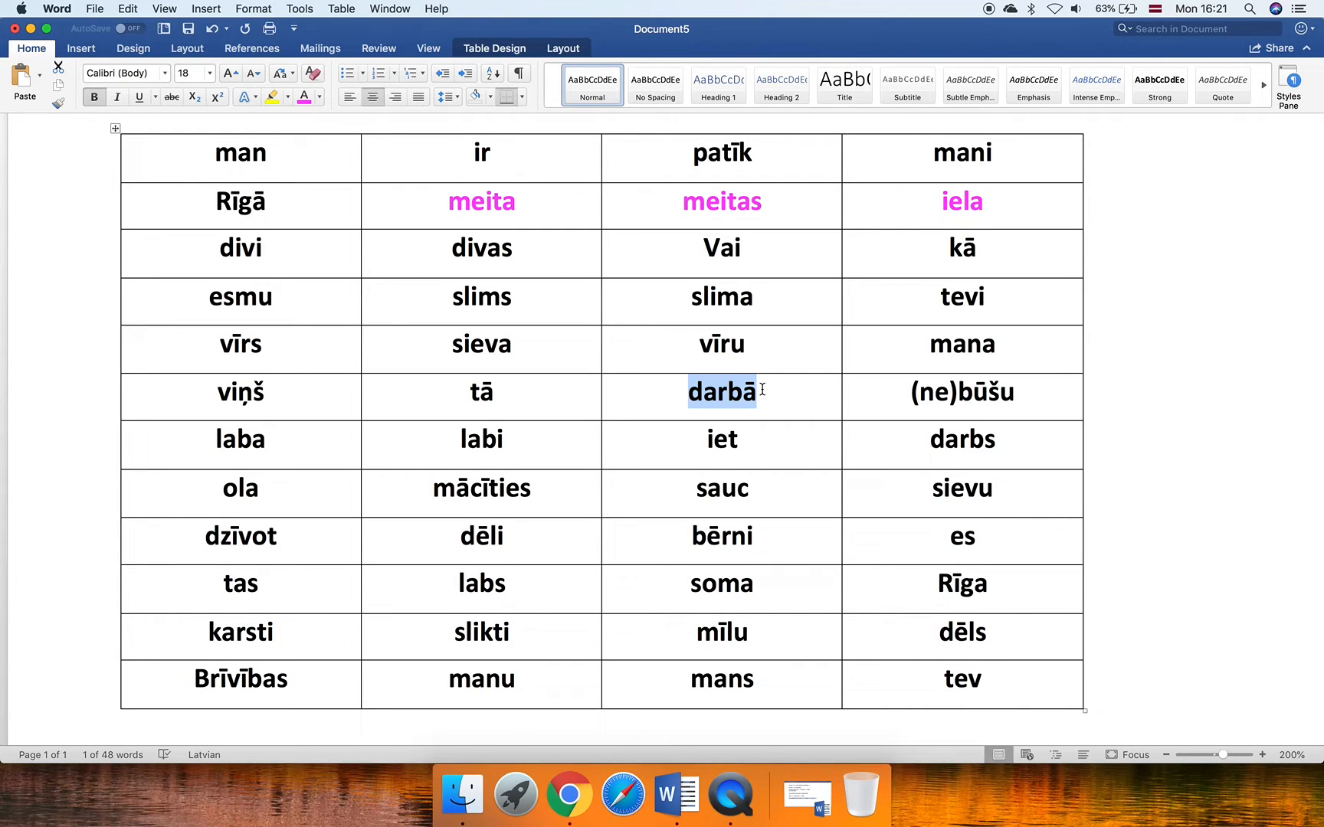
click(789, 391)
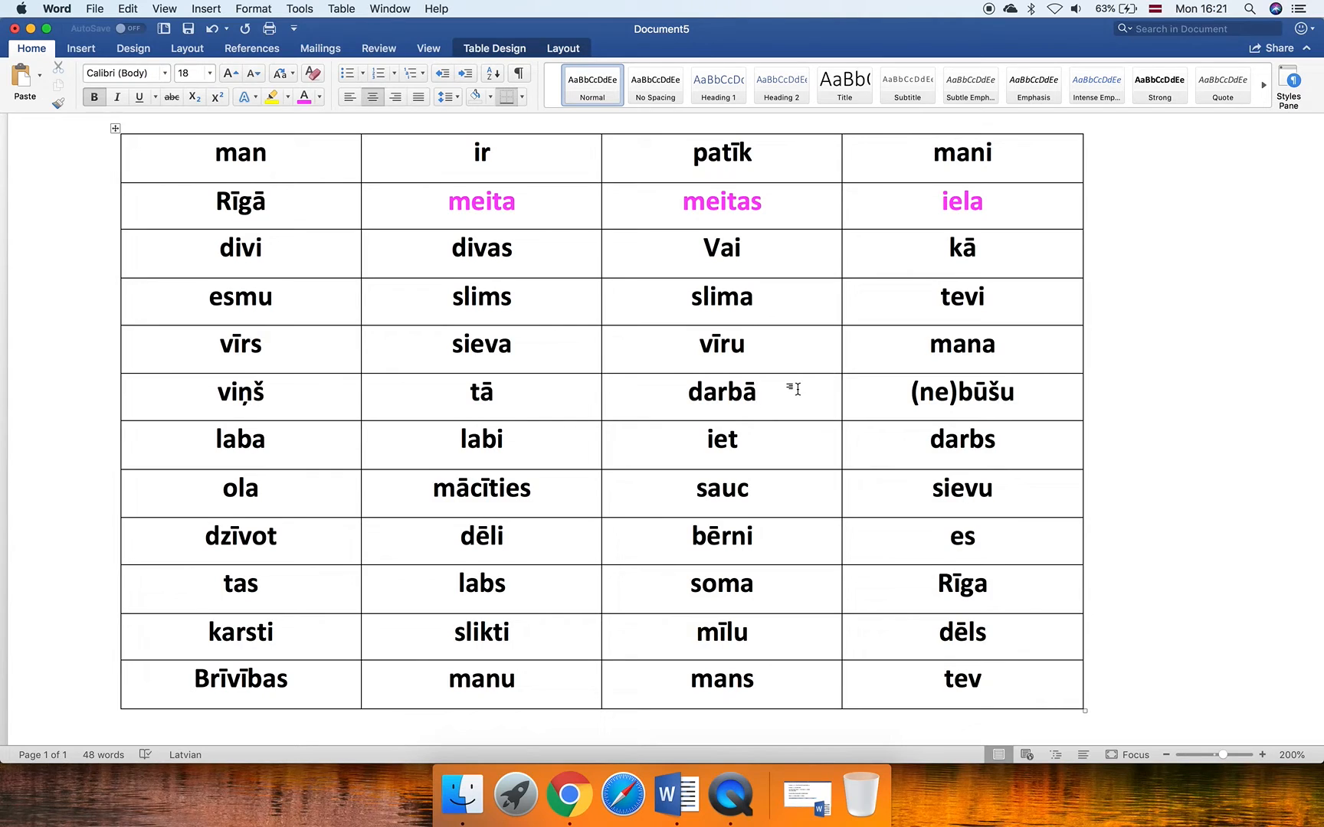
click(756, 392)
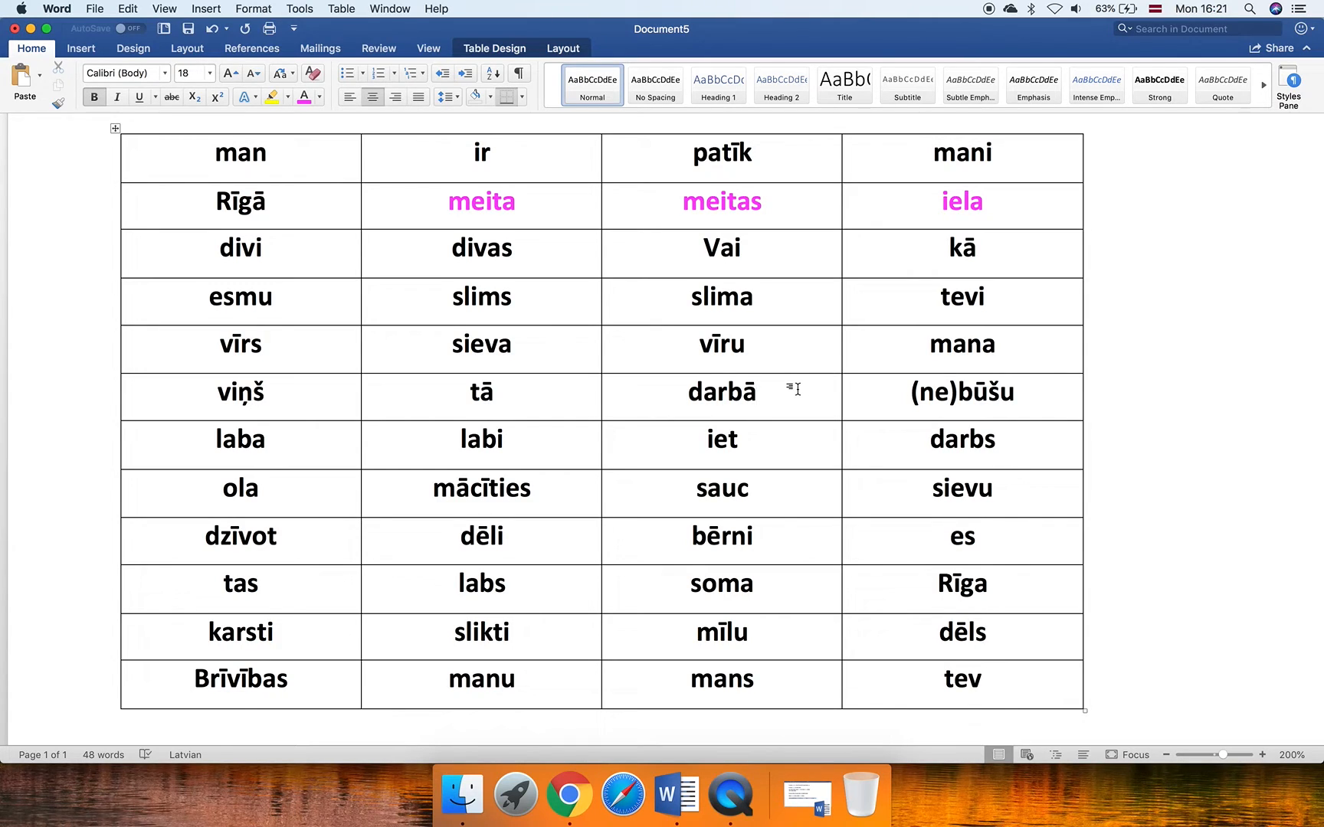
click(757, 392)
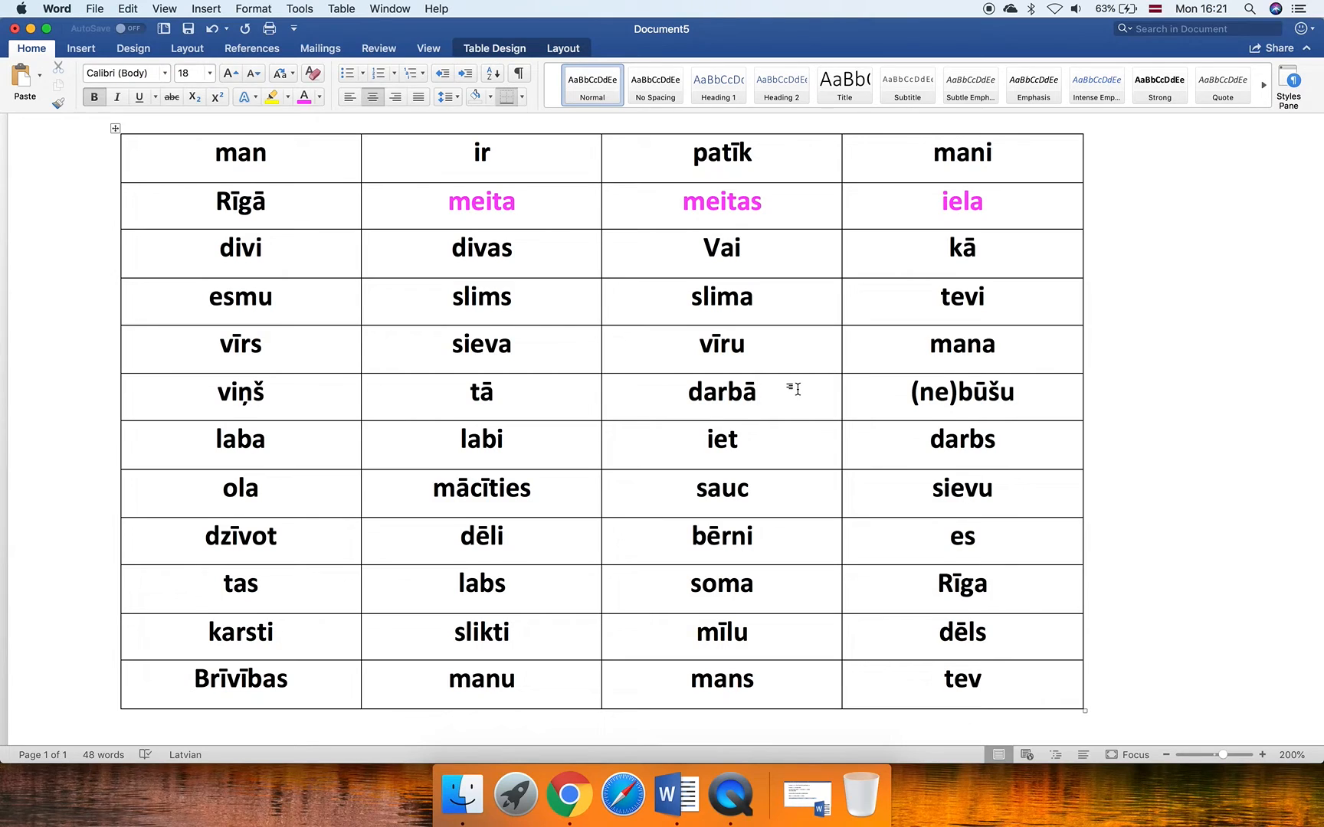
click(755, 392)
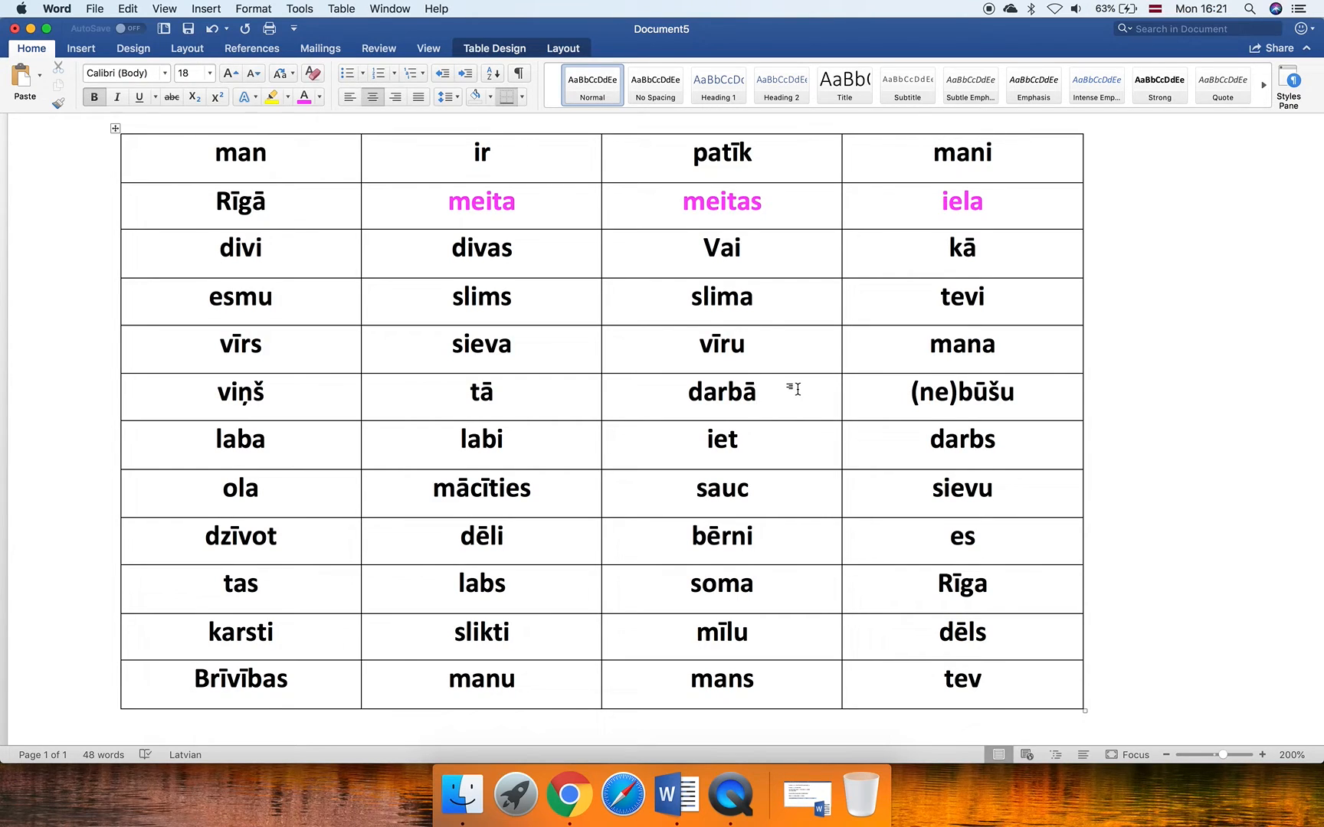
click(754, 391)
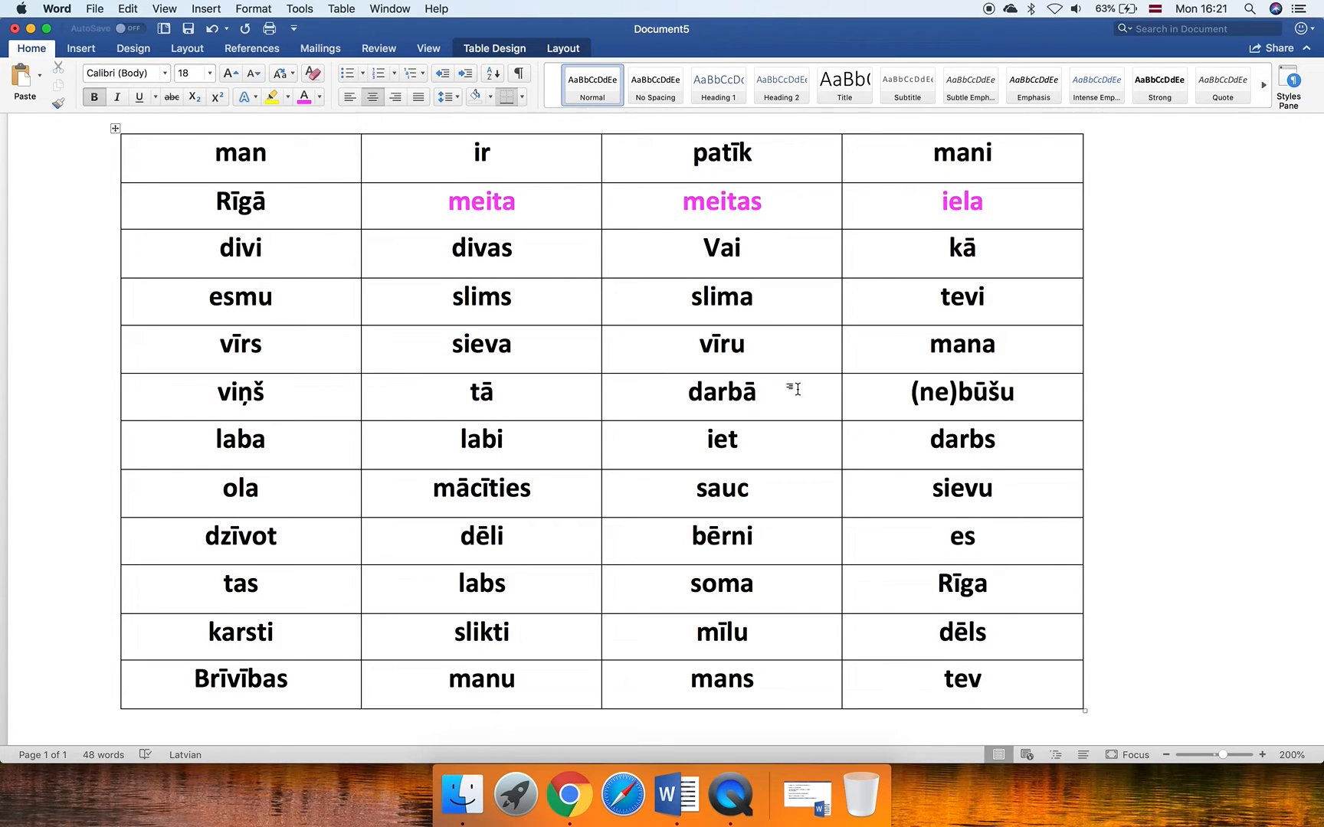
click(756, 392)
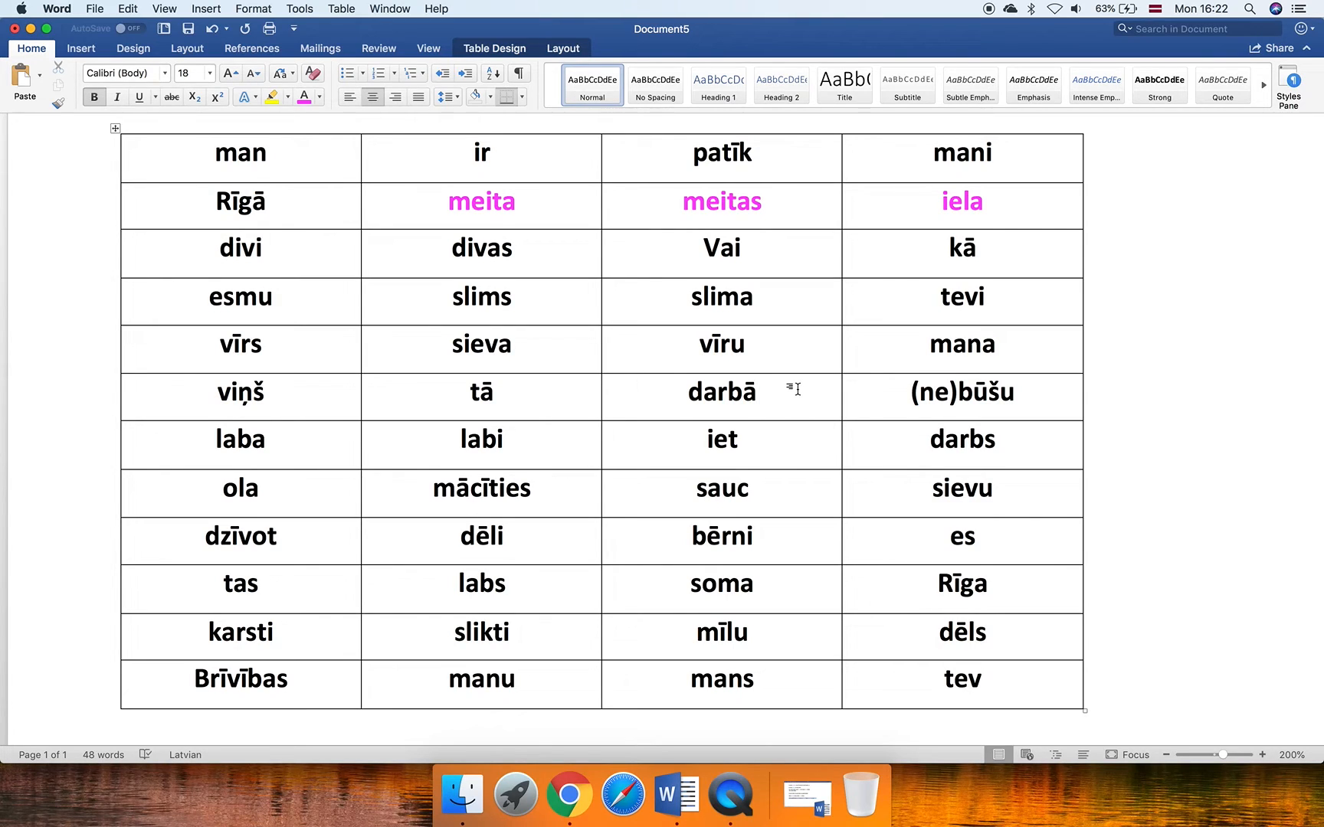
click(757, 393)
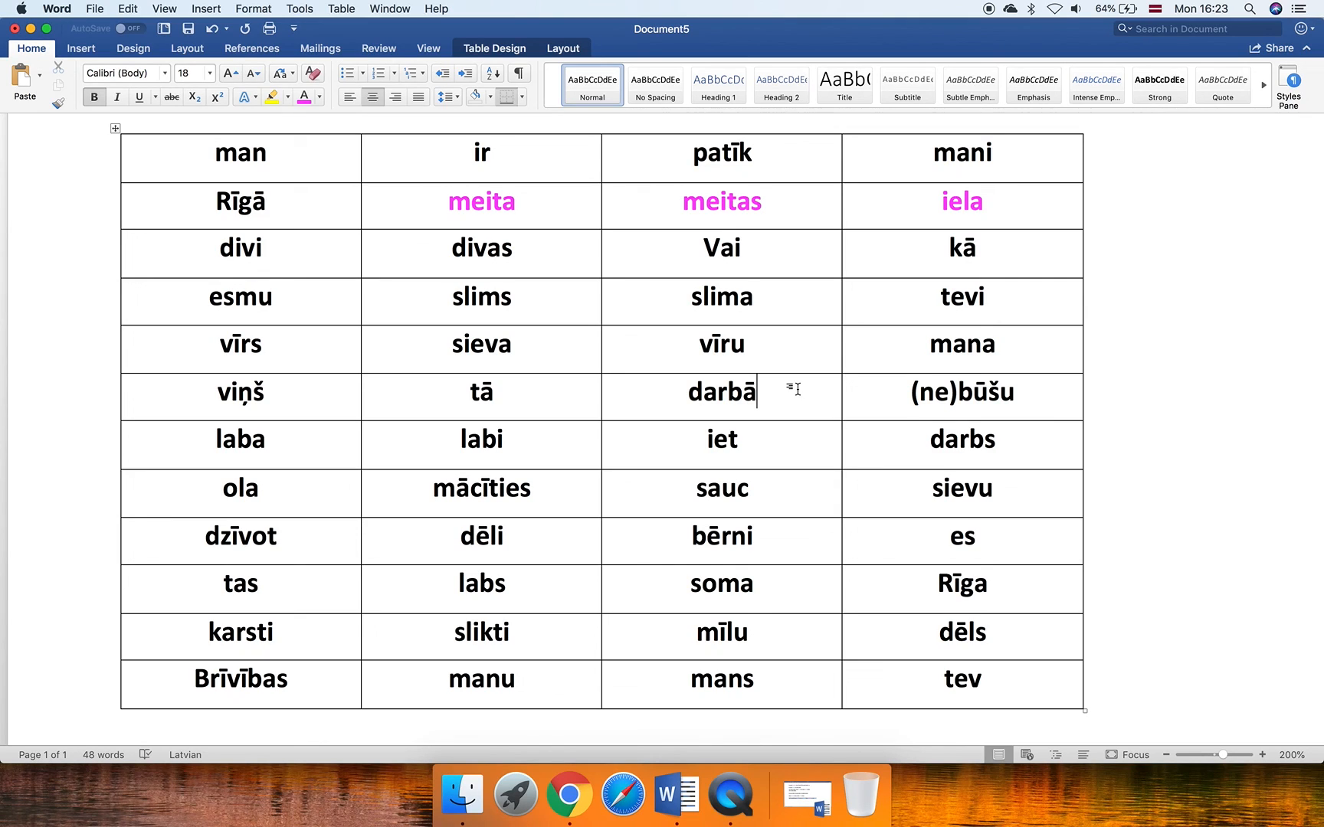
mouse_move(847, 369)
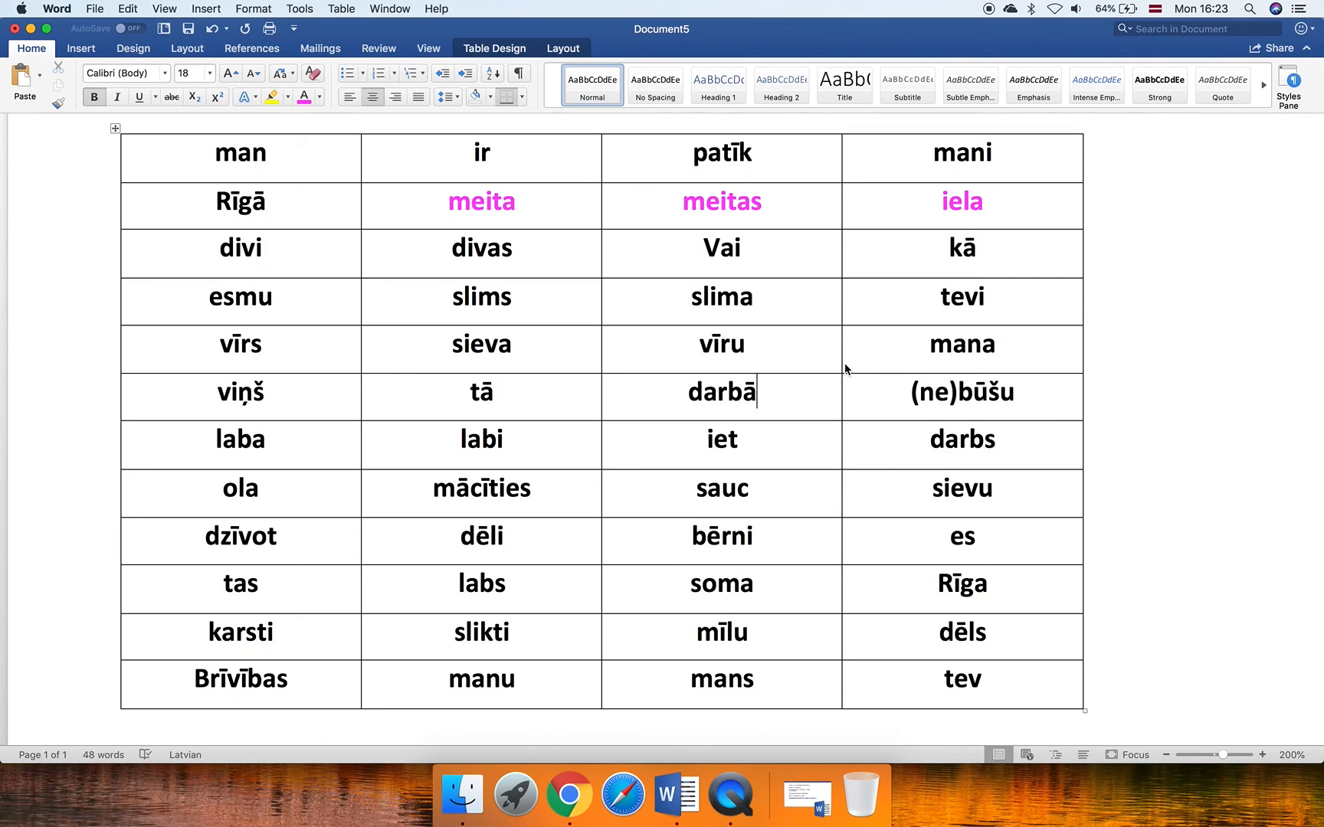